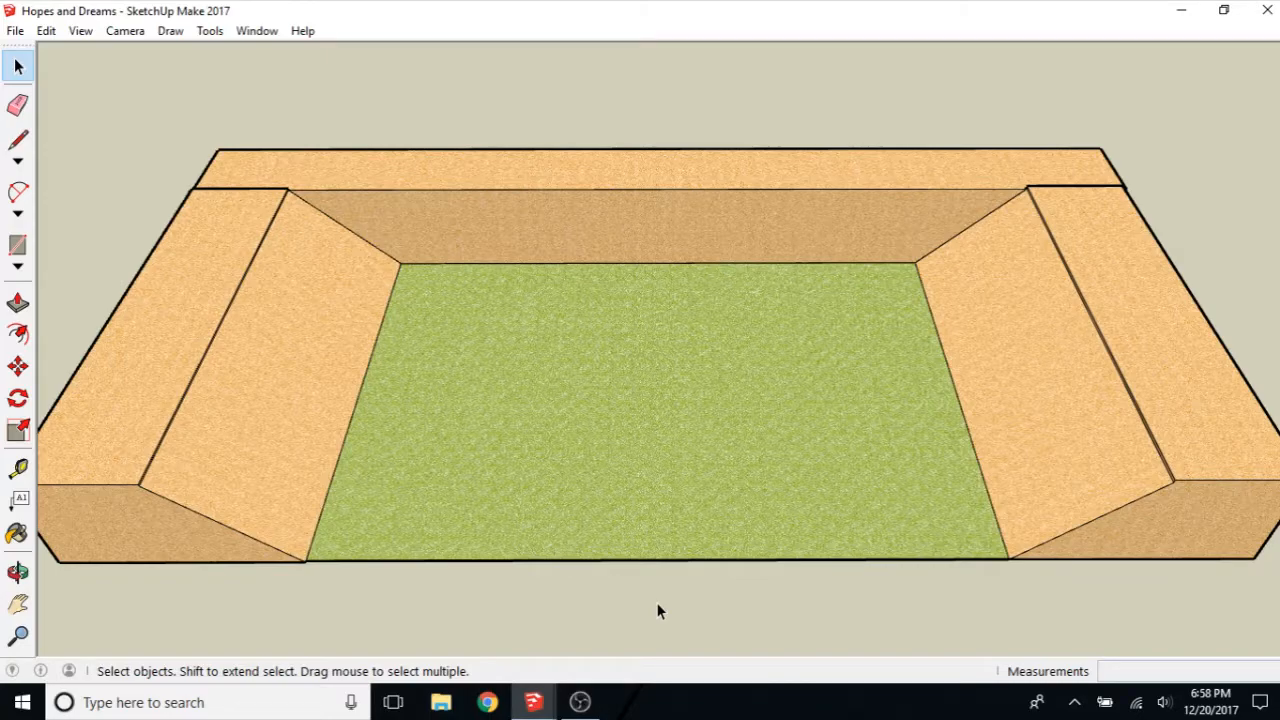
mouse_move(736, 500)
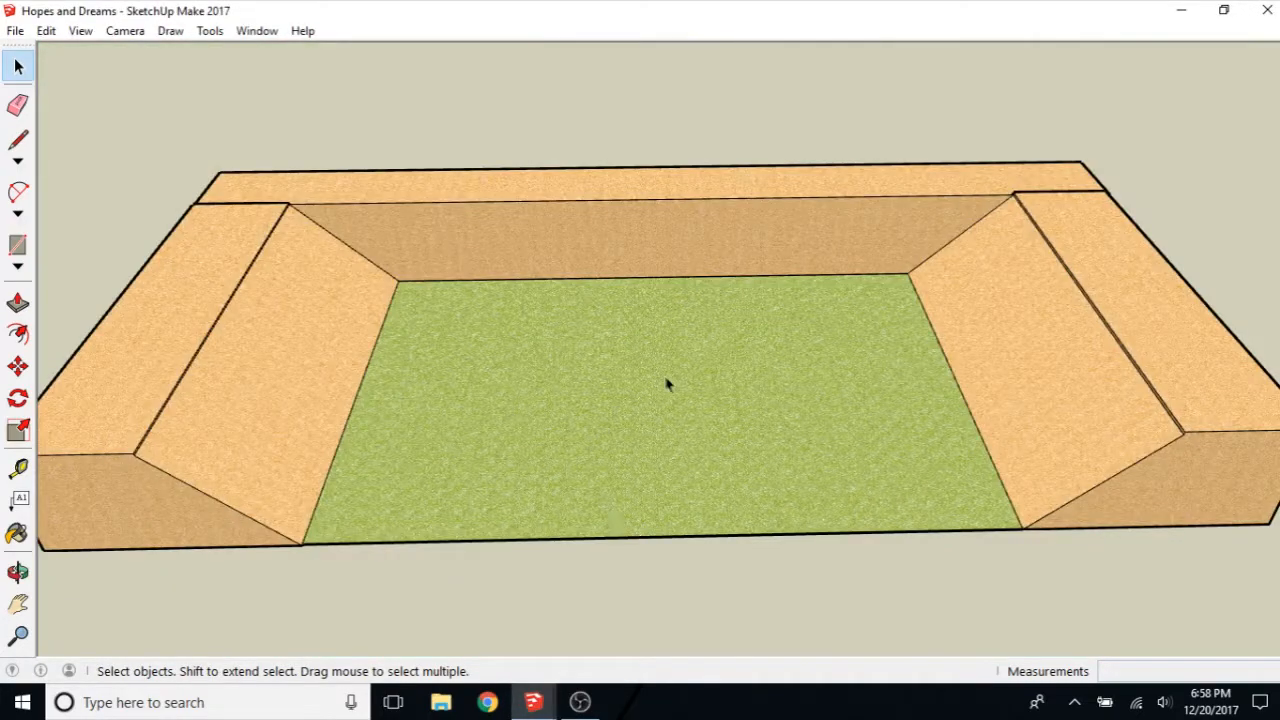
mouse_move(672, 392)
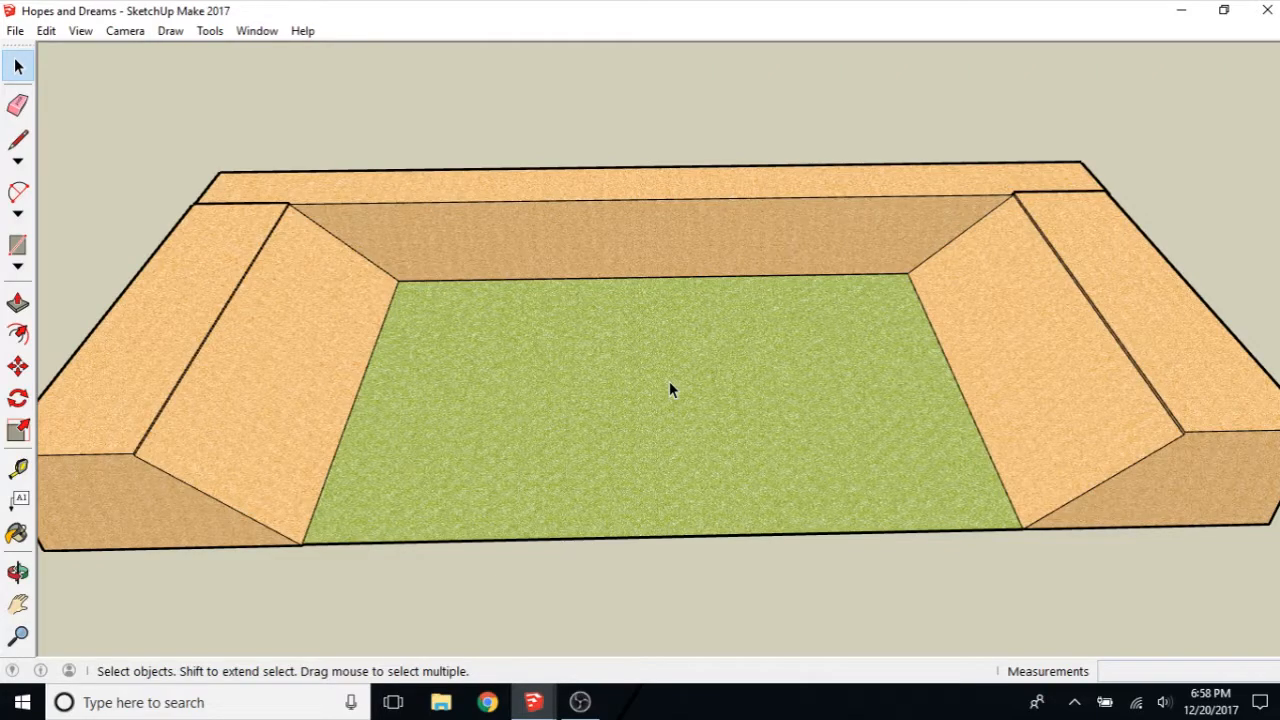
mouse_move(625, 394)
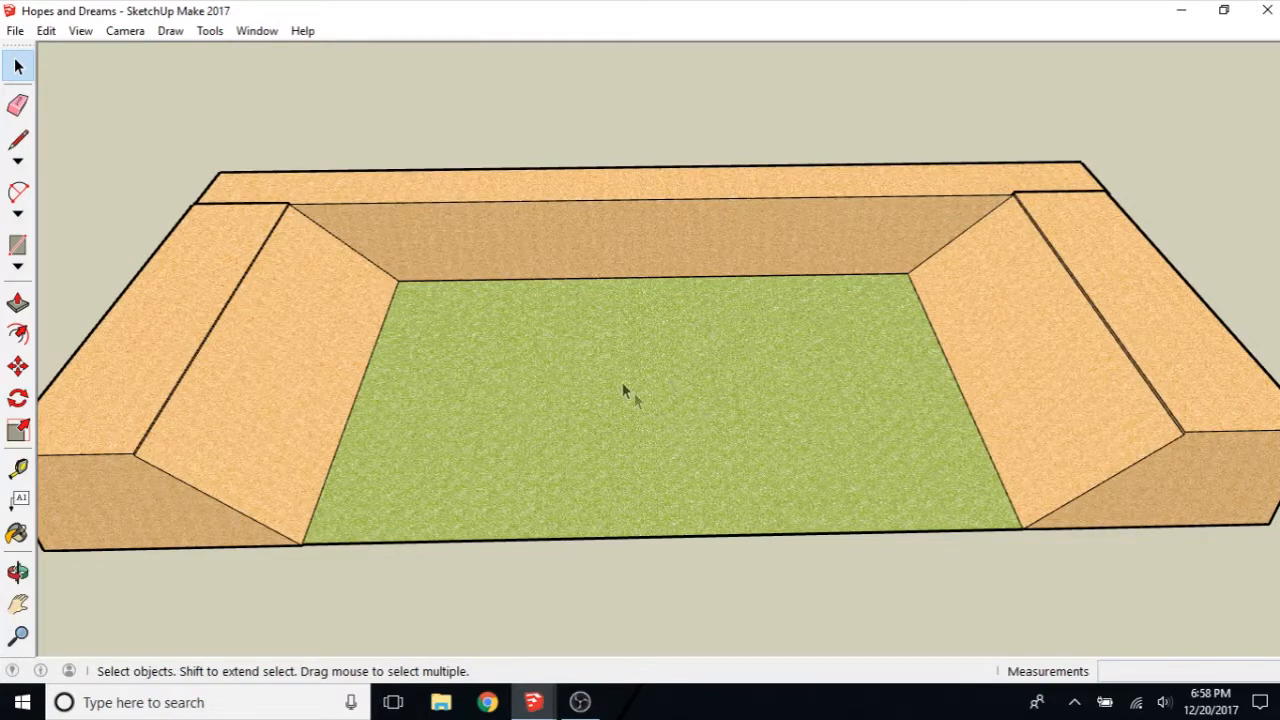
mouse_move(671, 365)
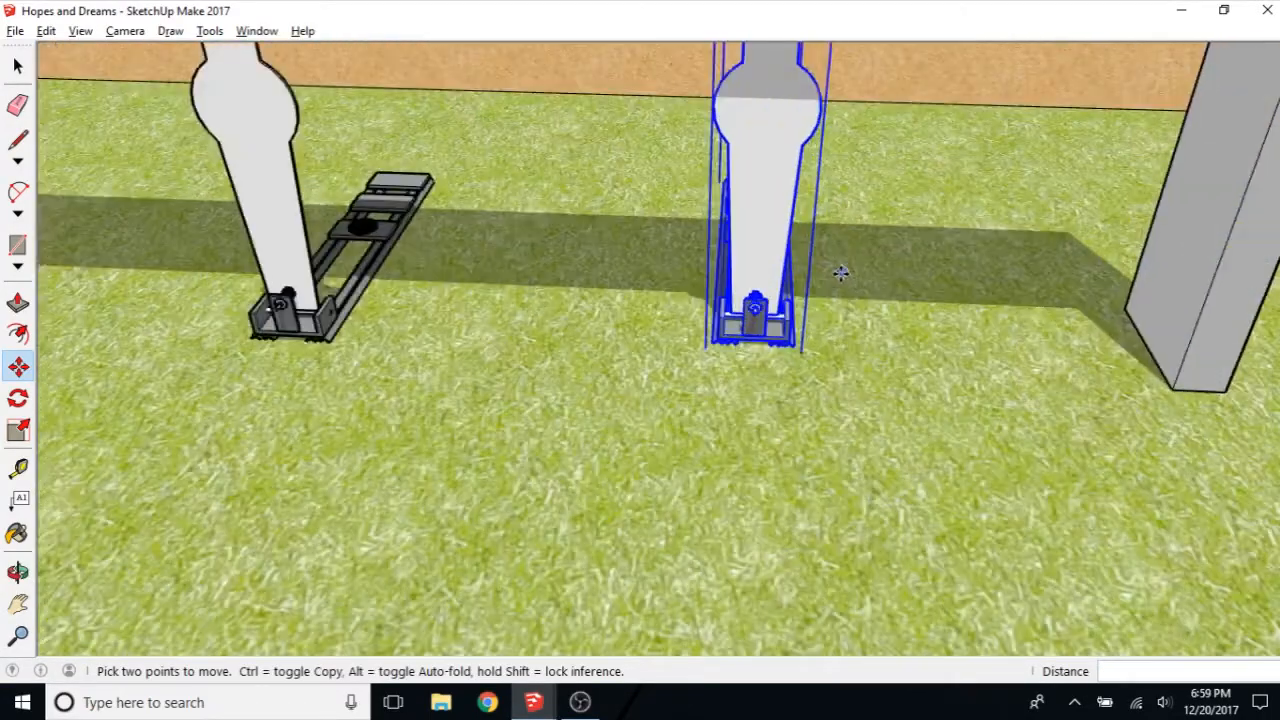
Step: Slide the second popper beside the first under the plate rack and nudge it into line
left_click_drag(840, 273, 907, 244)
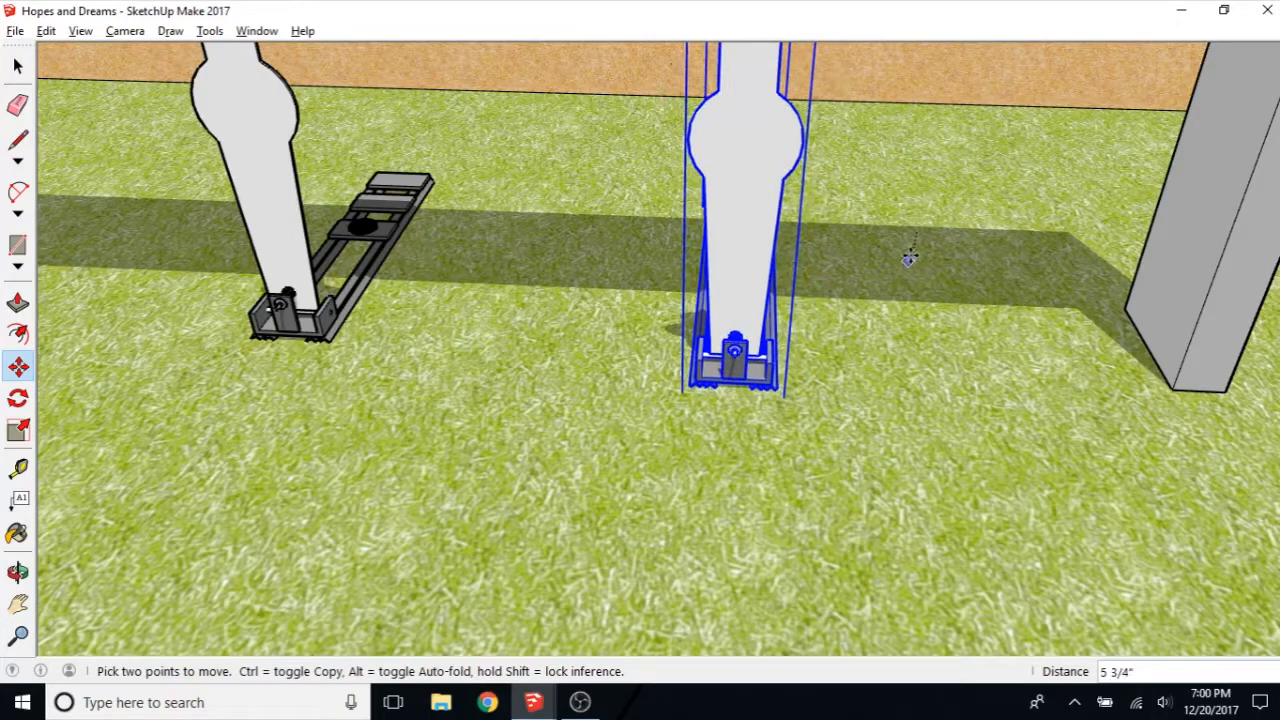
left_click_drag(908, 258, 905, 249)
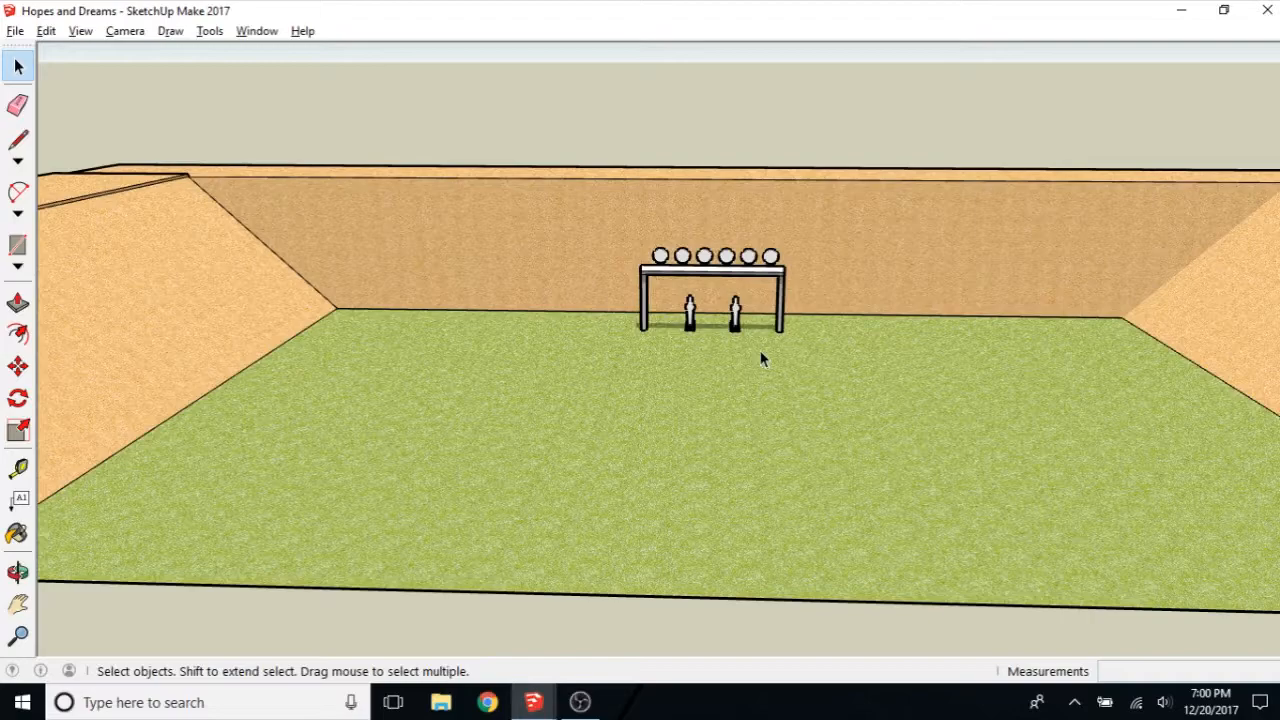
mouse_move(735, 320)
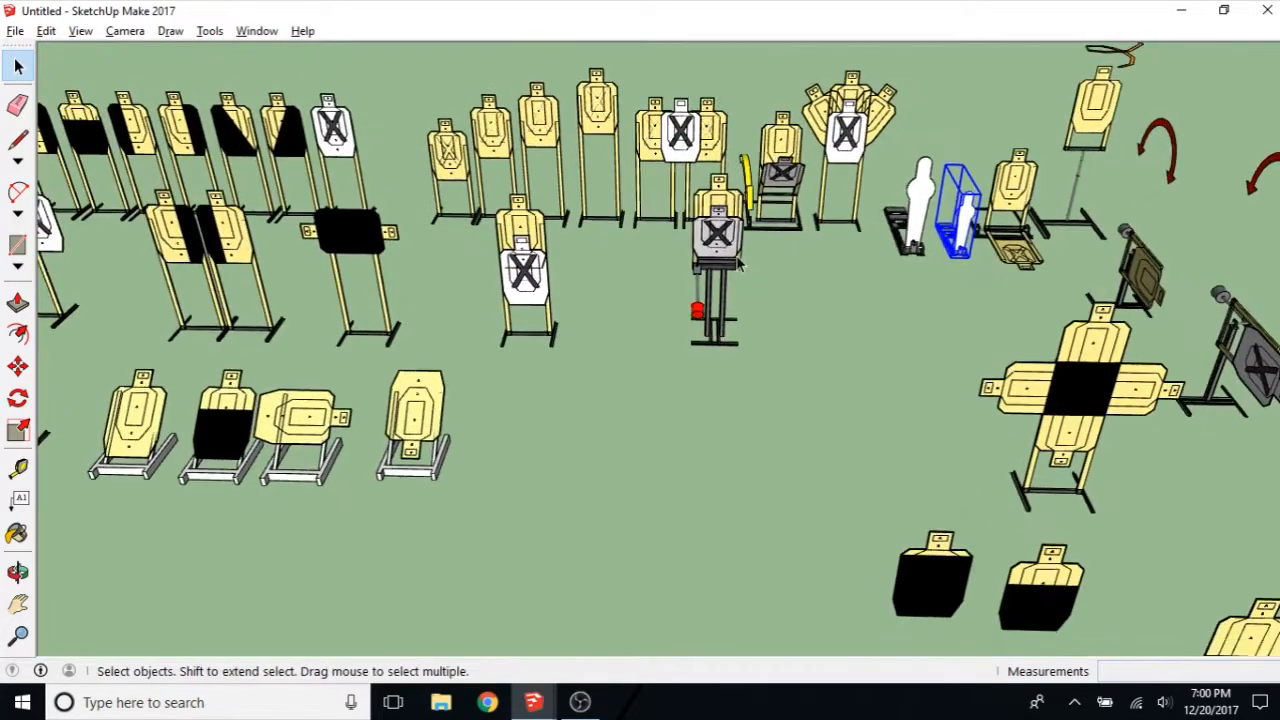
Step: Pick the X-paddle paper target in the Untitled library for copying into the range
left_click(714, 235)
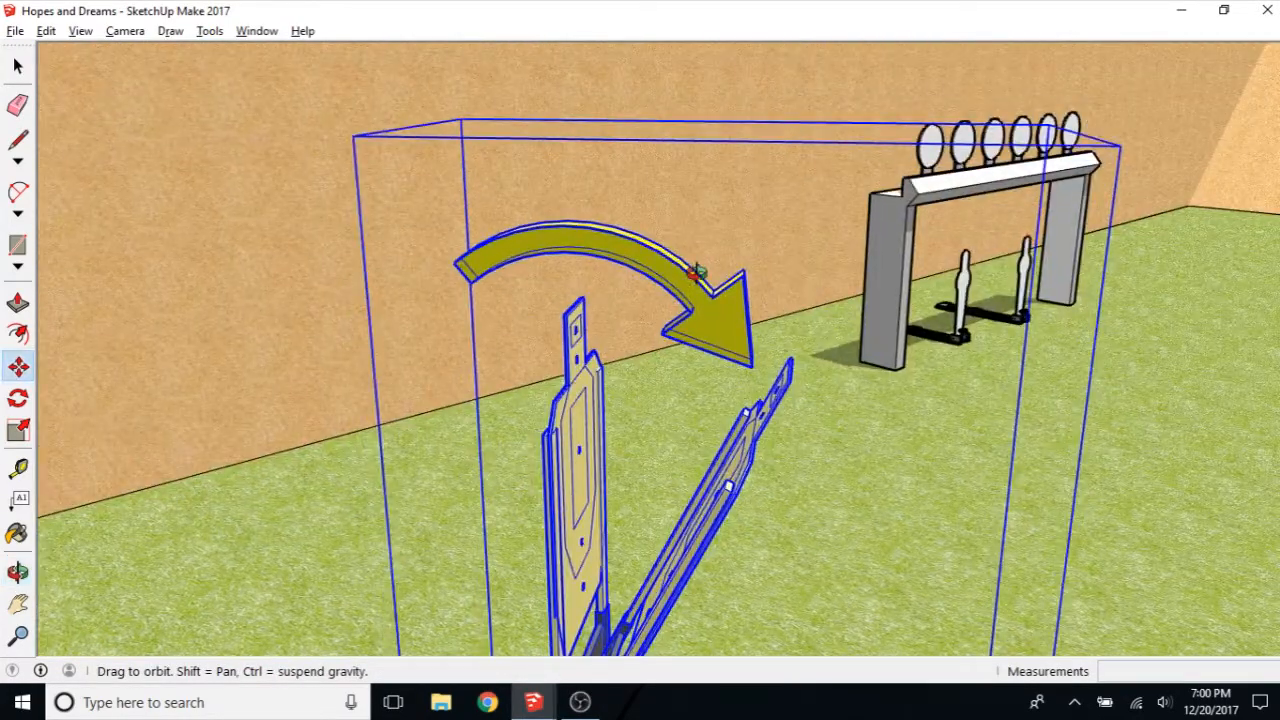
Step: Enter the X-paddle assembly's nested group and pick up the tan paper target to nudge it
left_click_drag(695, 270, 715, 243)
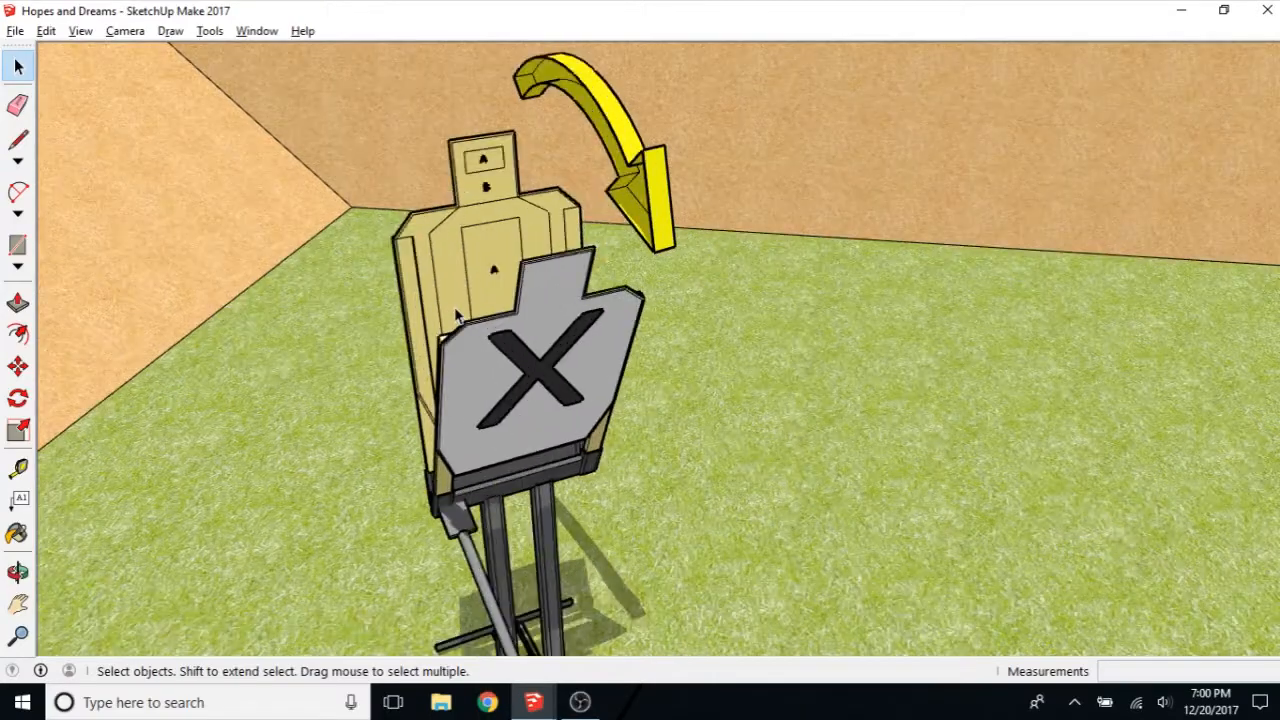
right_click(460, 310)
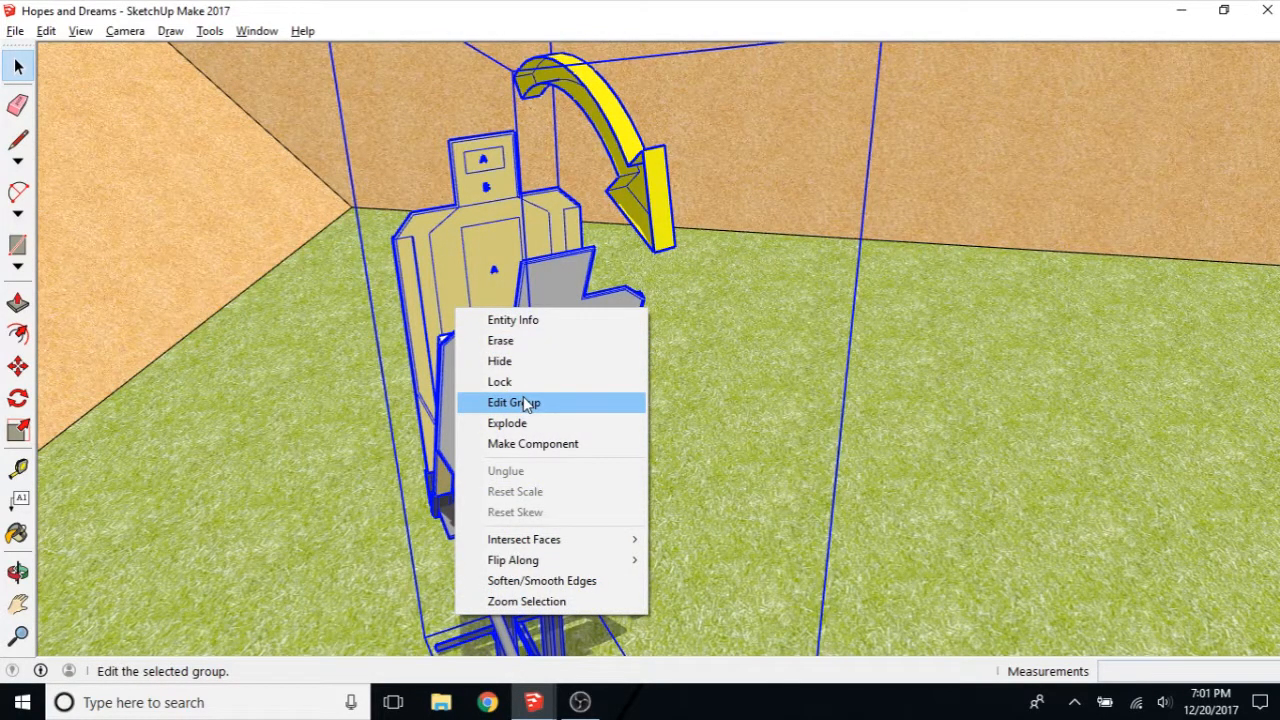
mouse_move(532, 444)
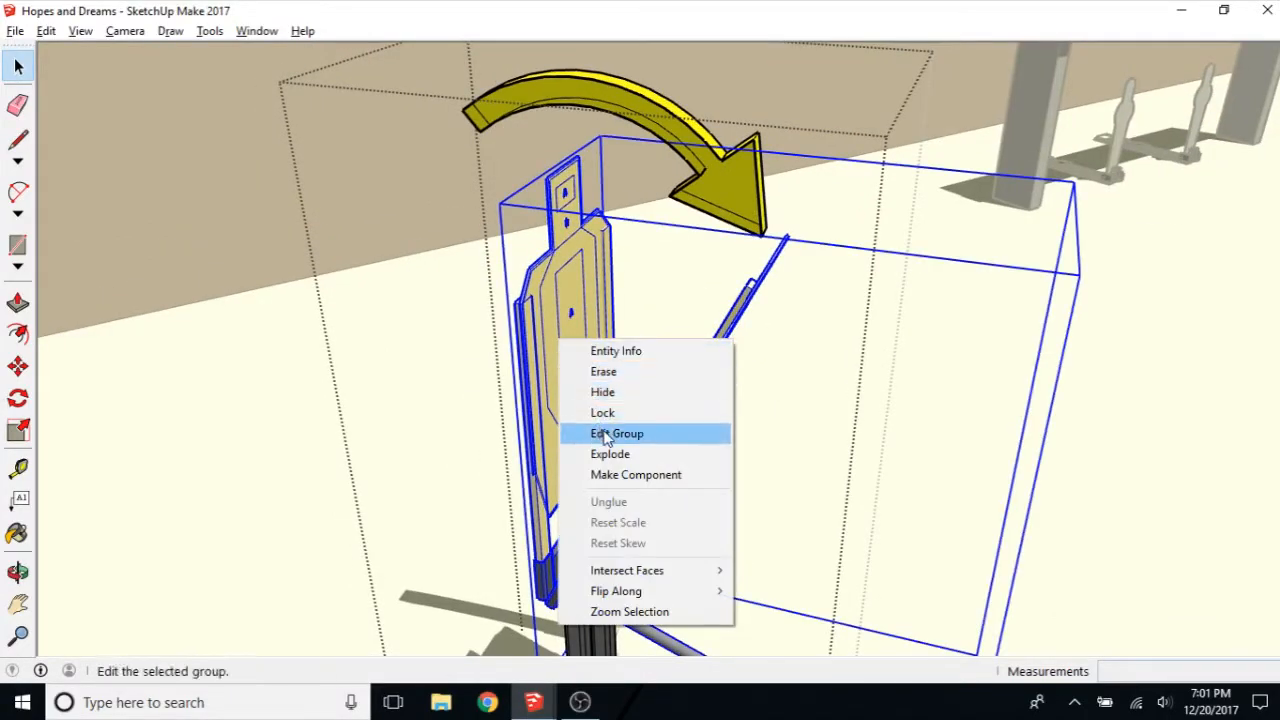
left_click(615, 433)
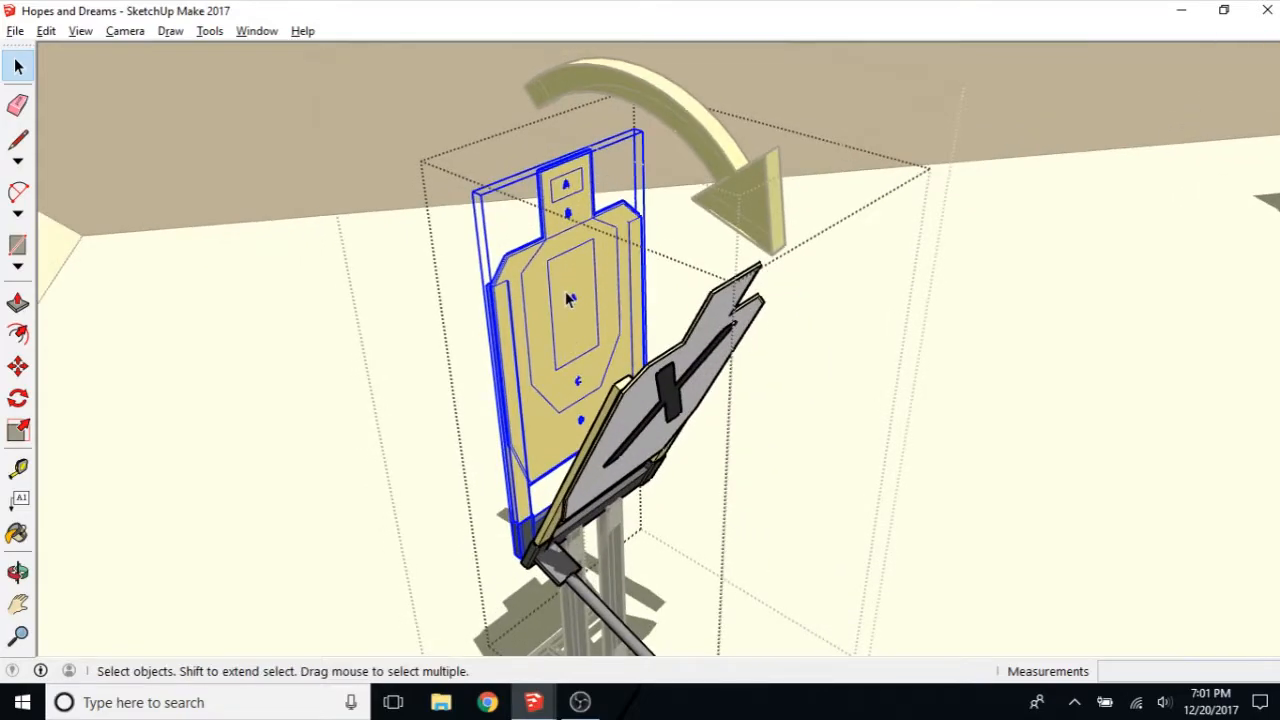
left_click(18, 365)
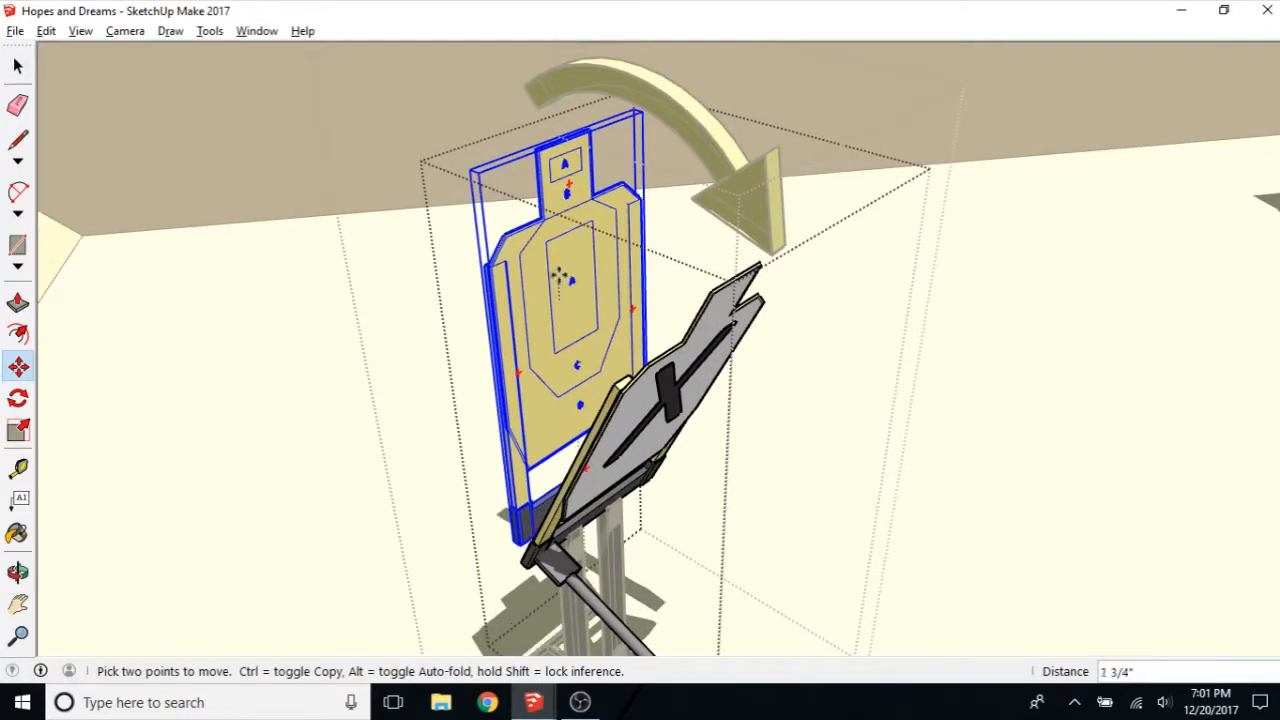
mouse_move(565, 280)
type("1/2")
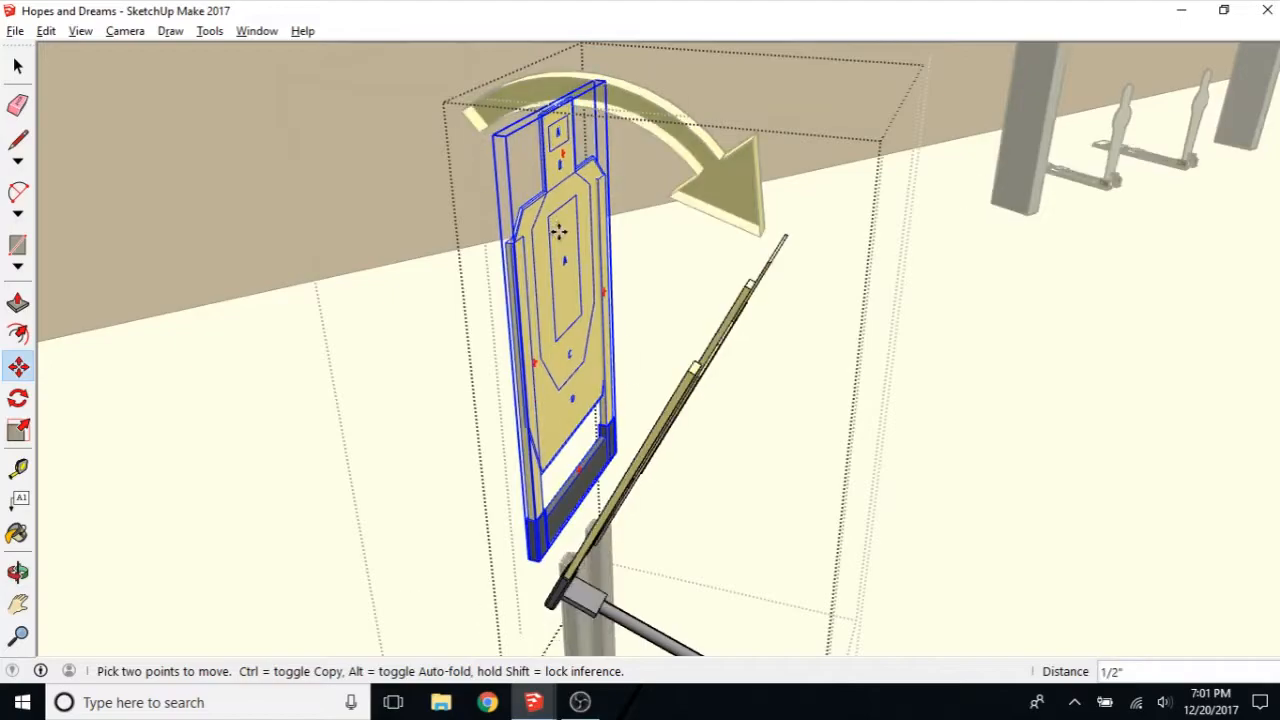
mouse_move(567, 237)
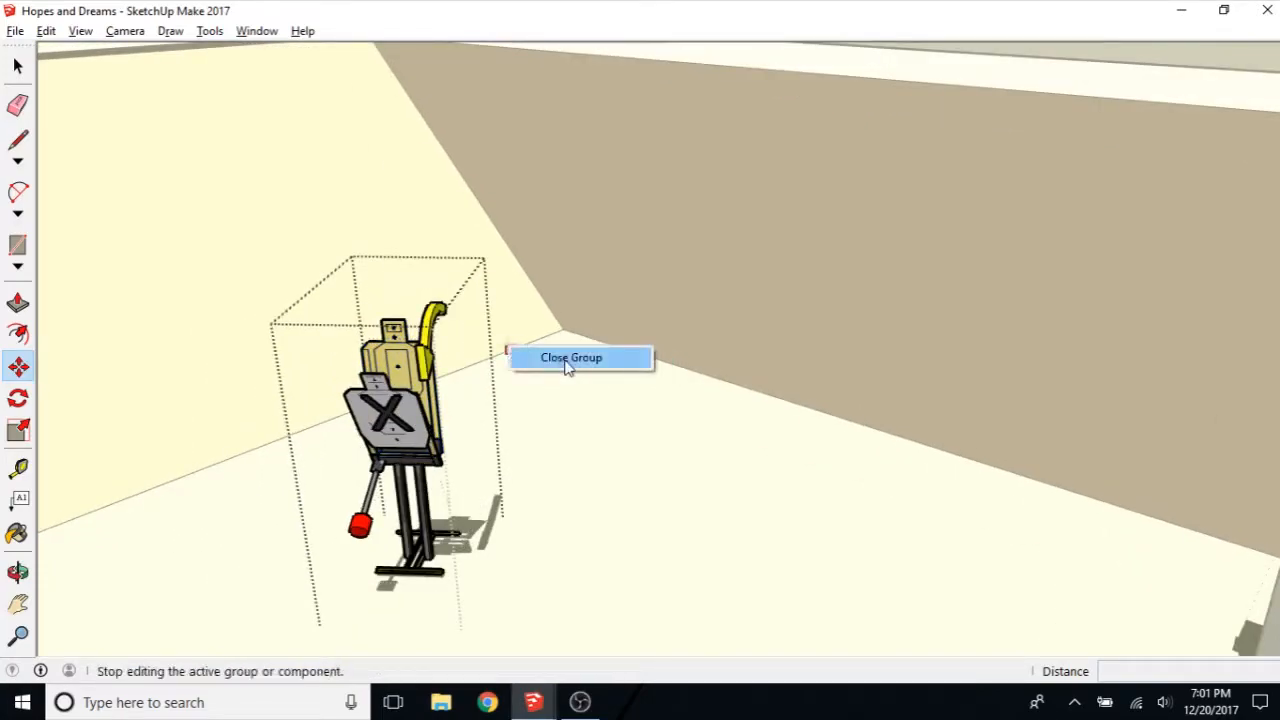
Step: Close the target group, then reopen the whole X-paddle assembly for editing
left_click(571, 357)
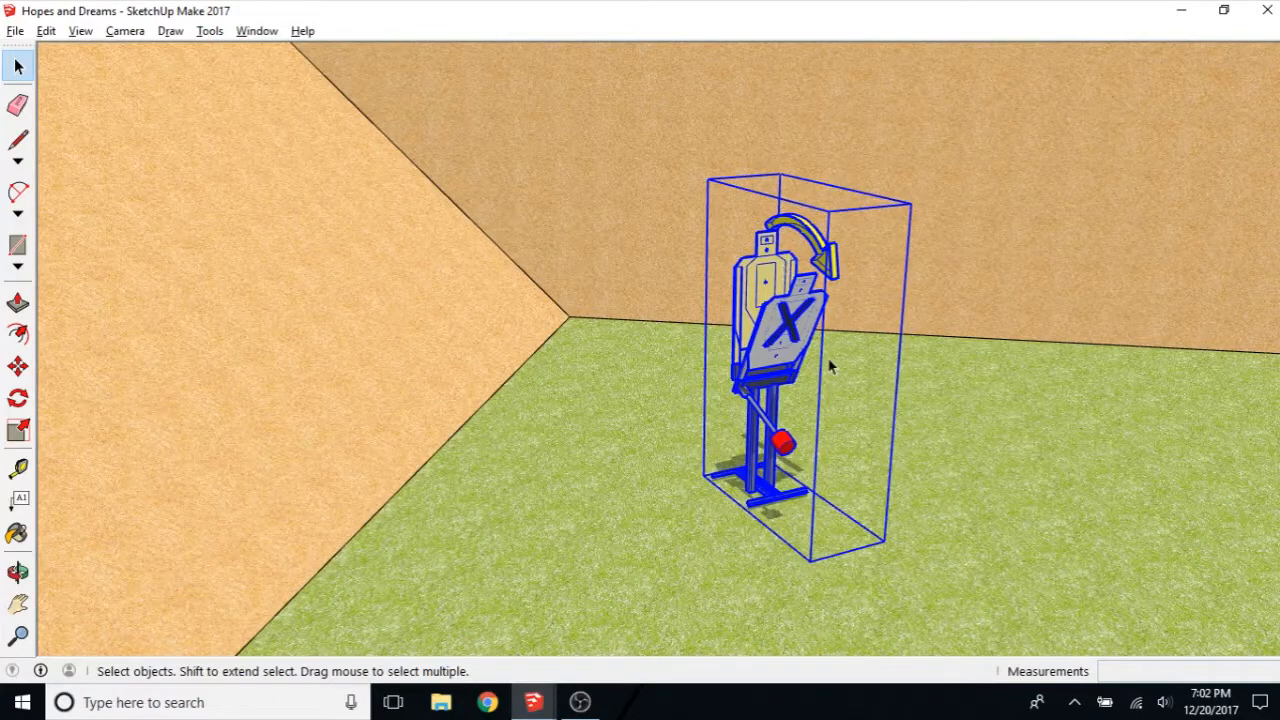
left_click(18, 395)
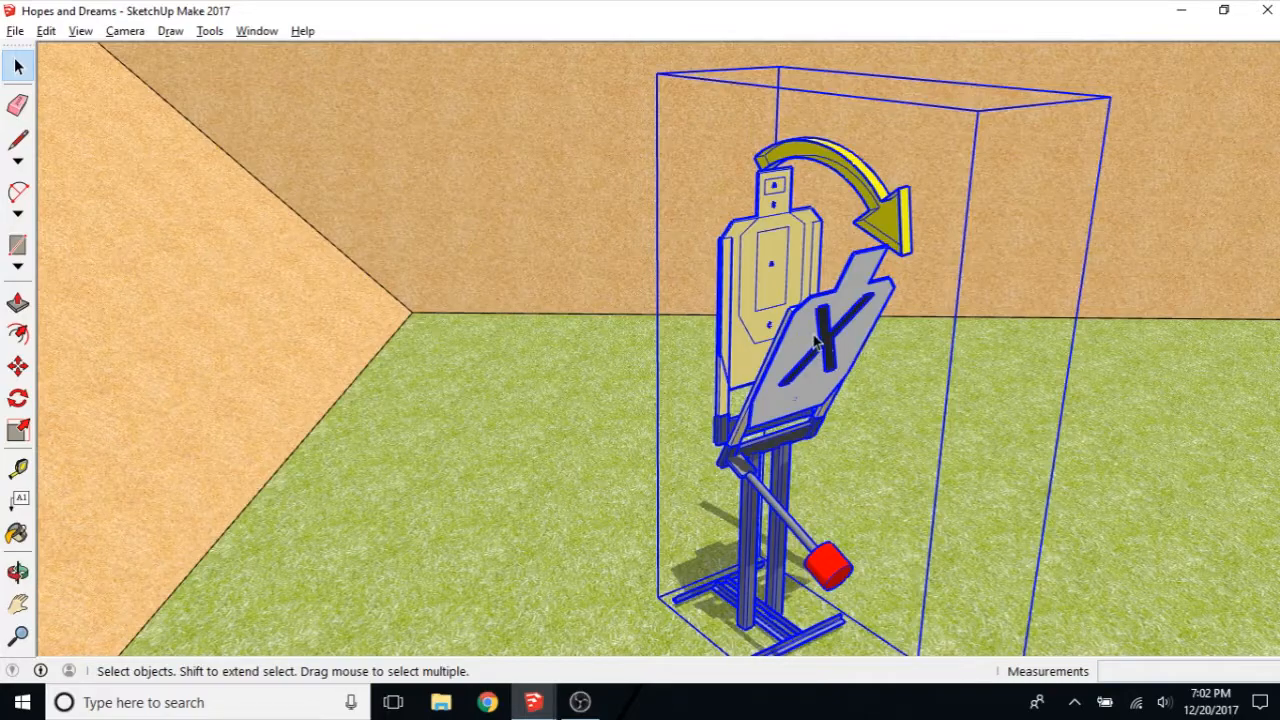
right_click(817, 343)
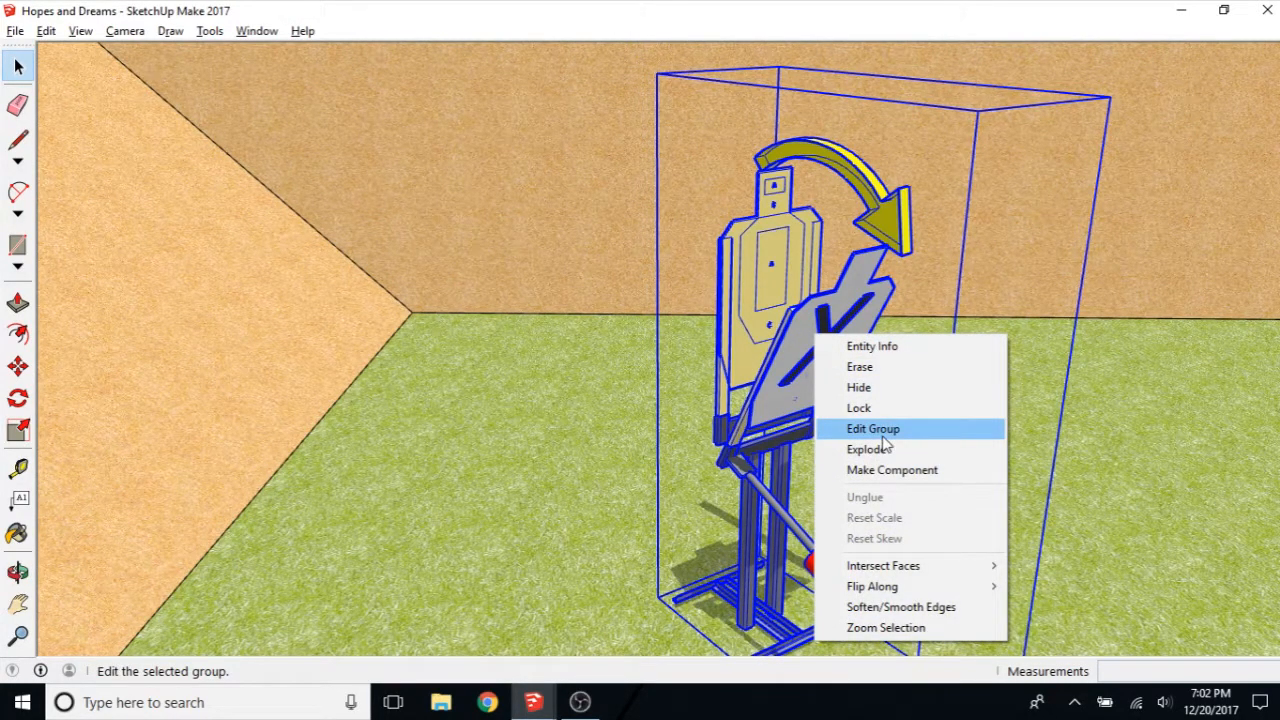
left_click(872, 428)
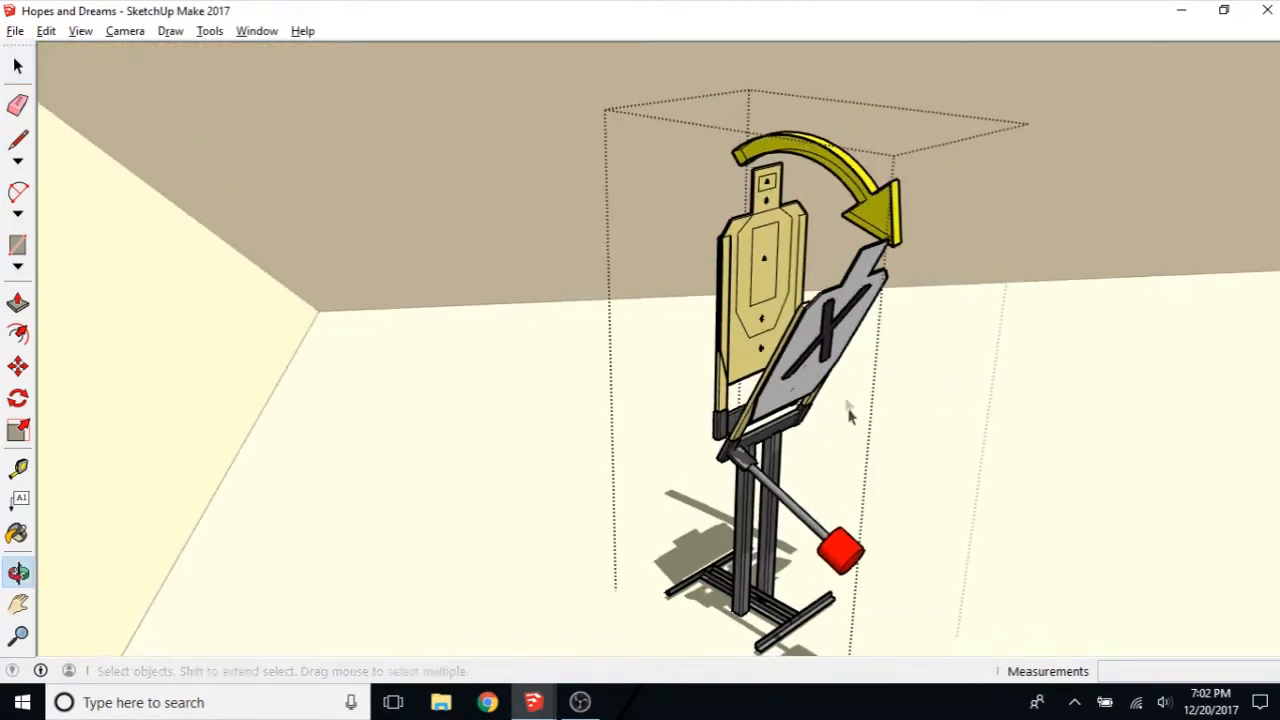
Step: Enter the inner paper-target group and single out a part near the dark bracket
left_click(752, 272)
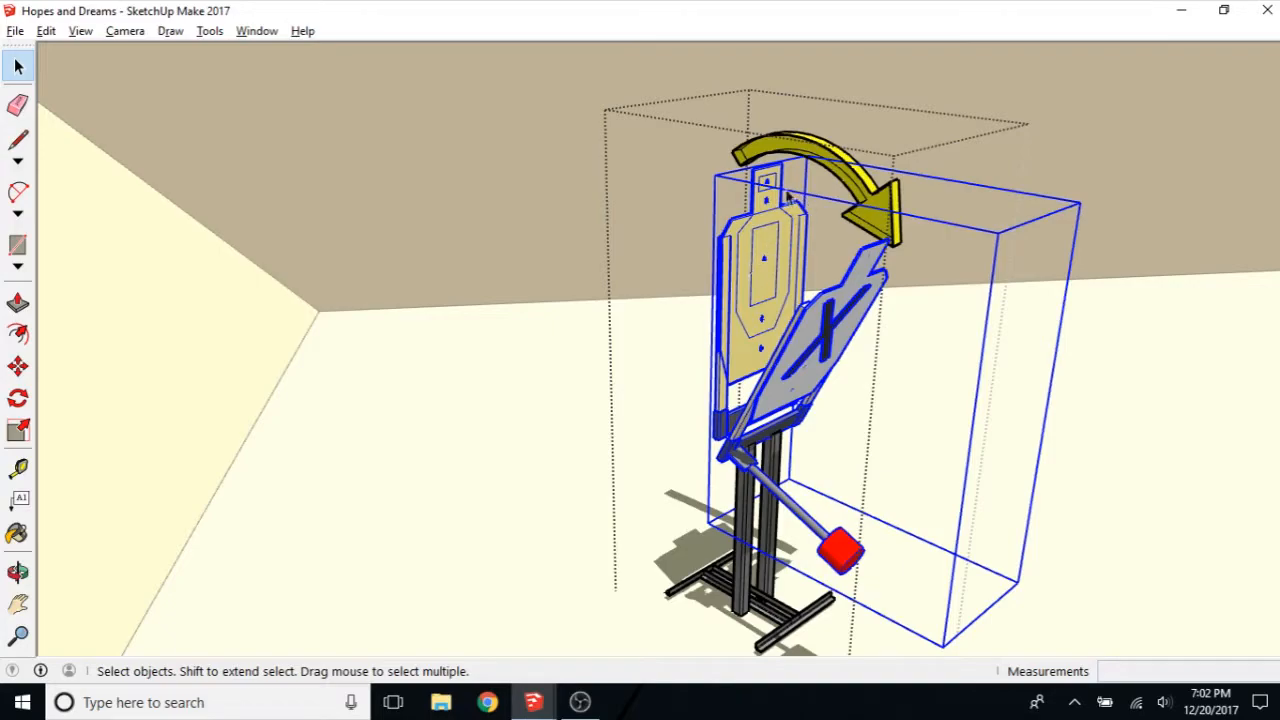
mouse_move(802, 376)
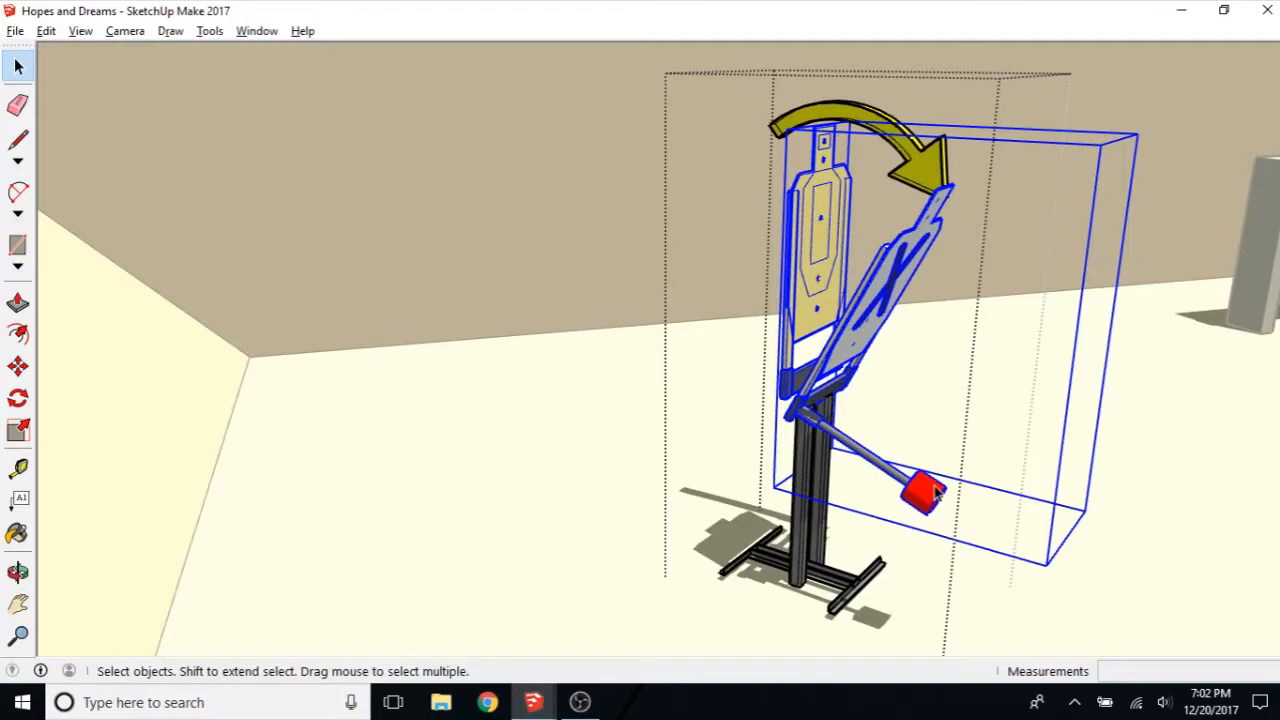
right_click(895, 285)
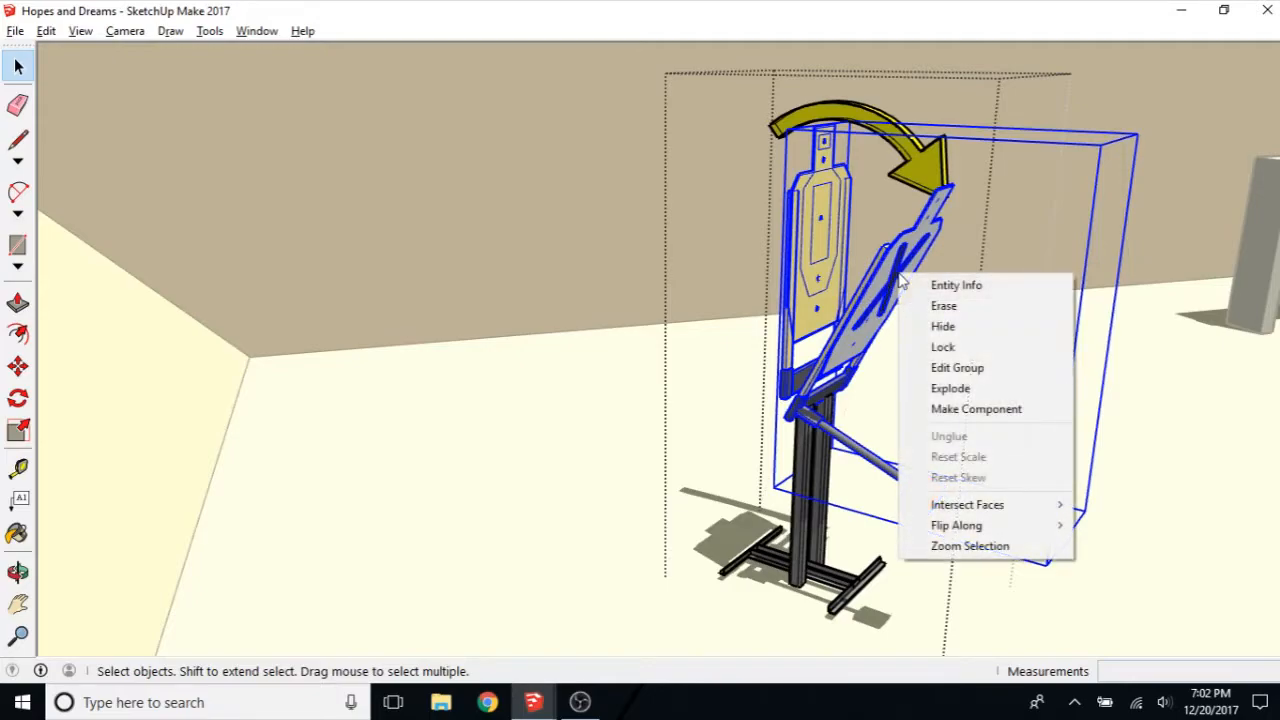
left_click(957, 367)
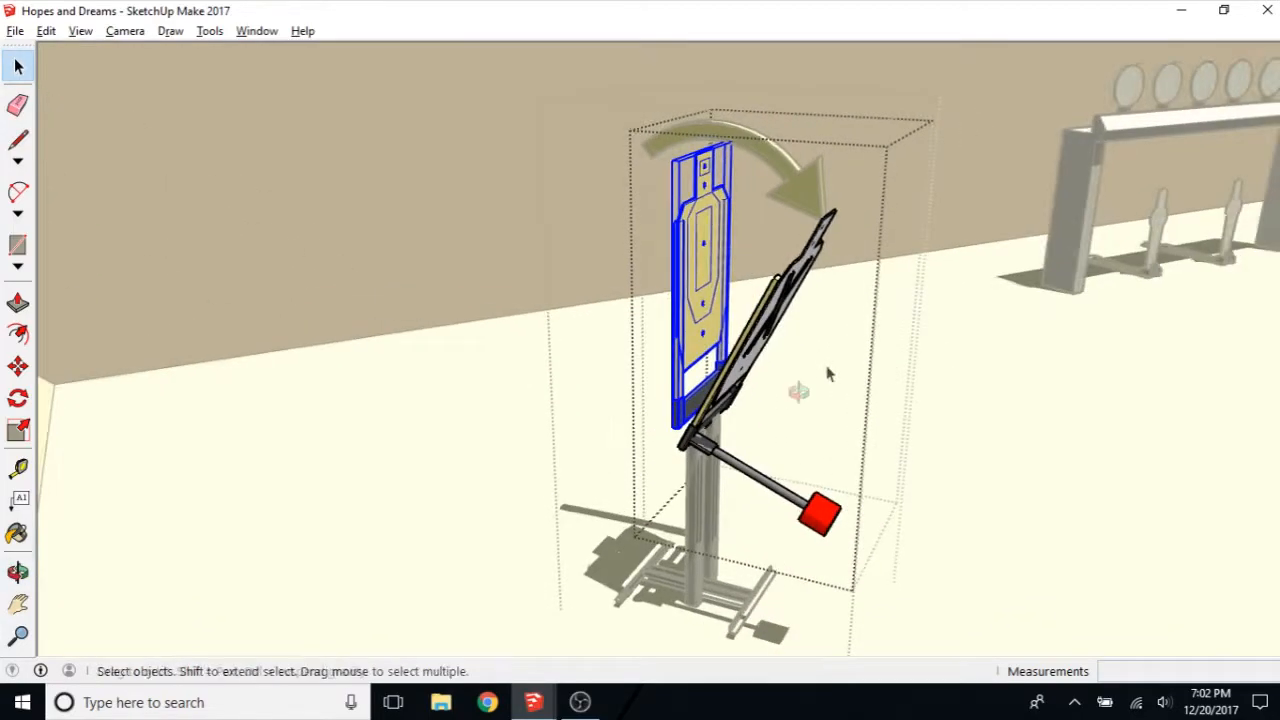
left_click(17, 570)
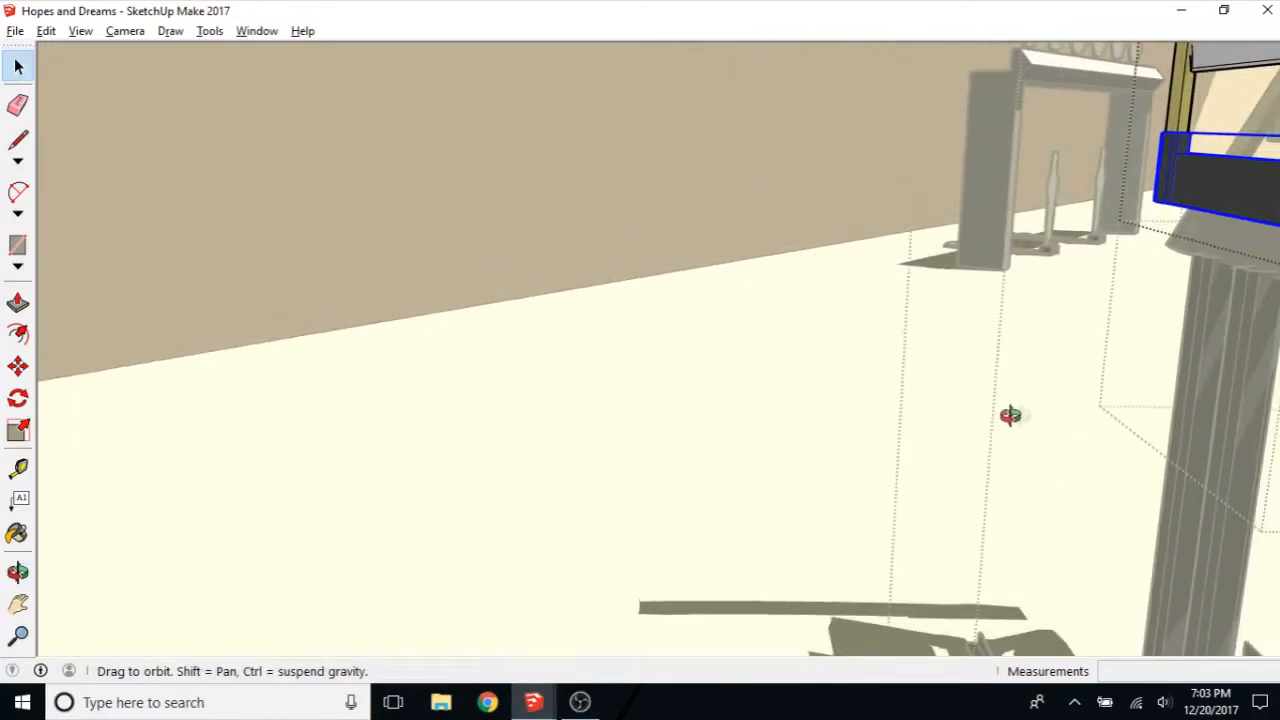
Step: Raise the dark mounting bracket about 1¾ inches along the blue axis and close the group
left_click_drag(1010, 416, 643, 432)
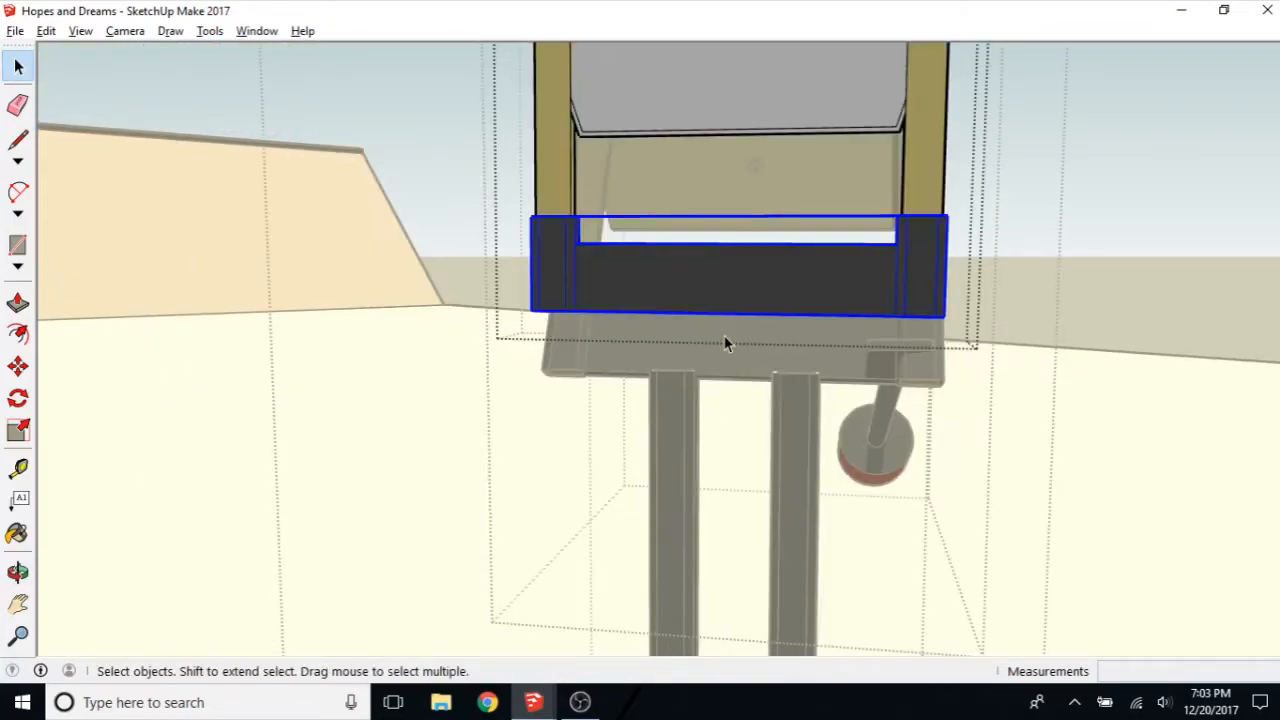
left_click(18, 365)
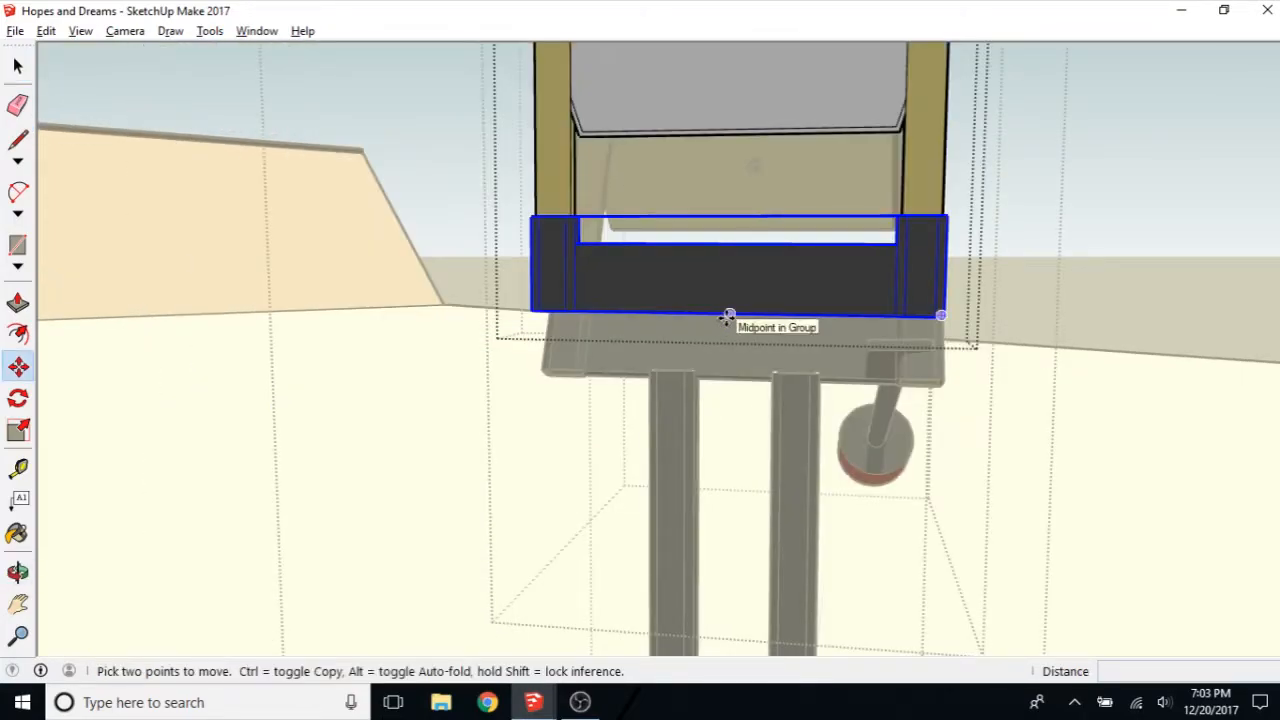
left_click_drag(730, 313, 735, 353)
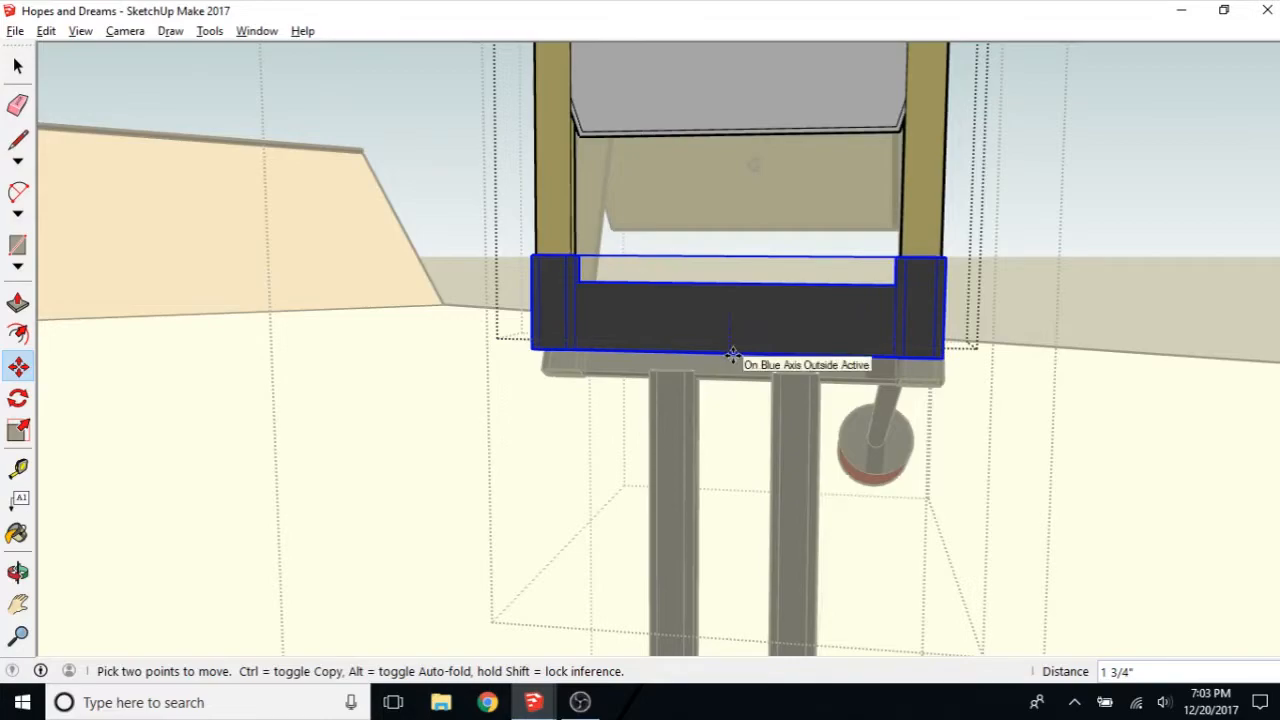
right_click(730, 370)
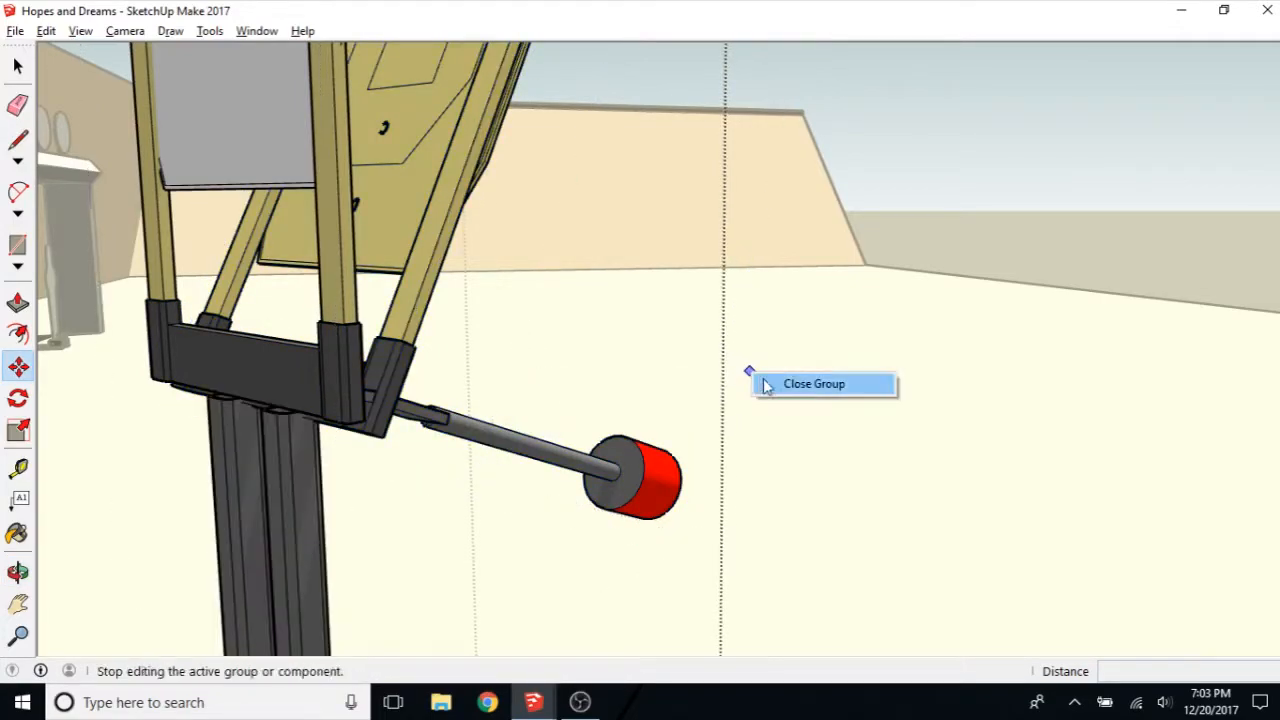
left_click(814, 383)
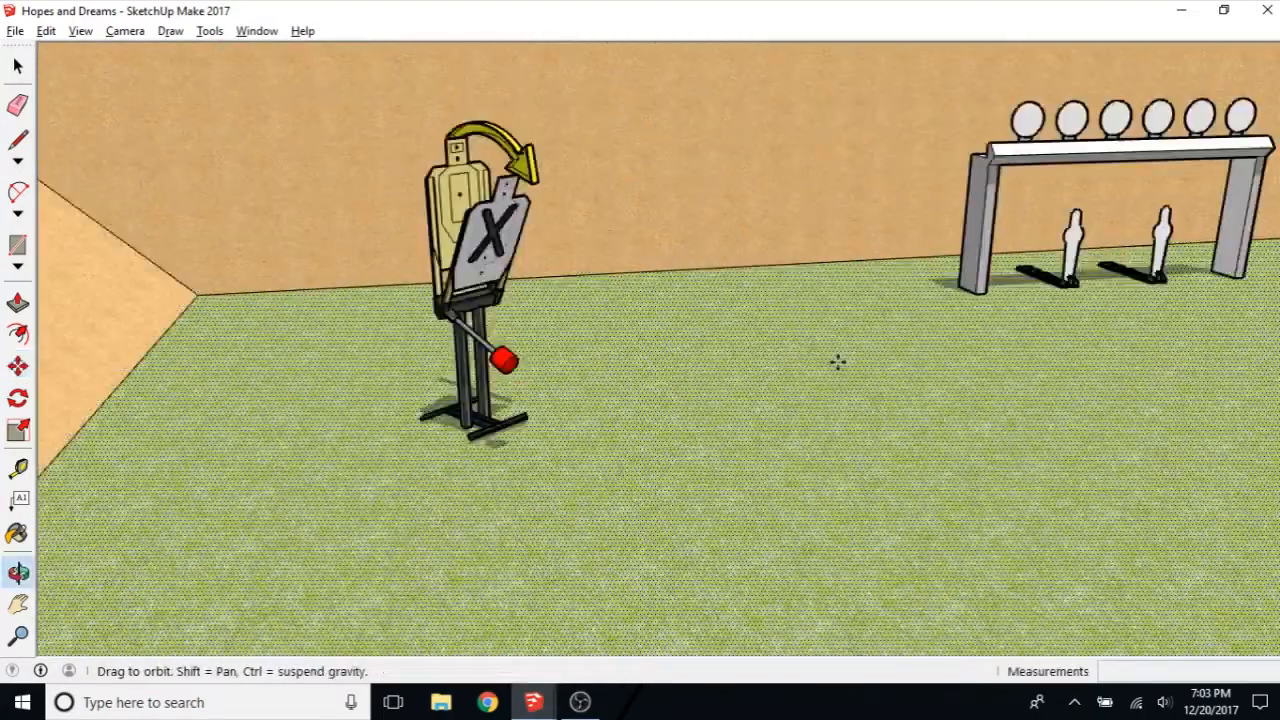
Step: Select the max-trap target assembly, zoom to it and copy it for the library model
left_click(475, 258)
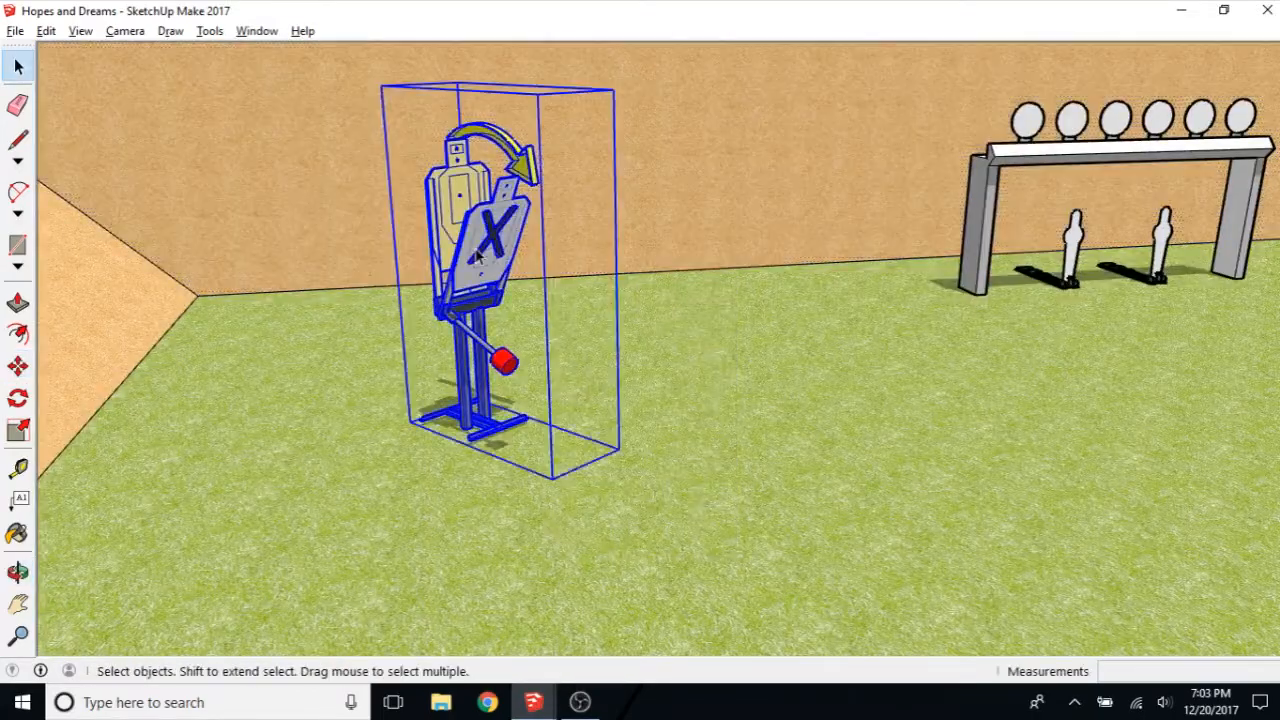
right_click(480, 258)
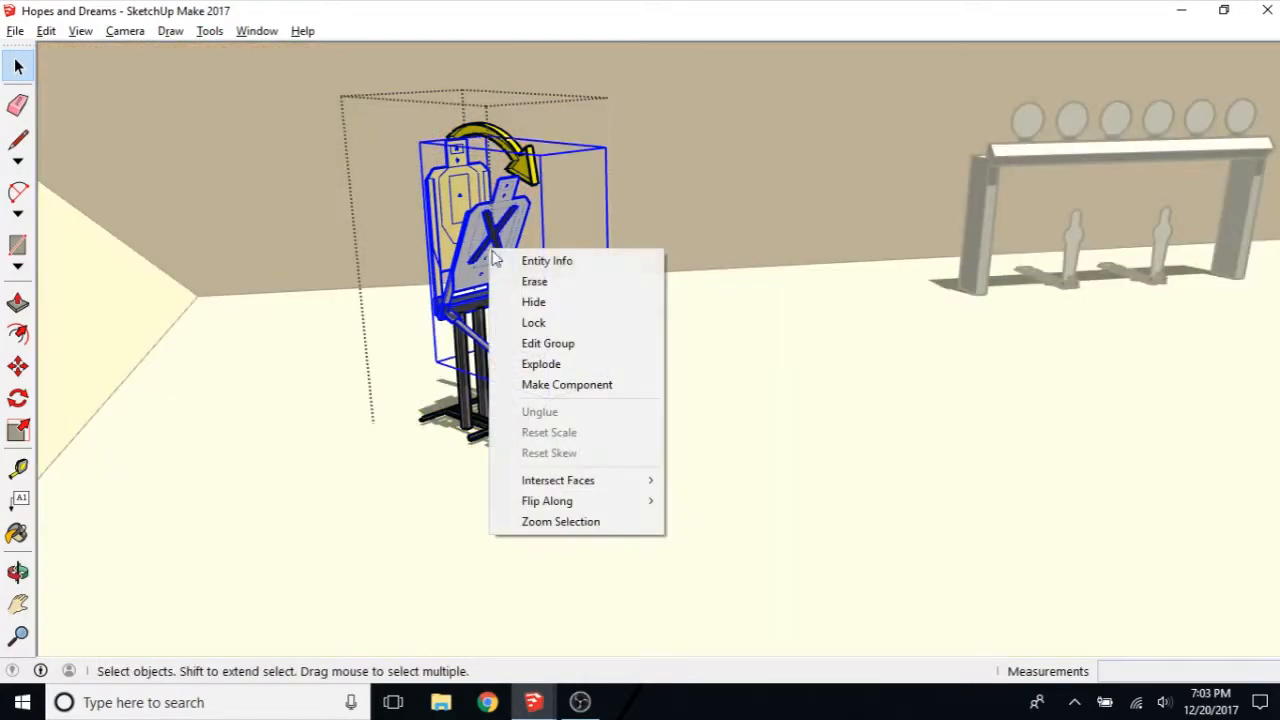
left_click(548, 343)
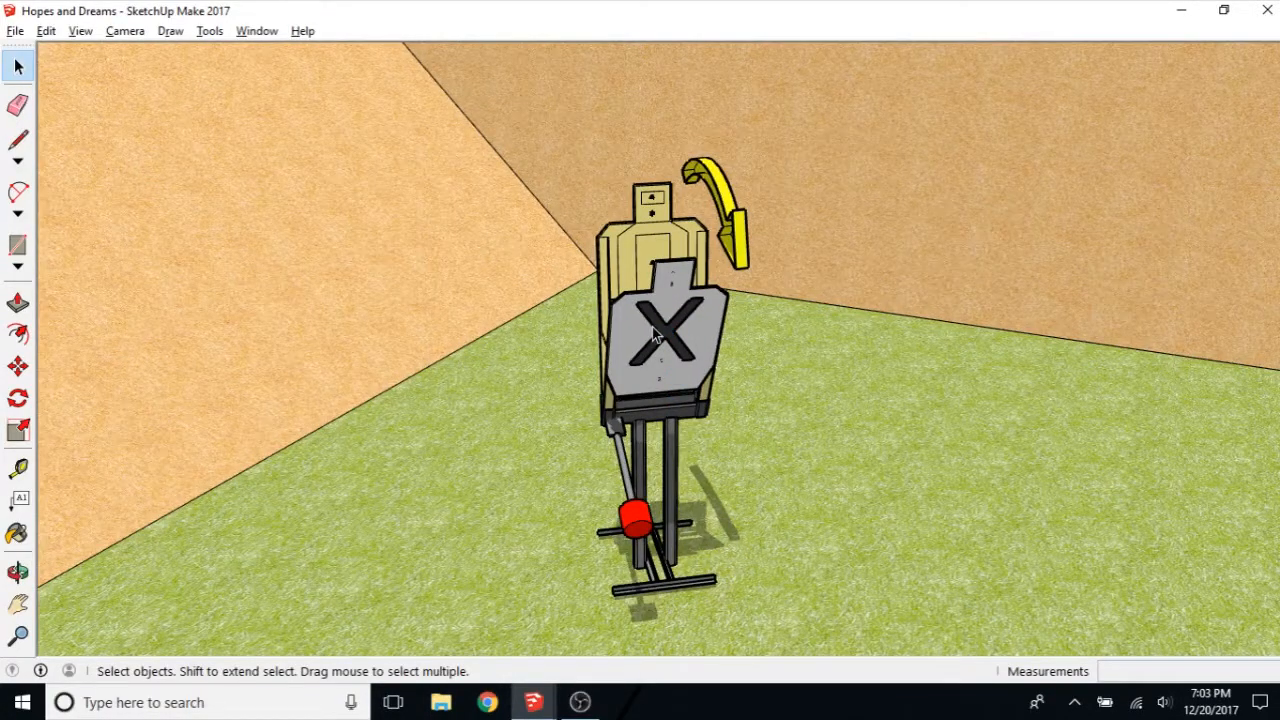
left_click(656, 333)
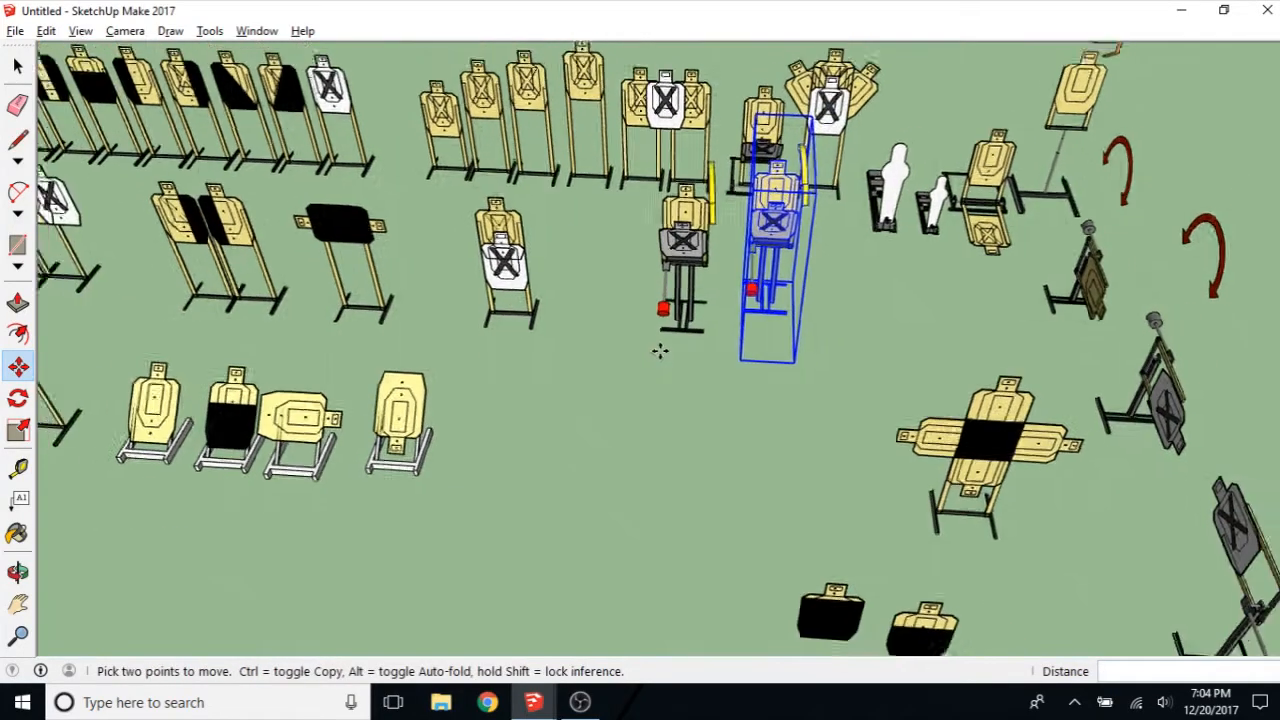
Step: Dismiss the File menu in the library model and select the newly placed max-trap target
left_click(18, 30)
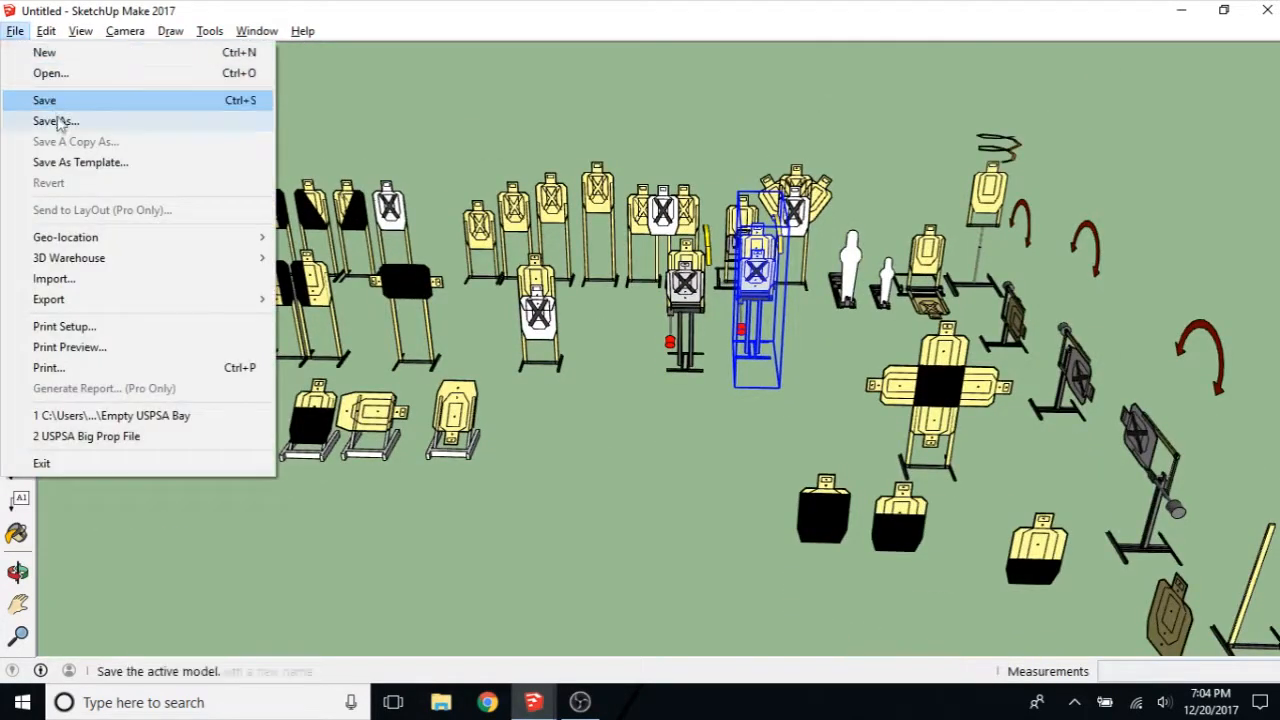
mouse_move(80, 162)
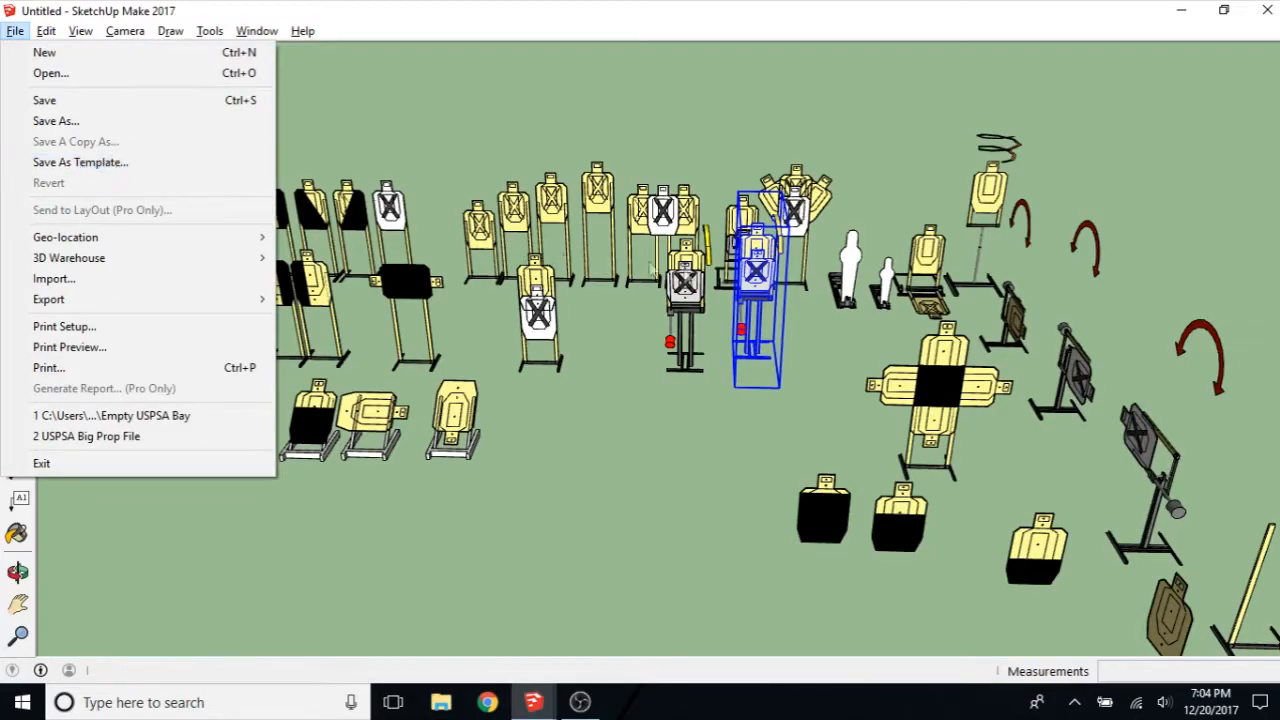
left_click(717, 433)
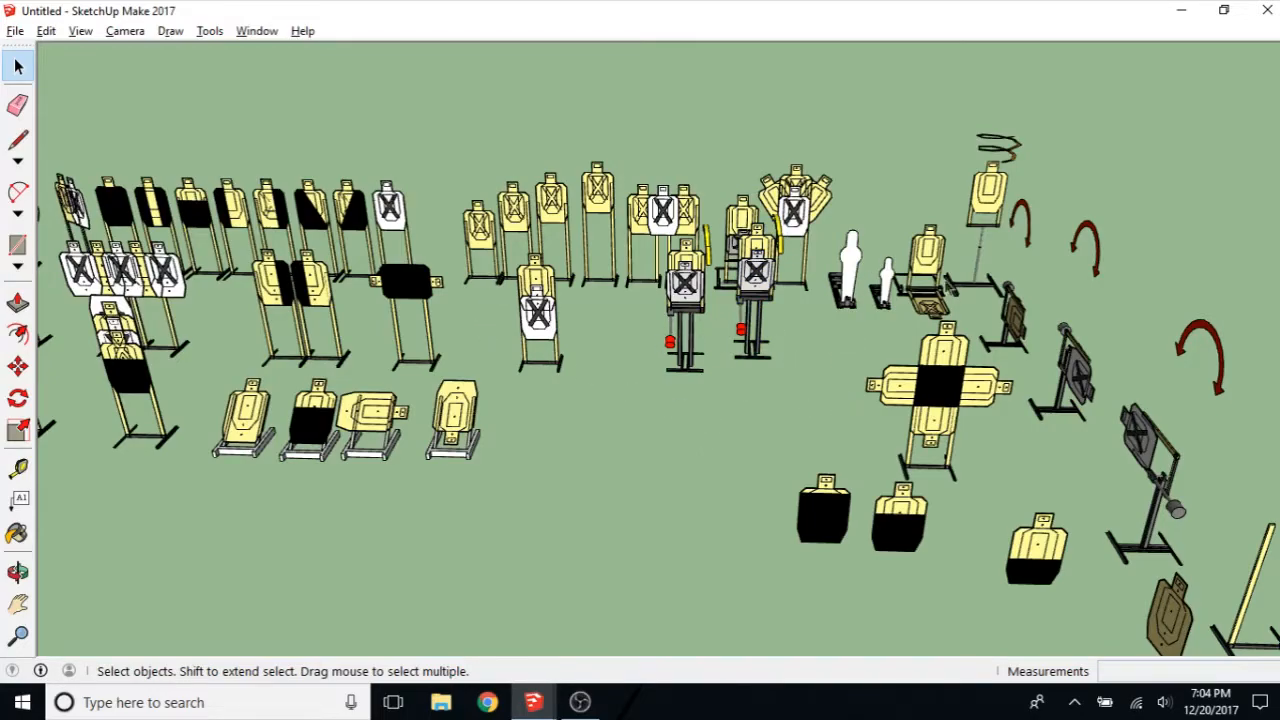
mouse_move(708, 372)
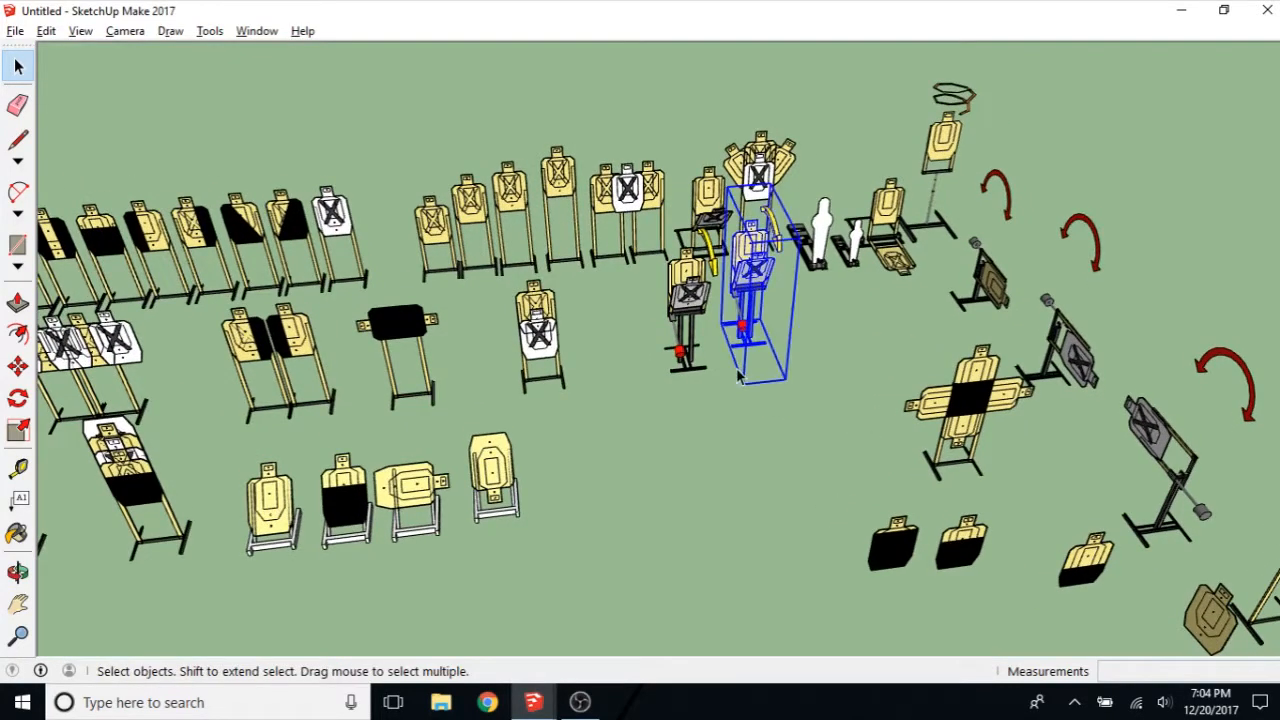
left_click(18, 365)
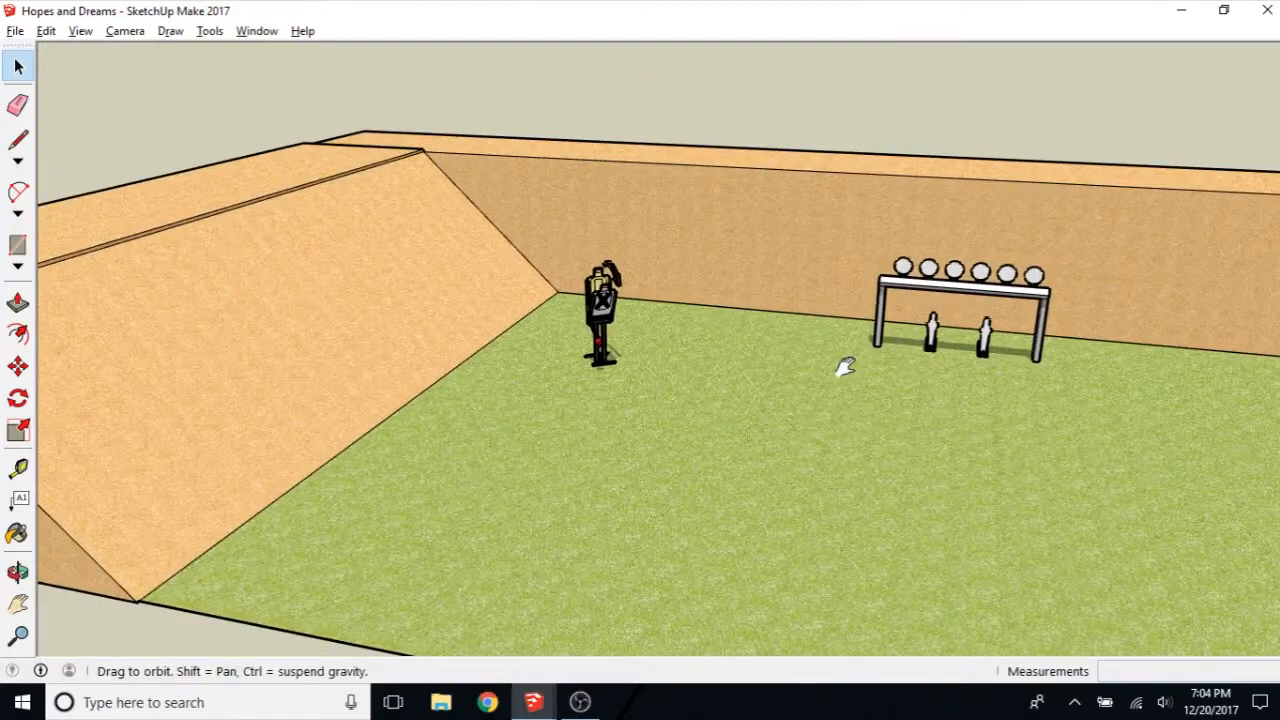
Step: Orbit to face the plate rack and check the blue barrel stack's placement before it
left_click_drag(845, 367, 843, 443)
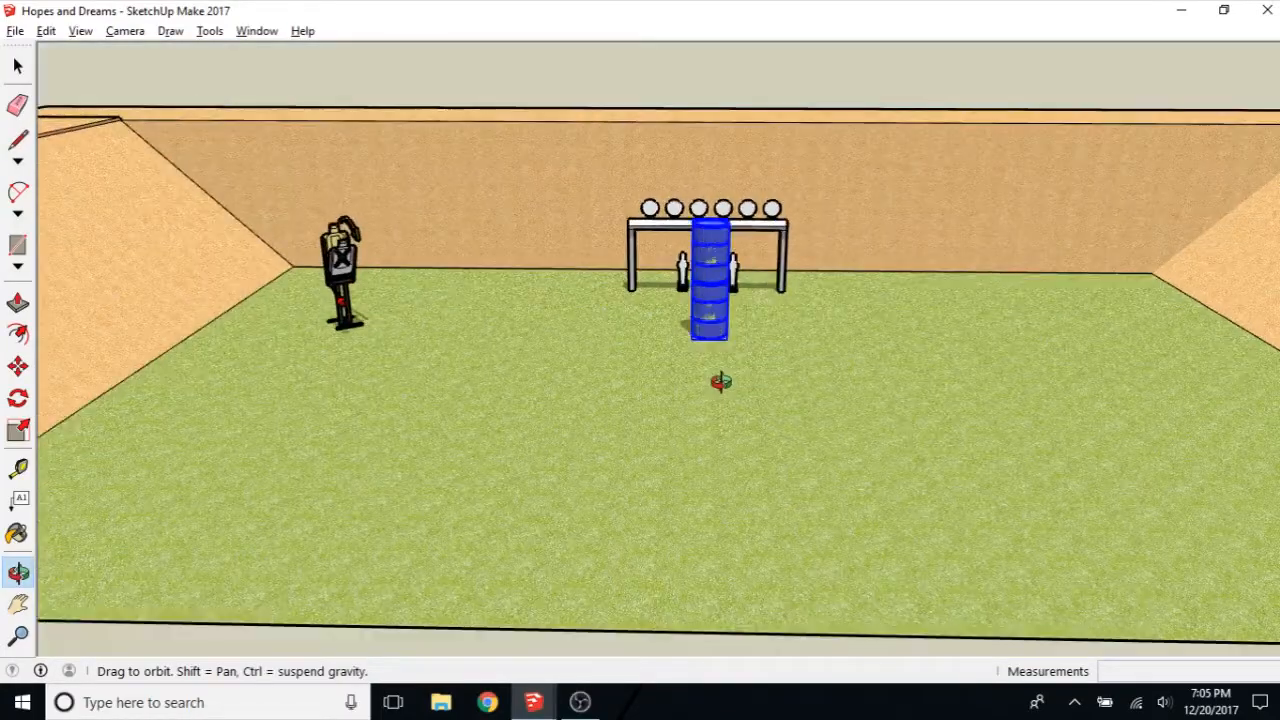
left_click_drag(720, 400, 620, 360)
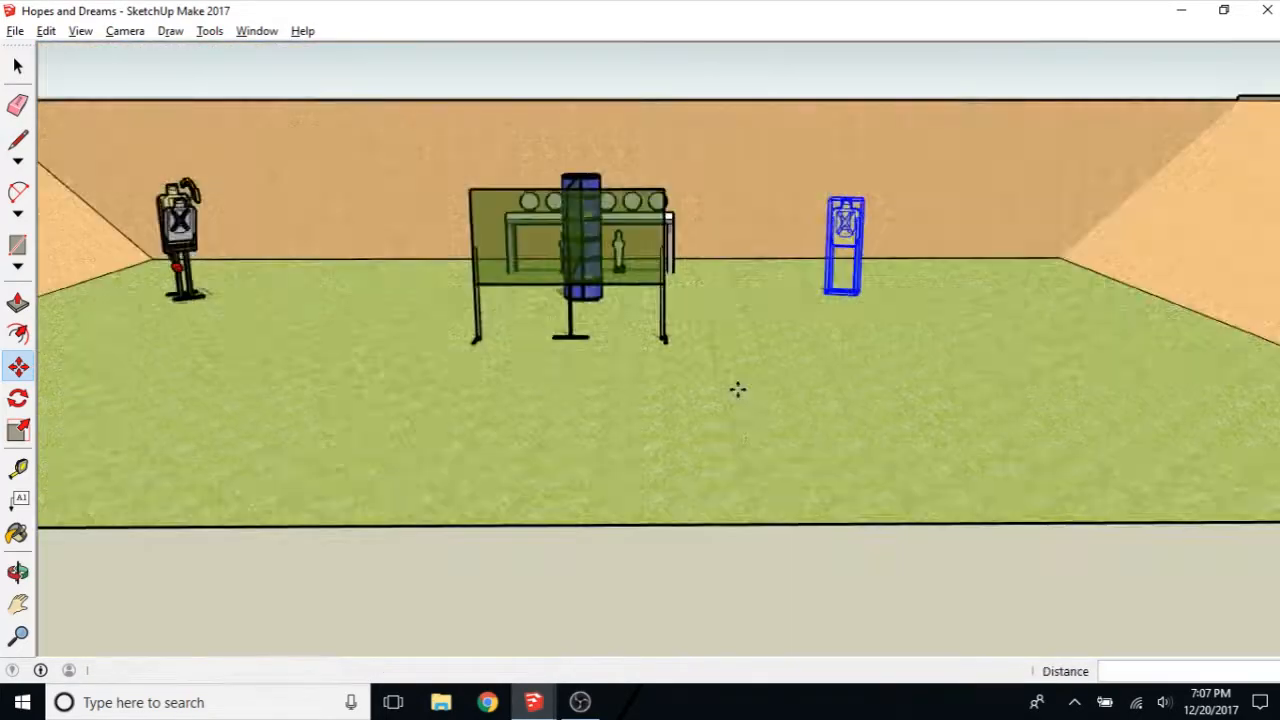
Step: Move the paper target to the right side of the stage
left_click_drag(738, 390, 740, 525)
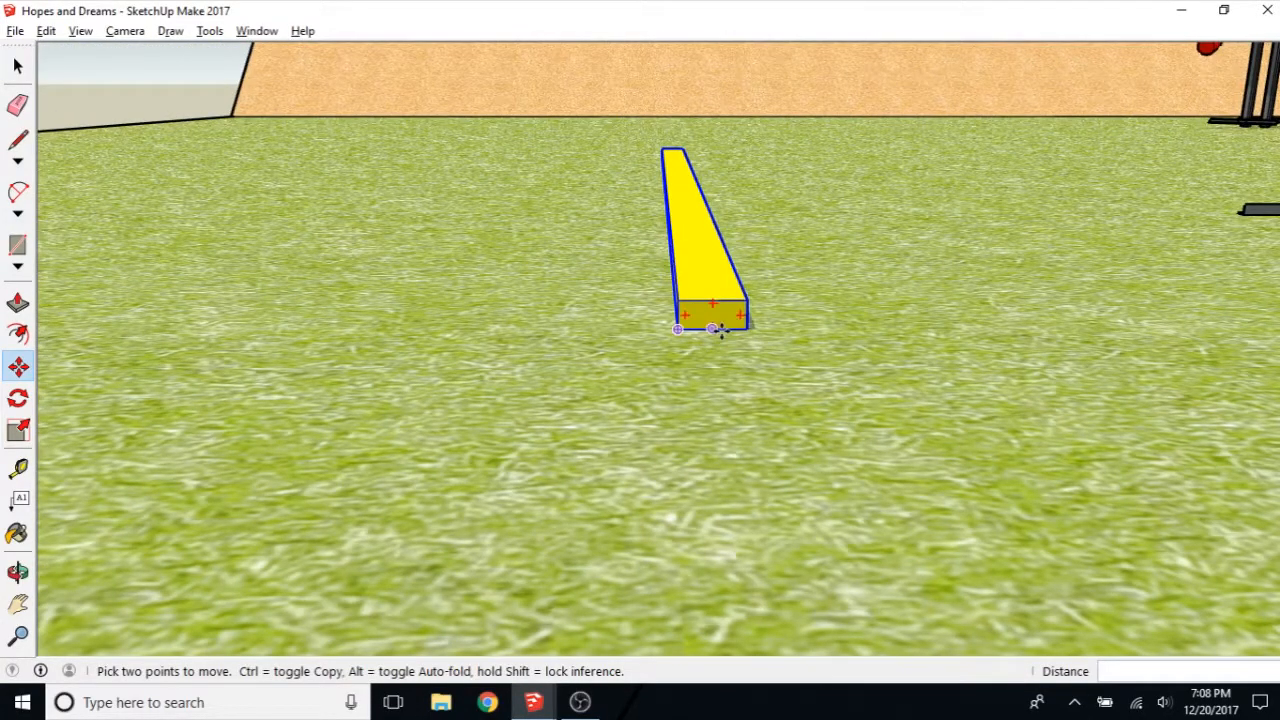
Step: Set the long yellow board down on the grass and view it beside the barriers
left_click(17, 427)
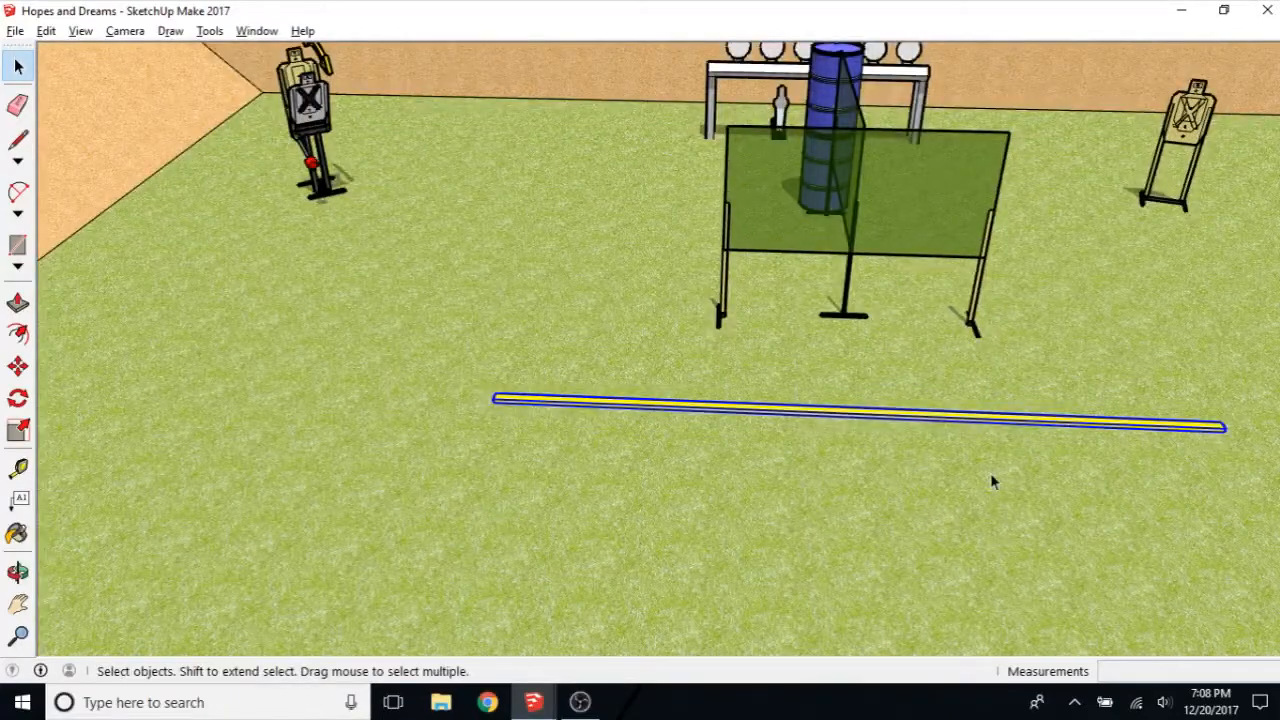
left_click(13, 572)
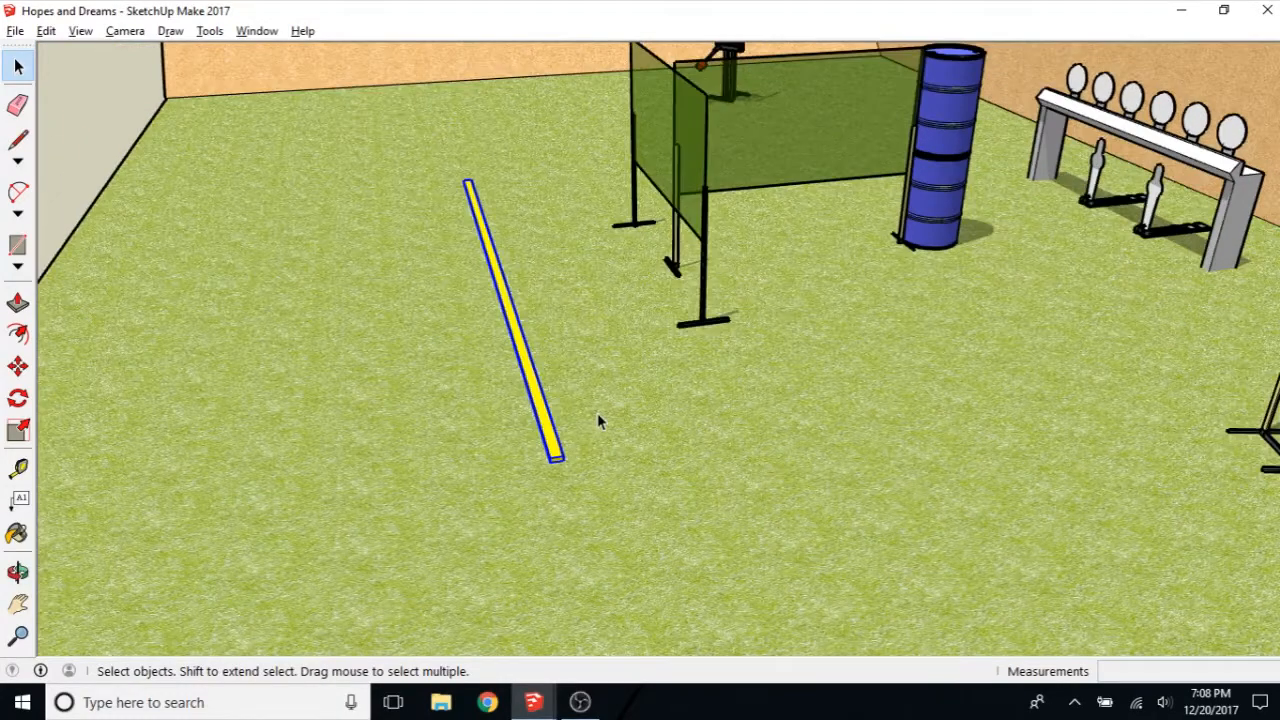
mouse_move(590, 428)
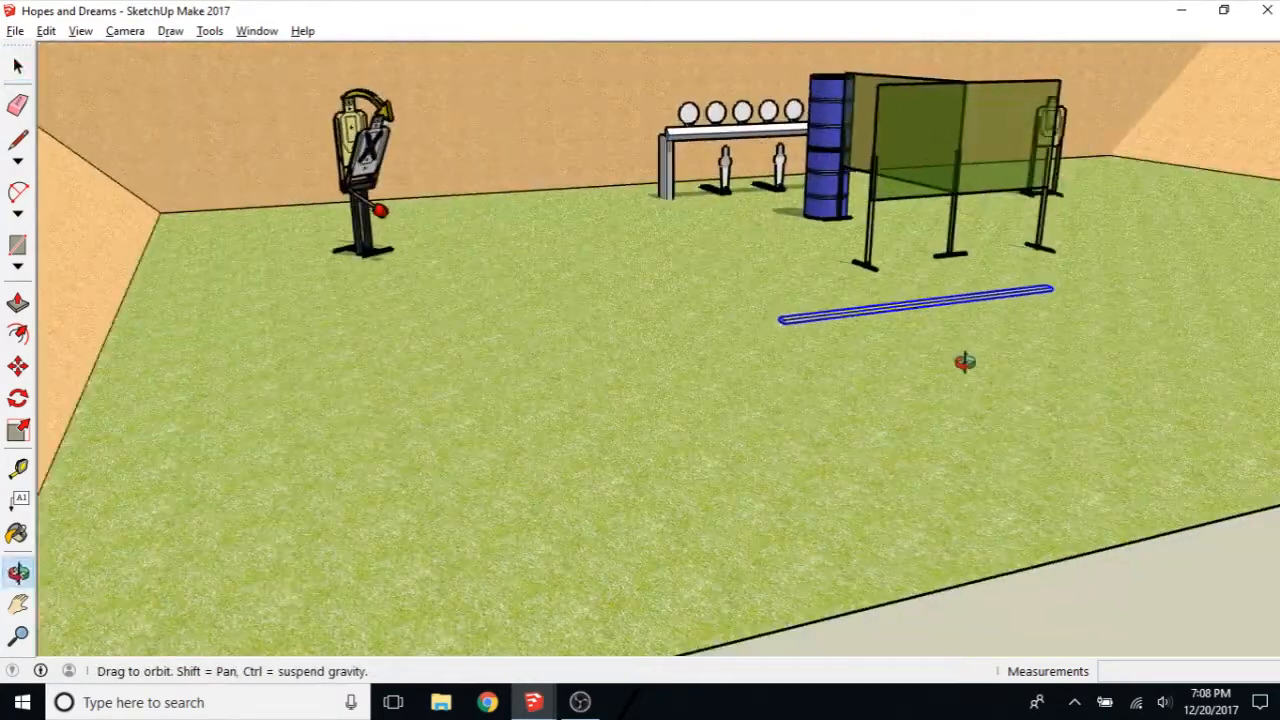
left_click_drag(965, 362, 957, 372)
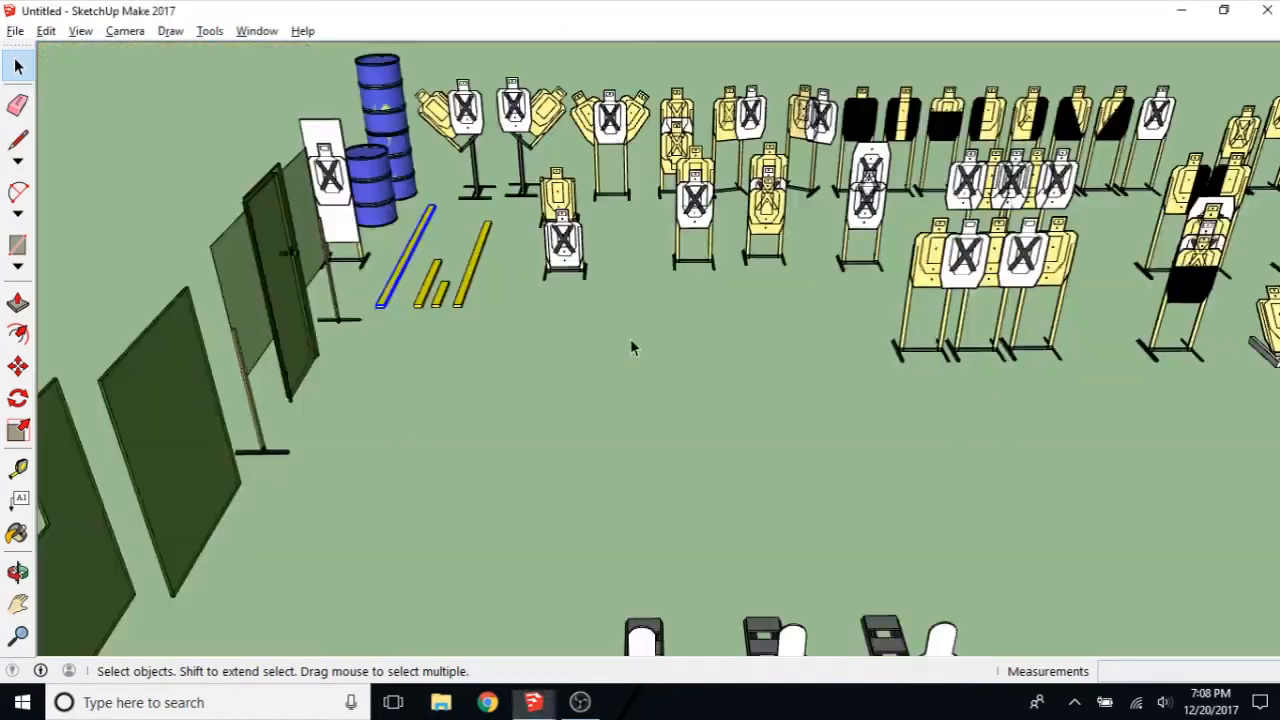
left_click(430, 285)
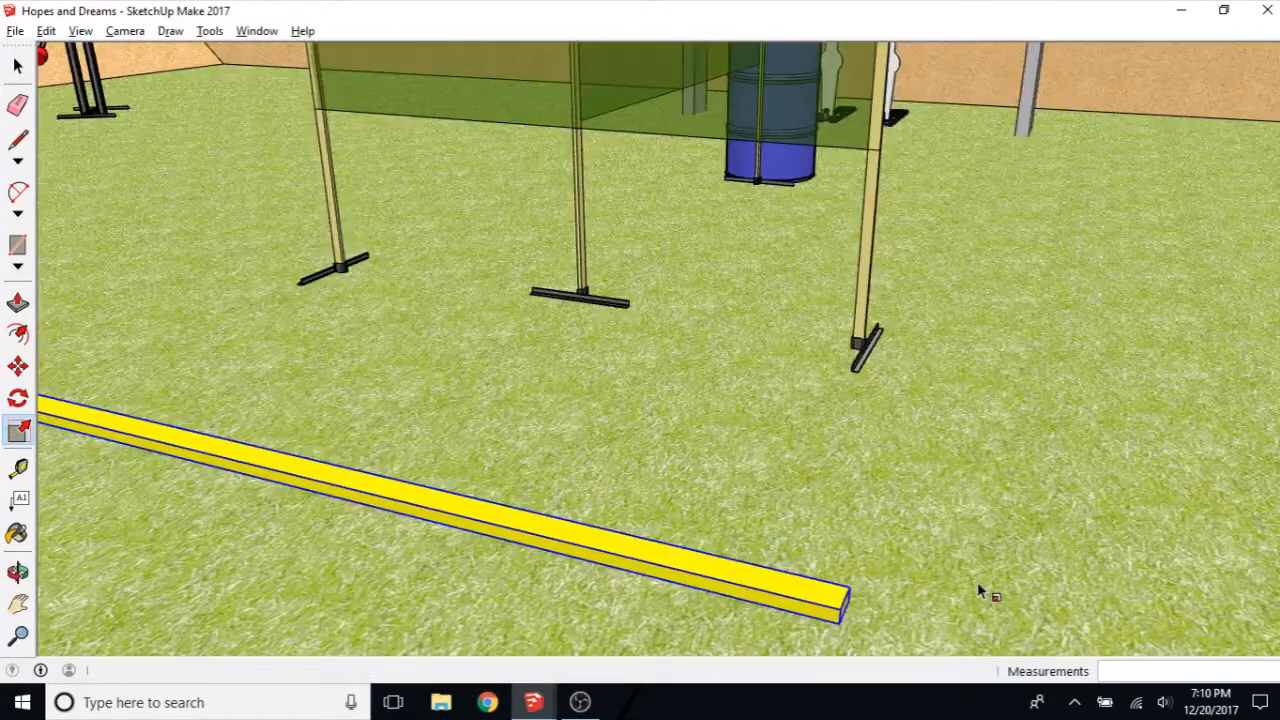
Step: Orbit around to view the closed yellow shooting box and the whole stage
left_click_drag(980, 590, 805, 600)
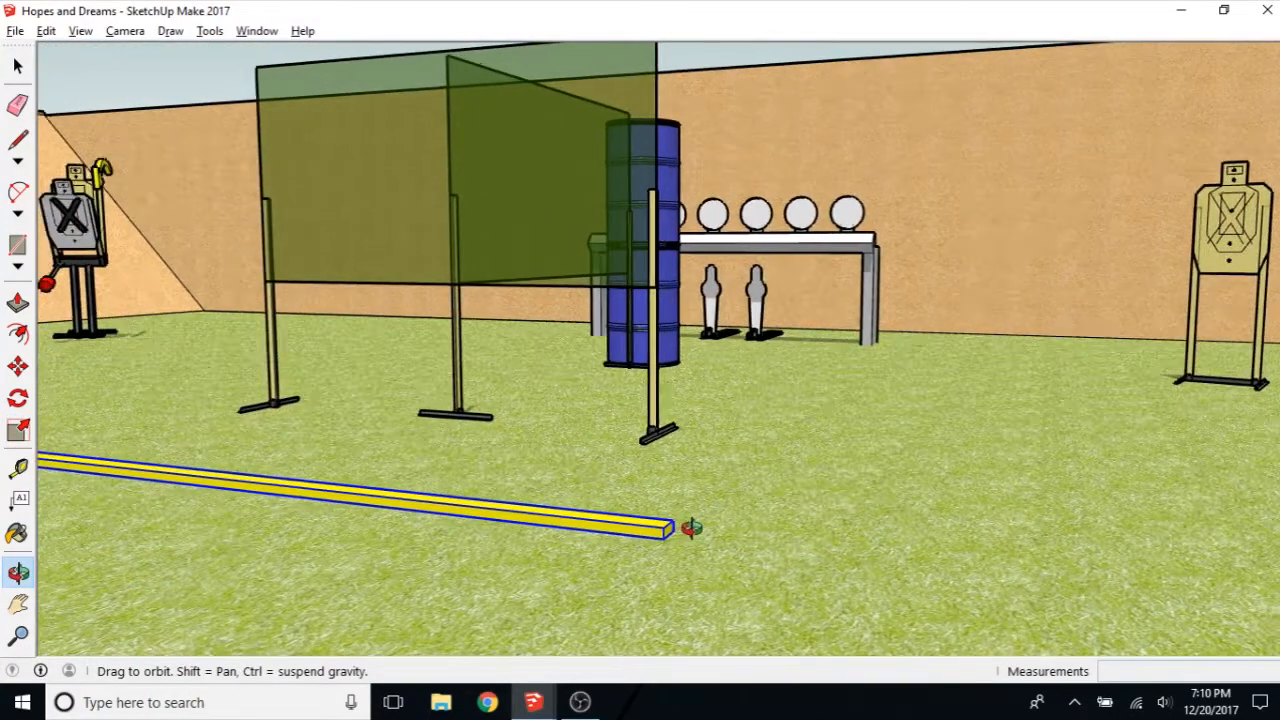
left_click_drag(690, 527, 445, 470)
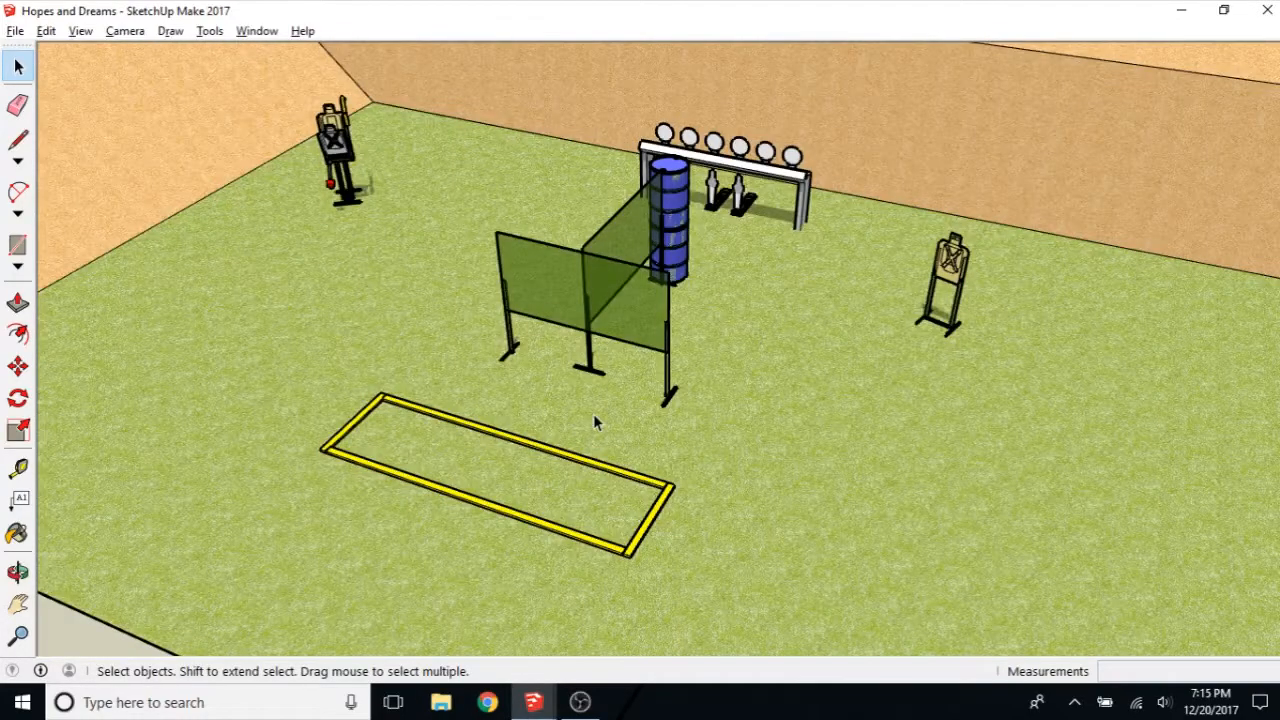
mouse_move(577, 430)
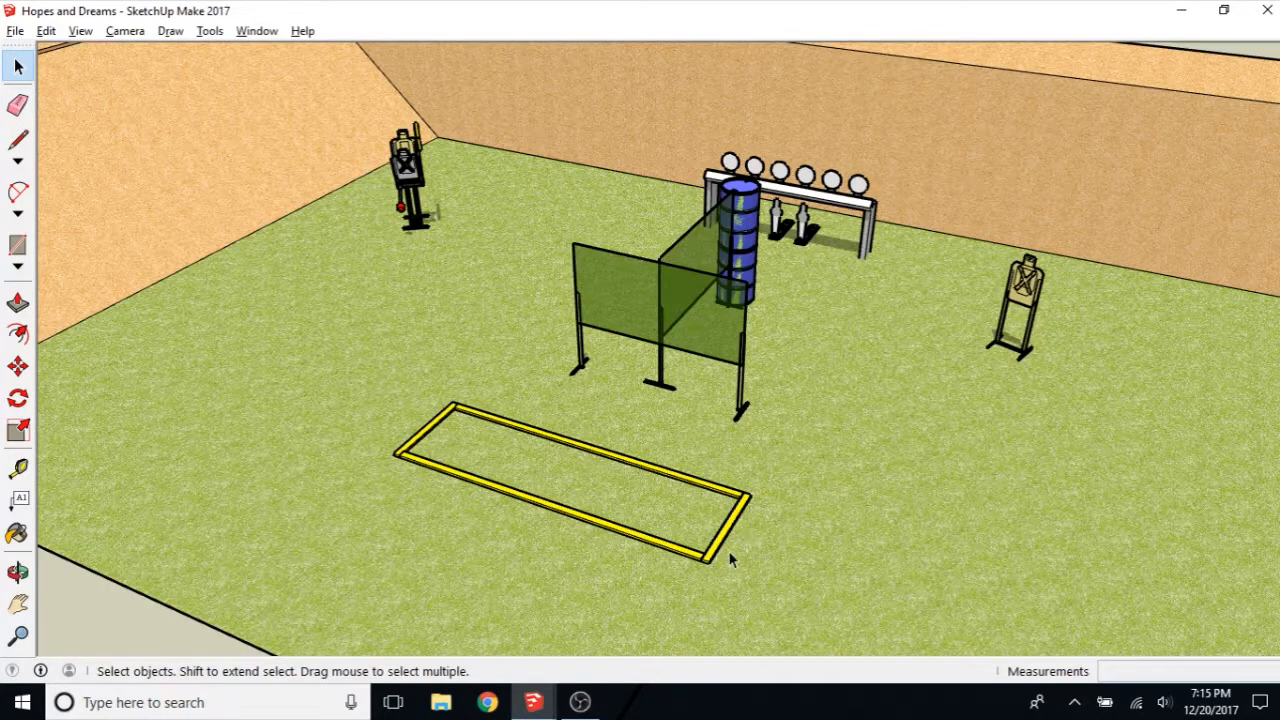
mouse_move(748, 551)
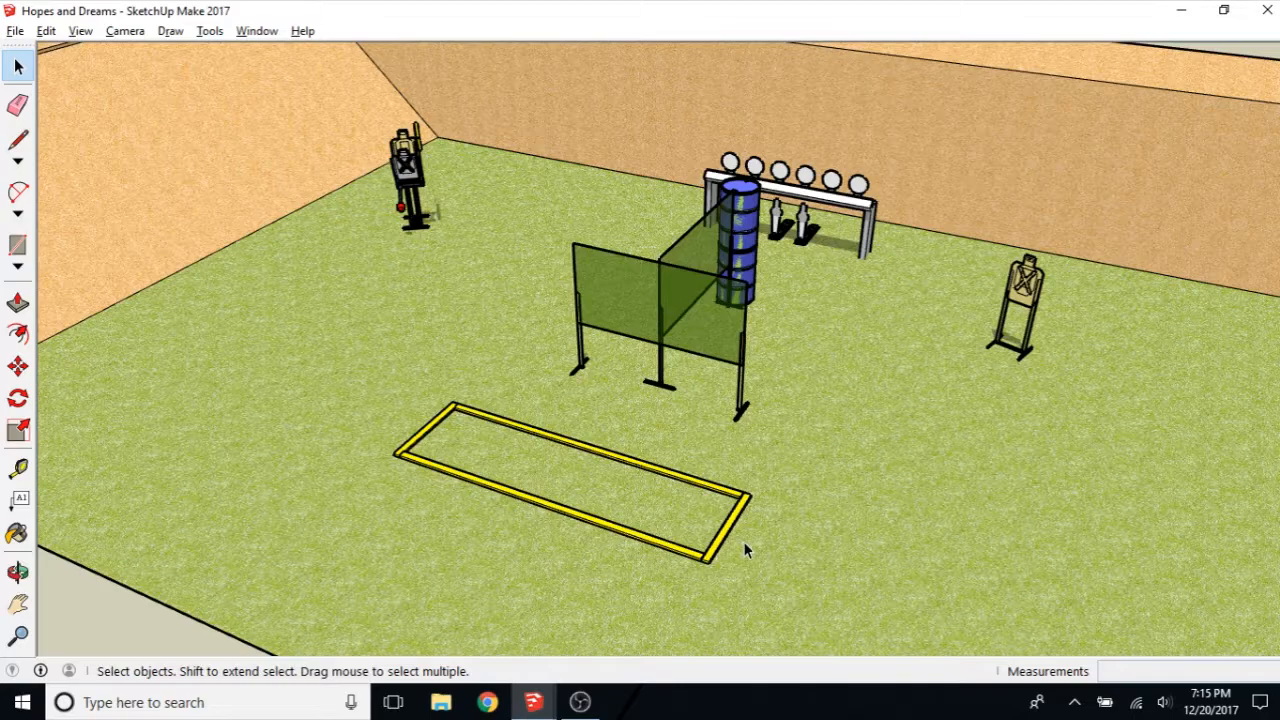
mouse_move(213, 64)
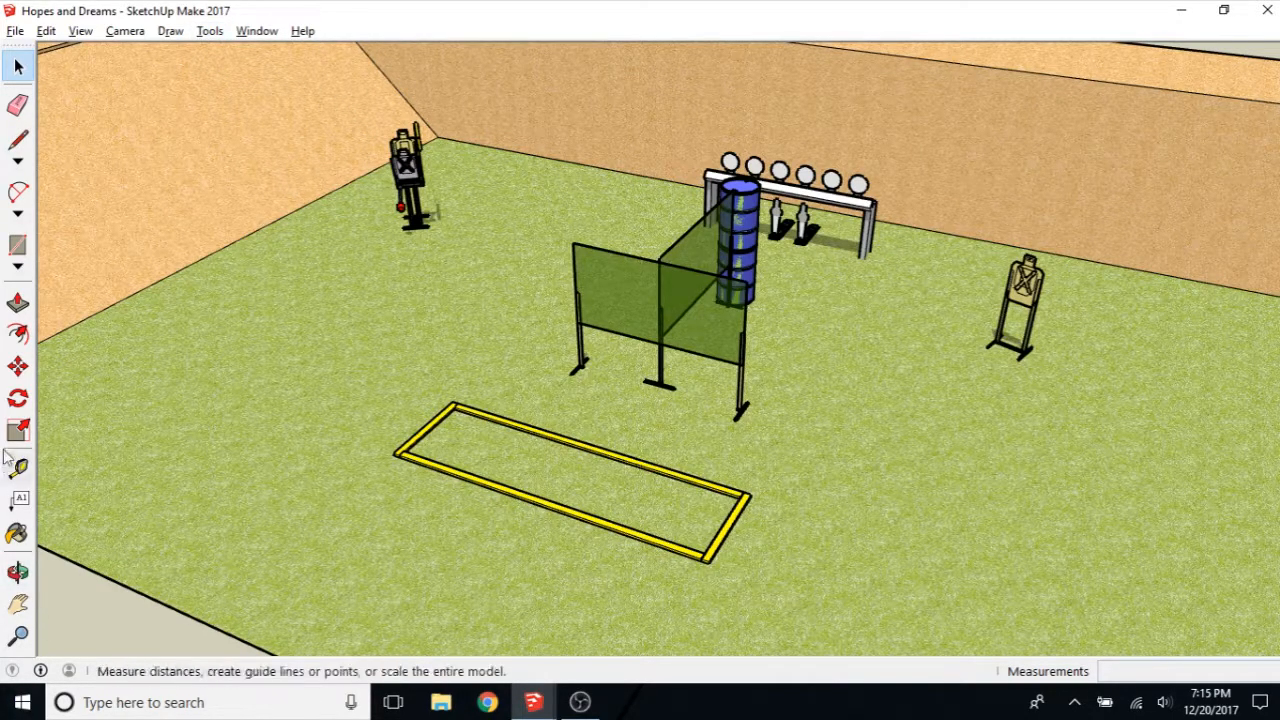
Step: Bring up the Tools menu listing the modelling tools
left_click(208, 30)
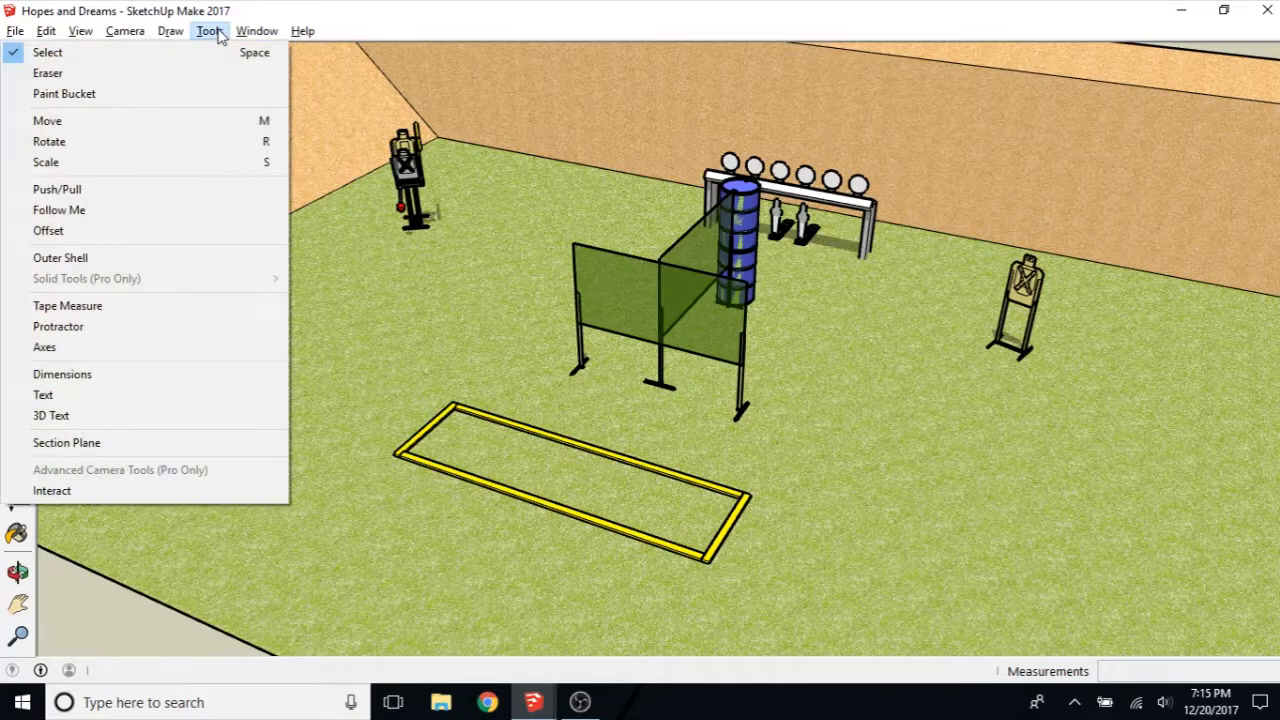
Step: Create extruded 3D text reading 'X' and place it on the stage
left_click(50, 415)
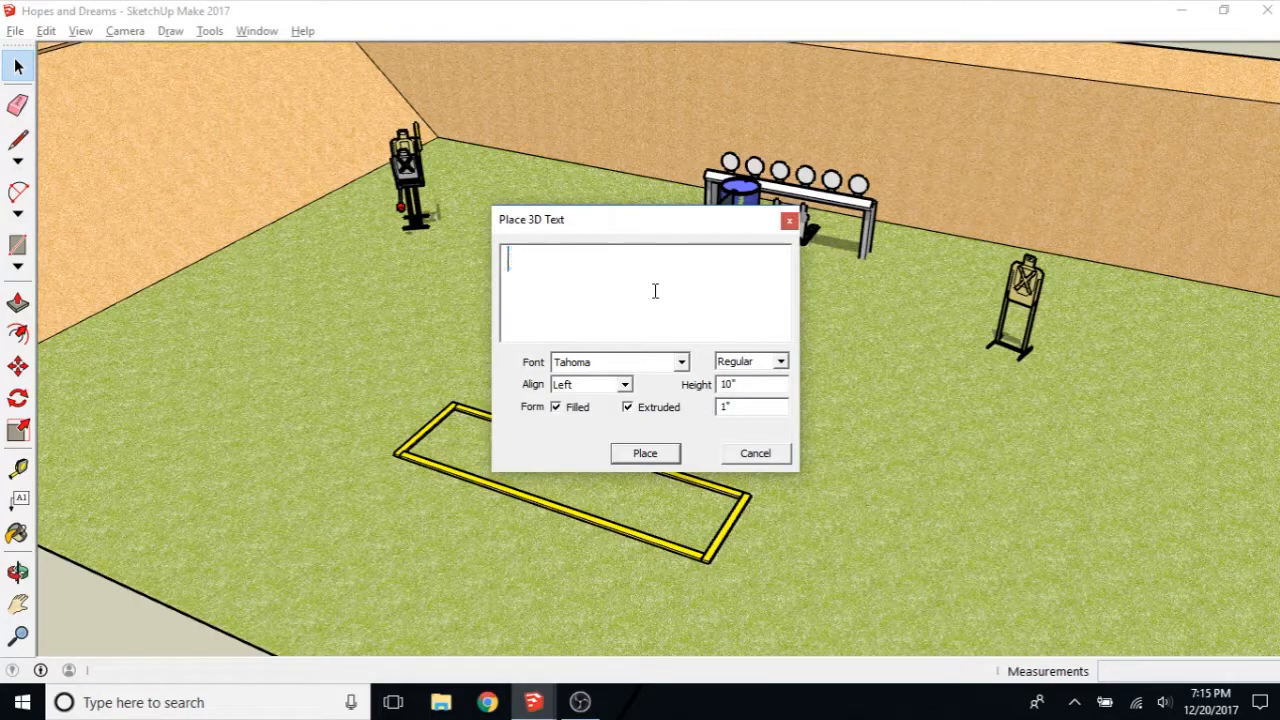
type("X")
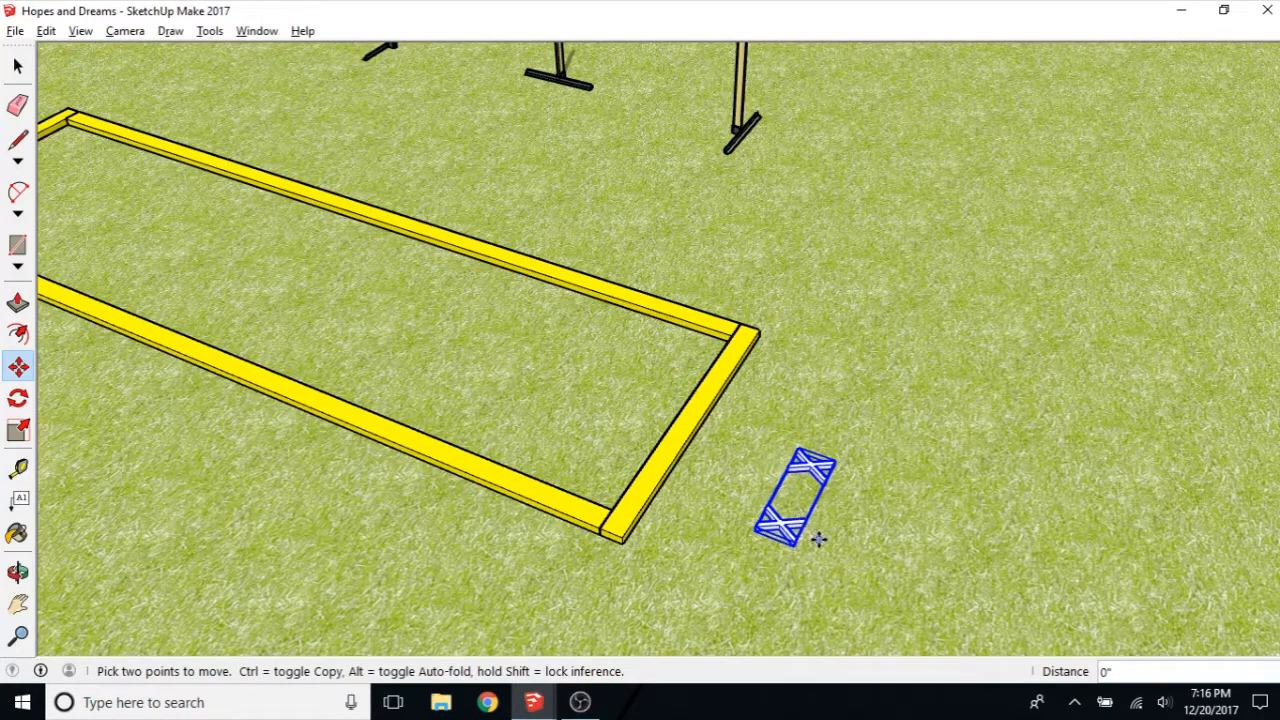
Step: Move the 3D X marker beside the corner of the yellow shooting box
left_click_drag(820, 540, 755, 480)
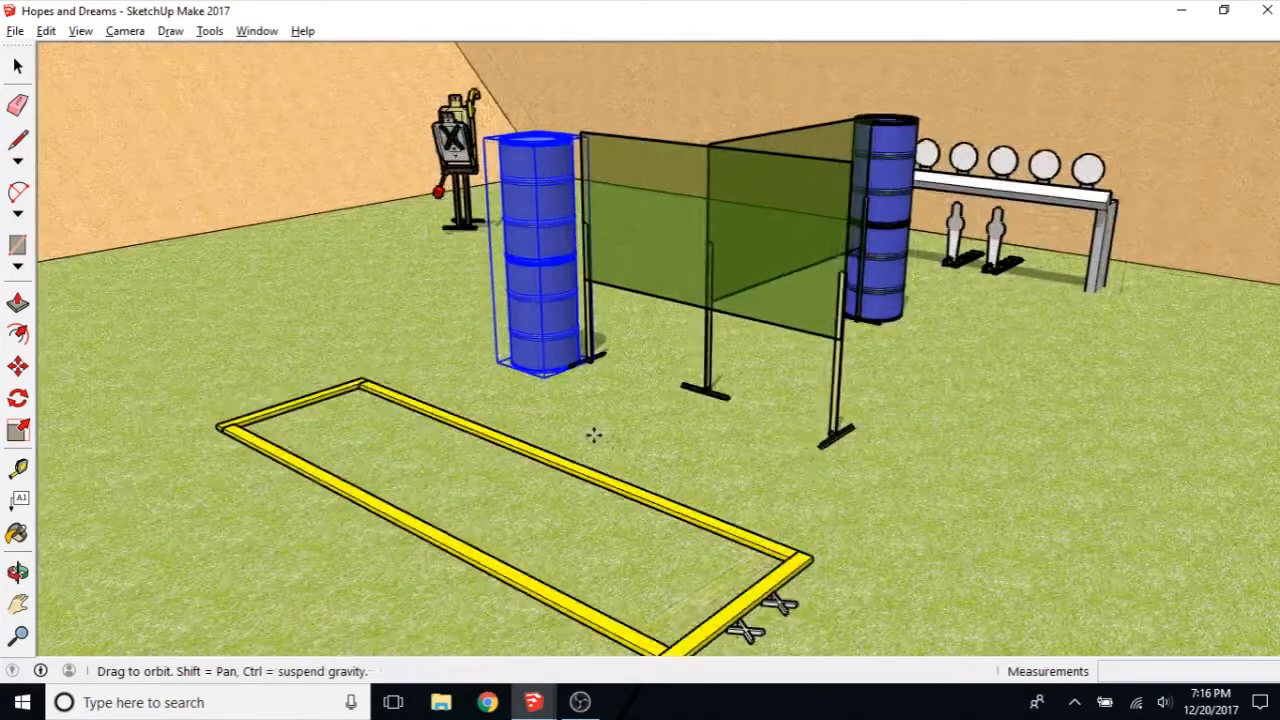
Step: Orbit to view the blue barrel stacks and green barriers for copying
left_click_drag(595, 435, 568, 400)
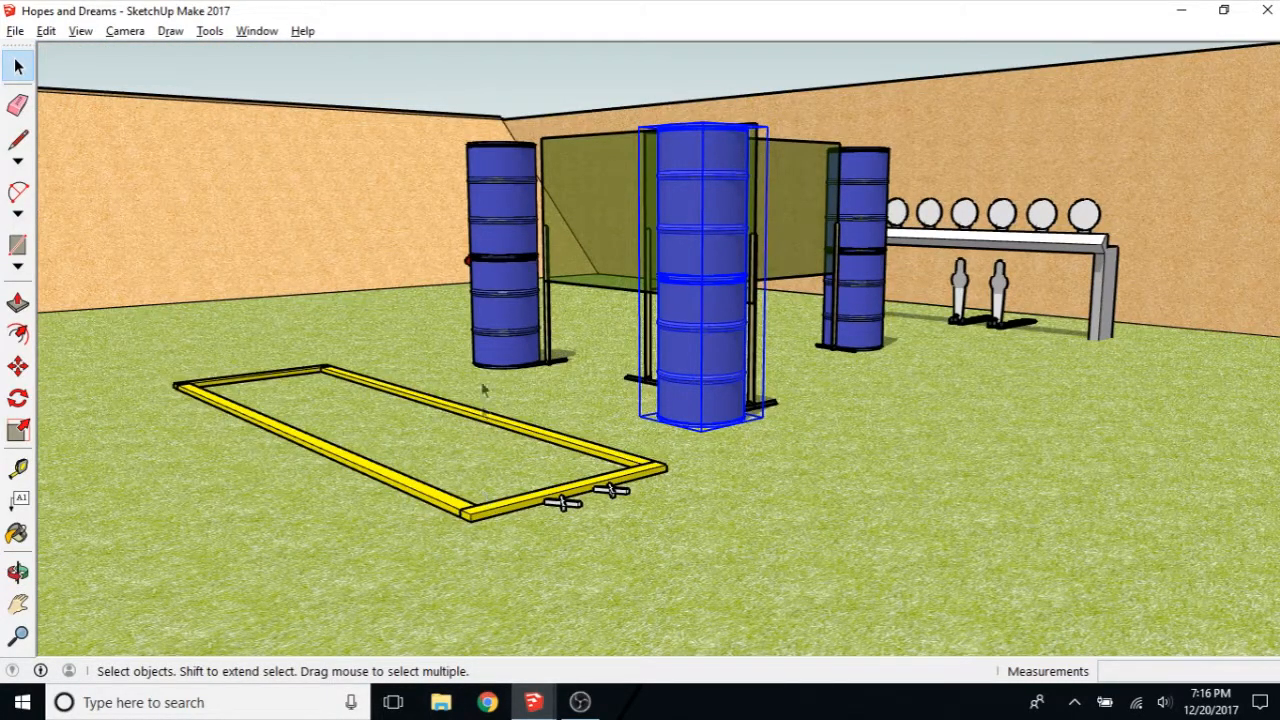
mouse_move(502, 324)
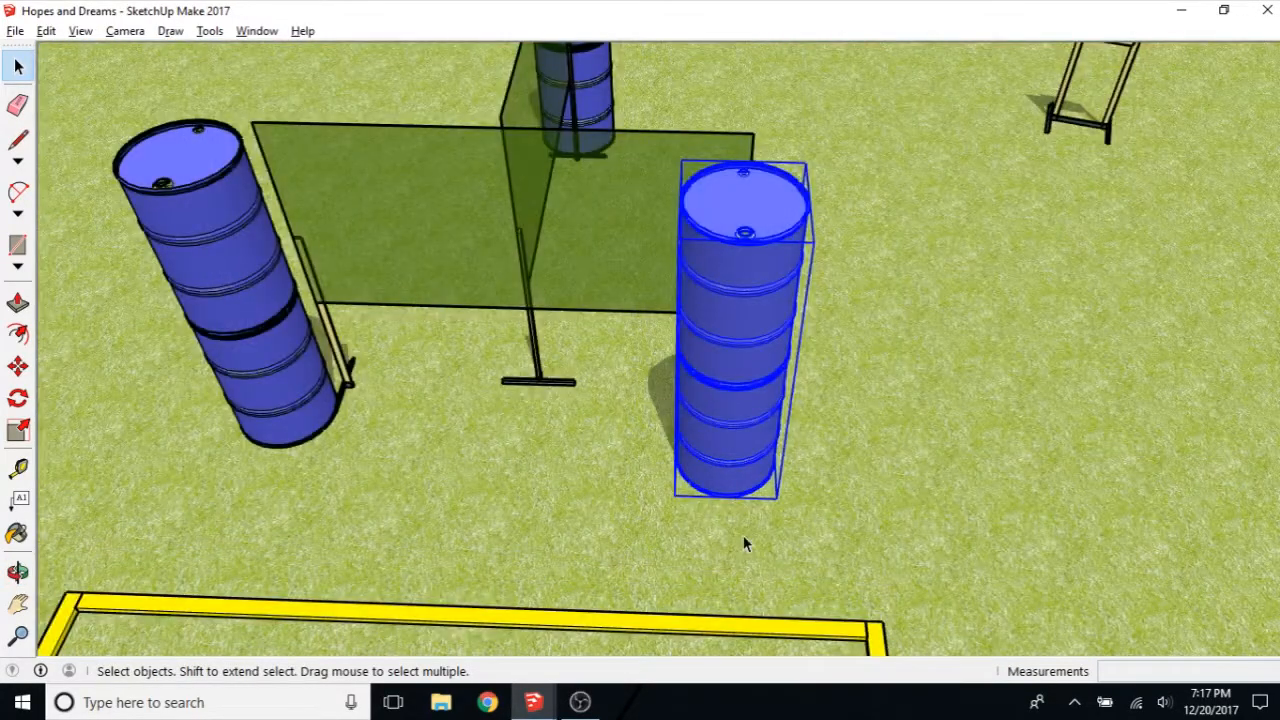
Step: Move the third barrel stack out toward the right end of the barrier wall
left_click(18, 364)
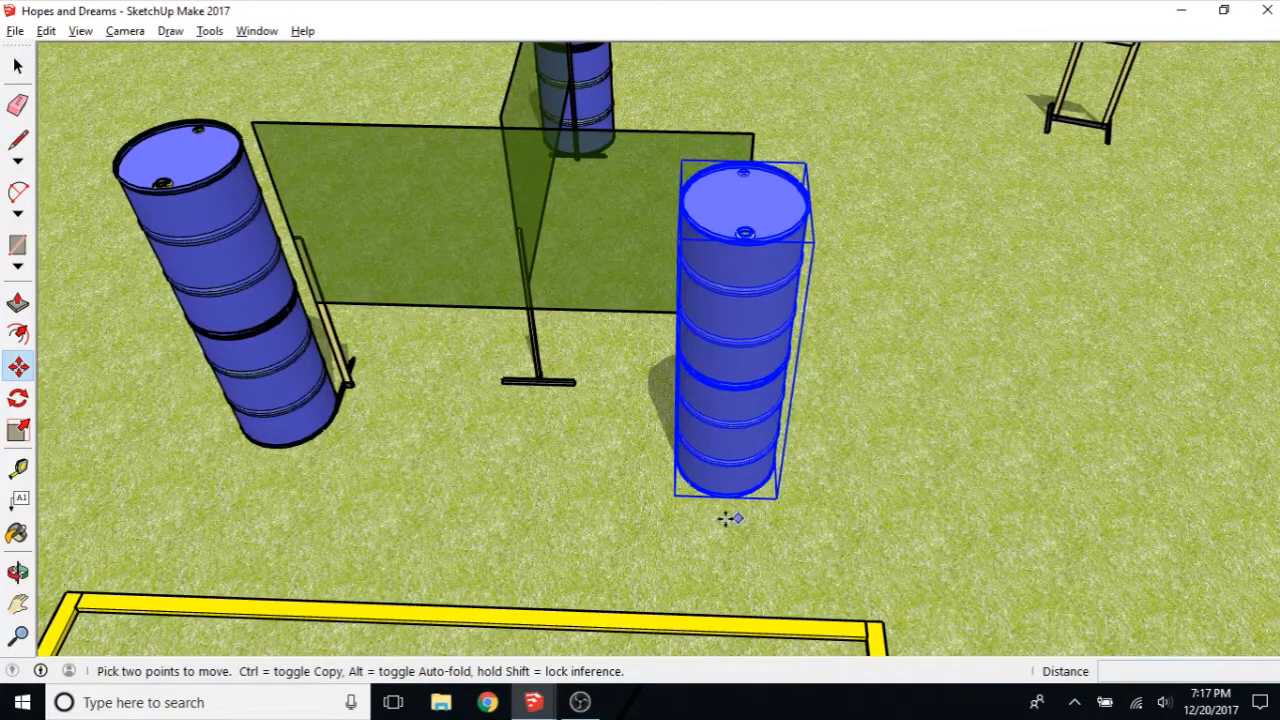
left_click_drag(735, 518, 712, 513)
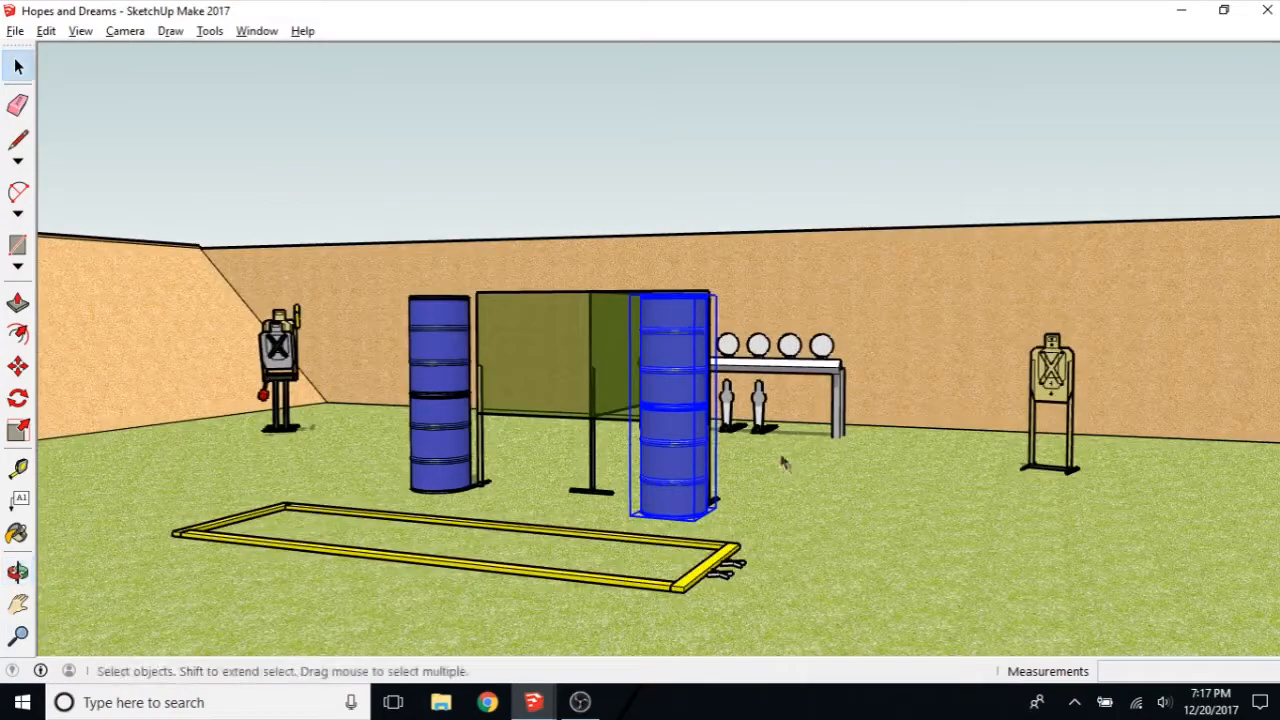
left_click(16, 572)
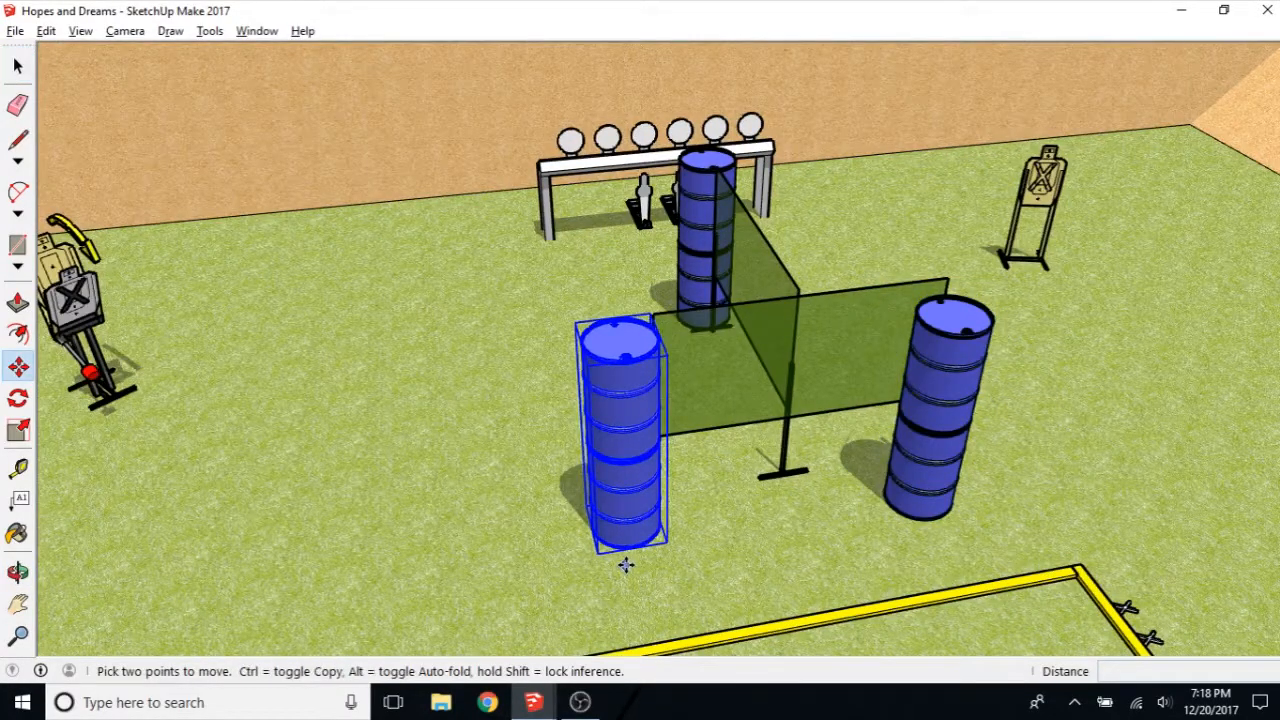
Step: Set the barrel stack at the barriers' open end so three stacks flank the walls
left_click_drag(625, 565, 672, 572)
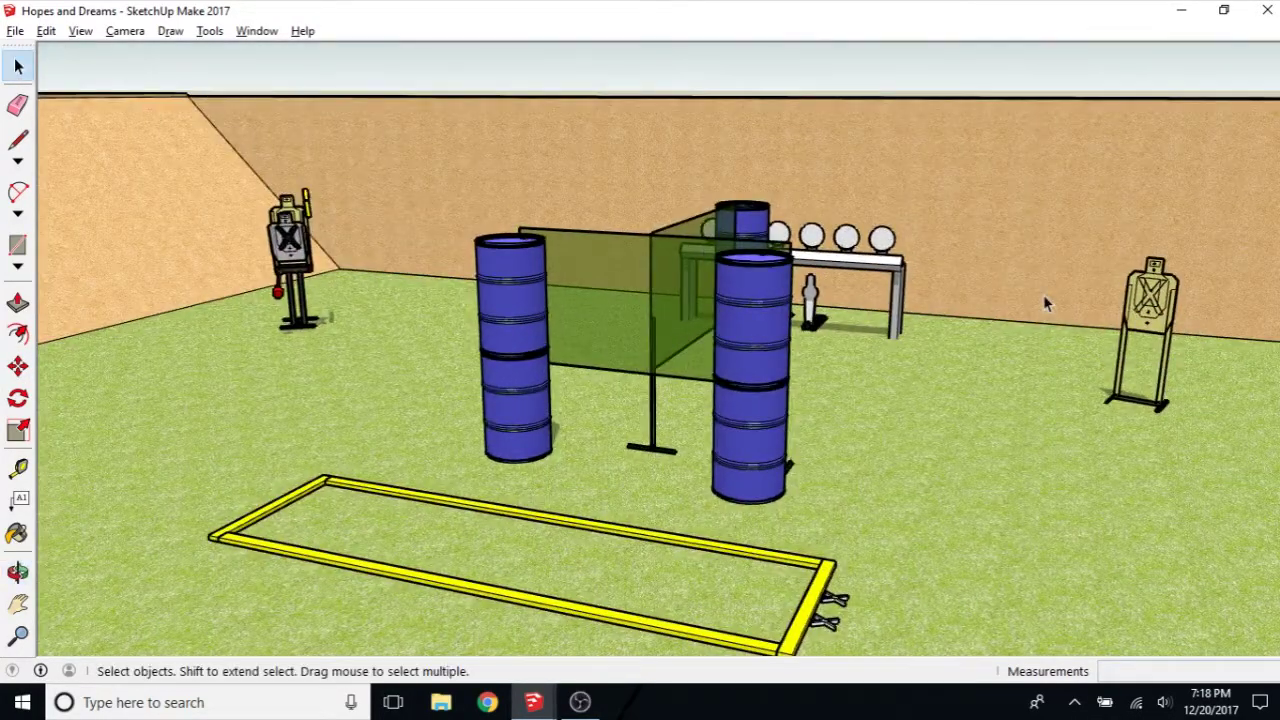
mouse_move(840, 258)
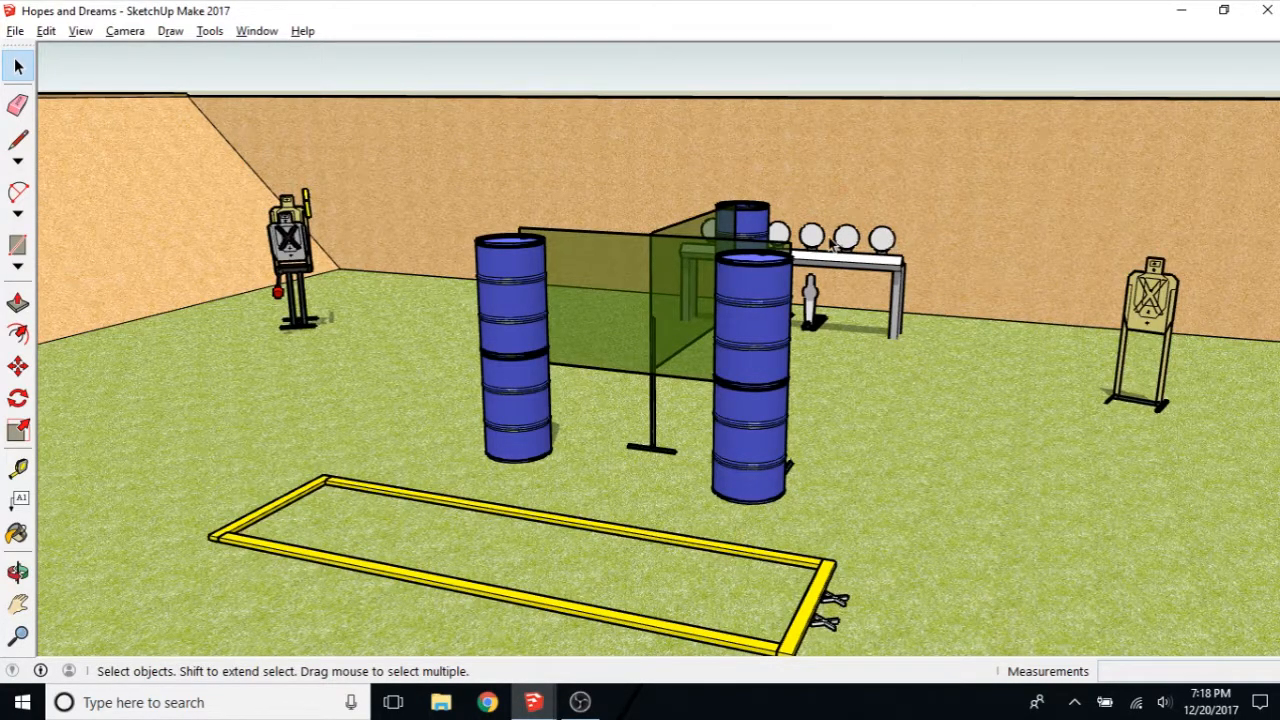
mouse_move(827, 389)
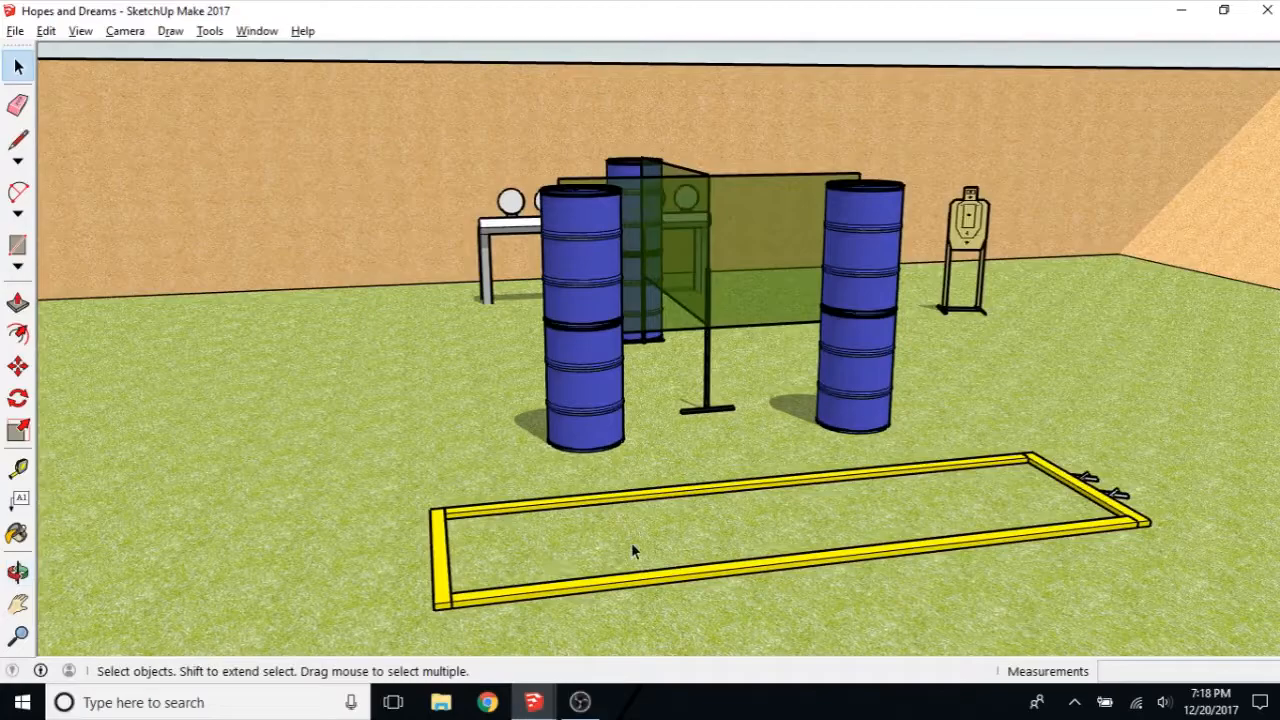
left_click(18, 569)
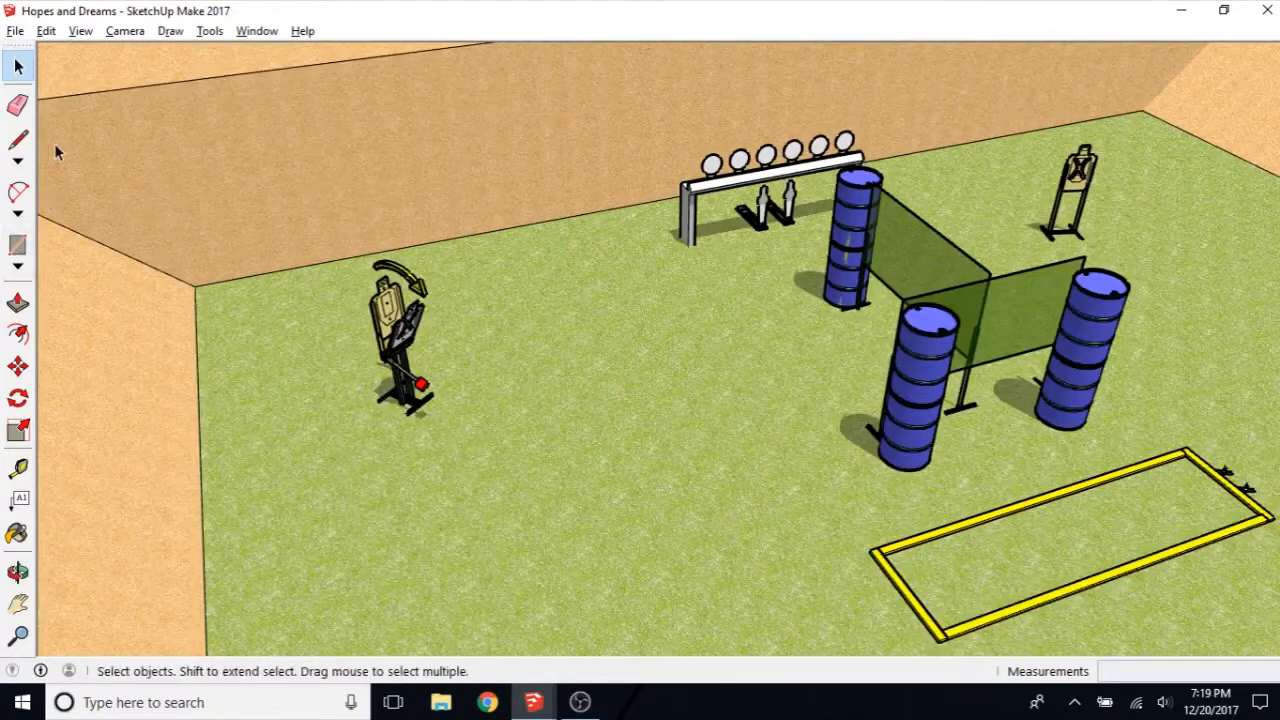
mouse_move(463, 313)
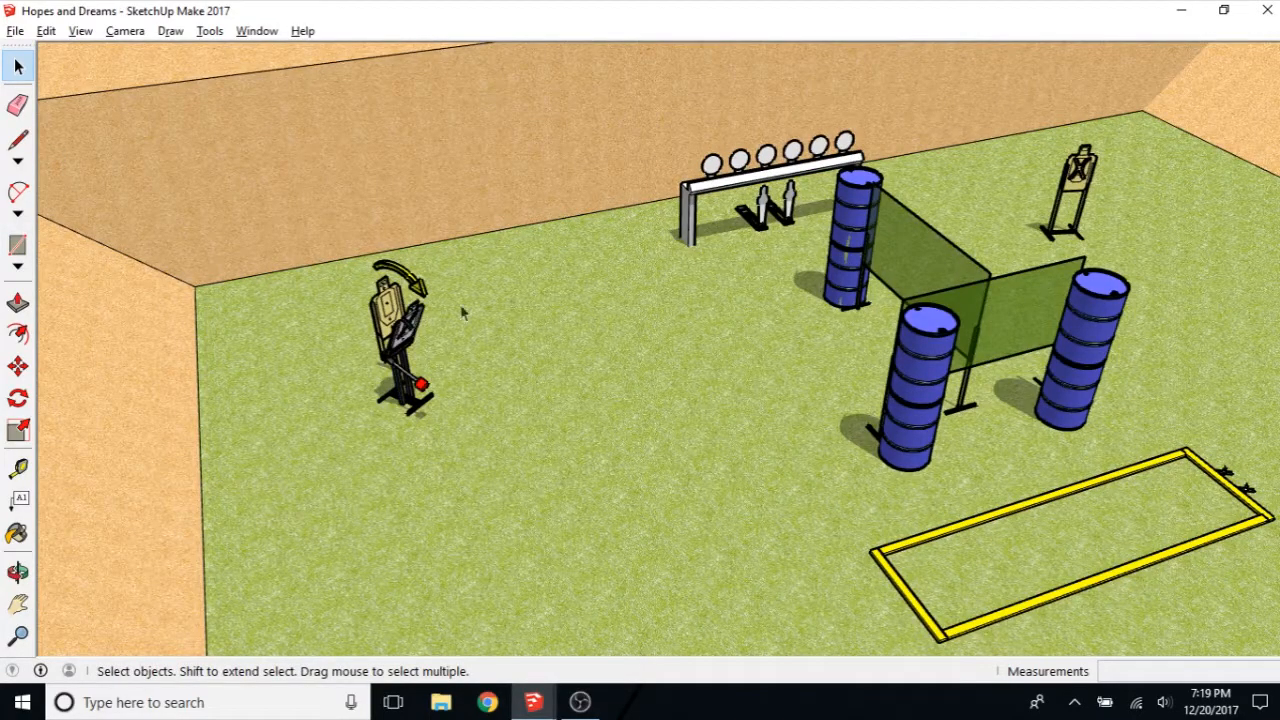
mouse_move(427, 393)
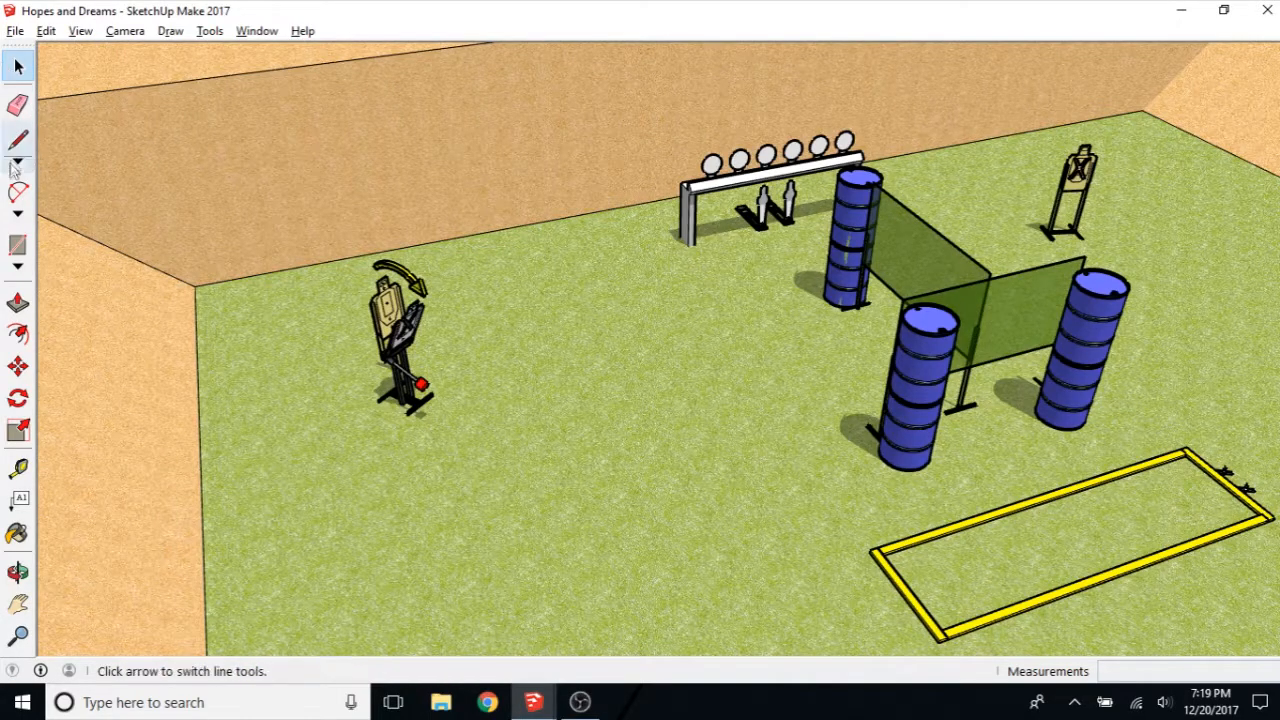
Step: Draw an upright line near the X-paddle target and show the arc tool choices
left_click(15, 65)
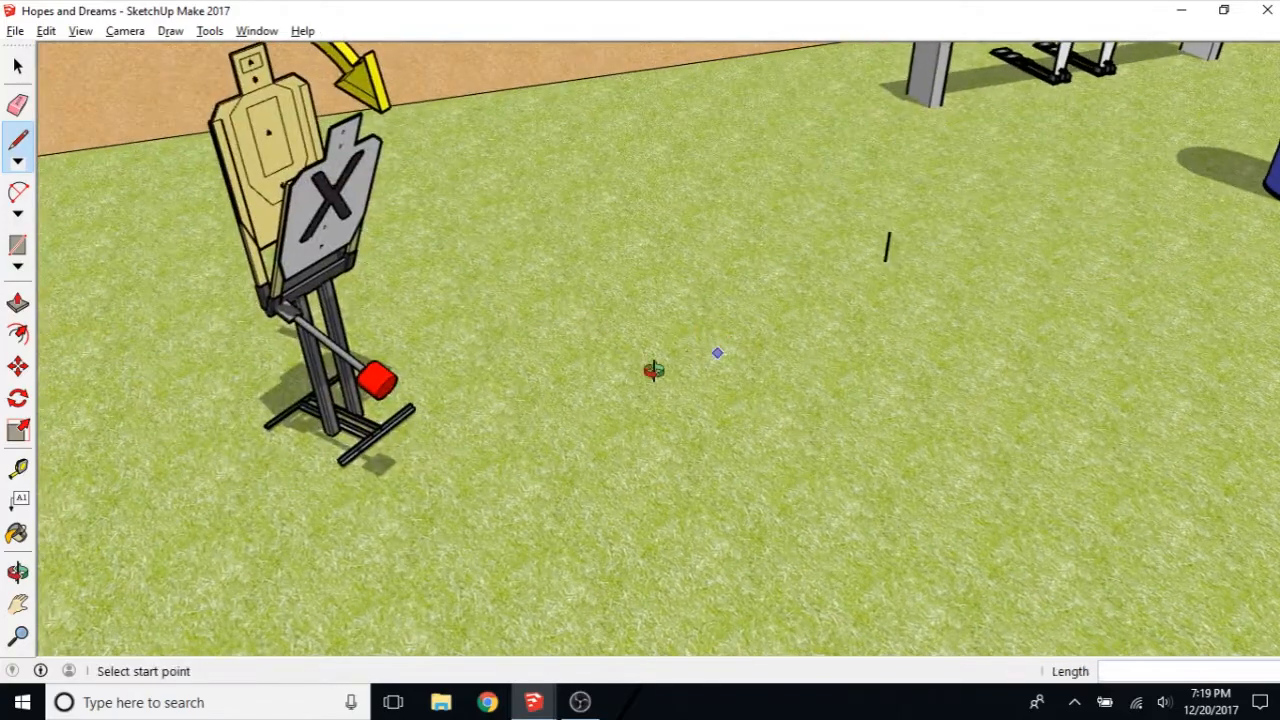
left_click(15, 215)
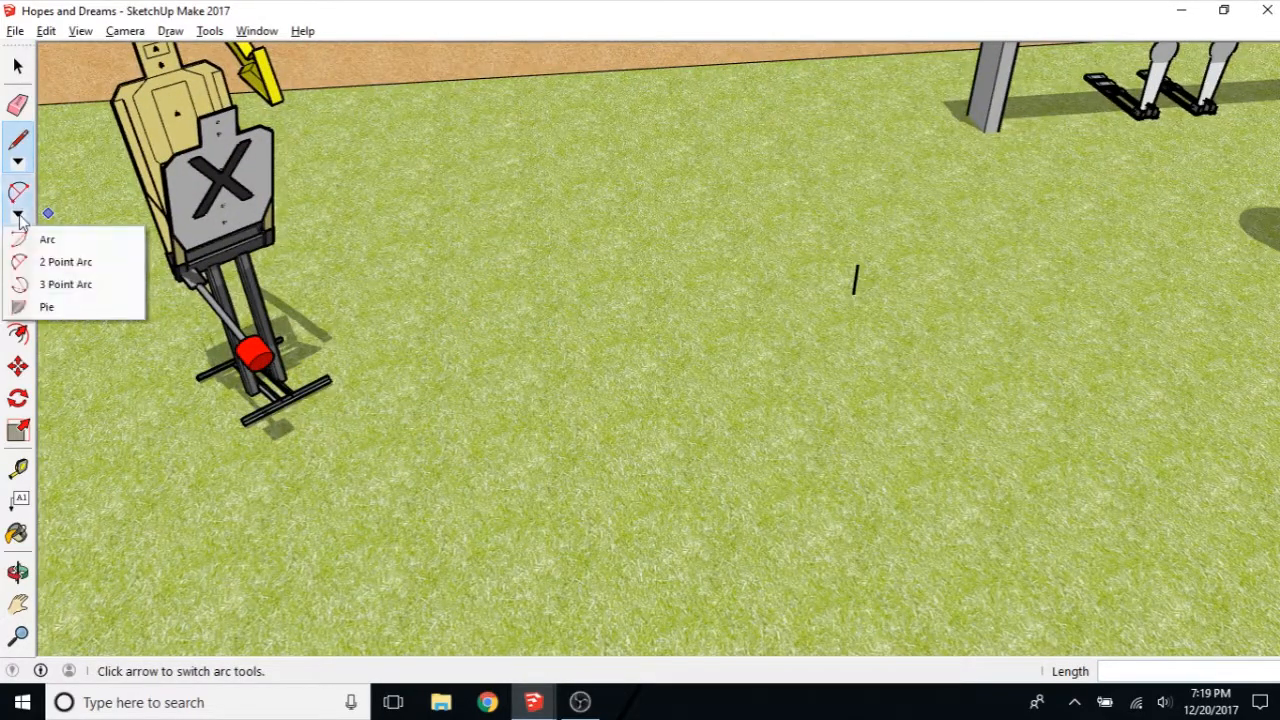
mouse_move(65, 262)
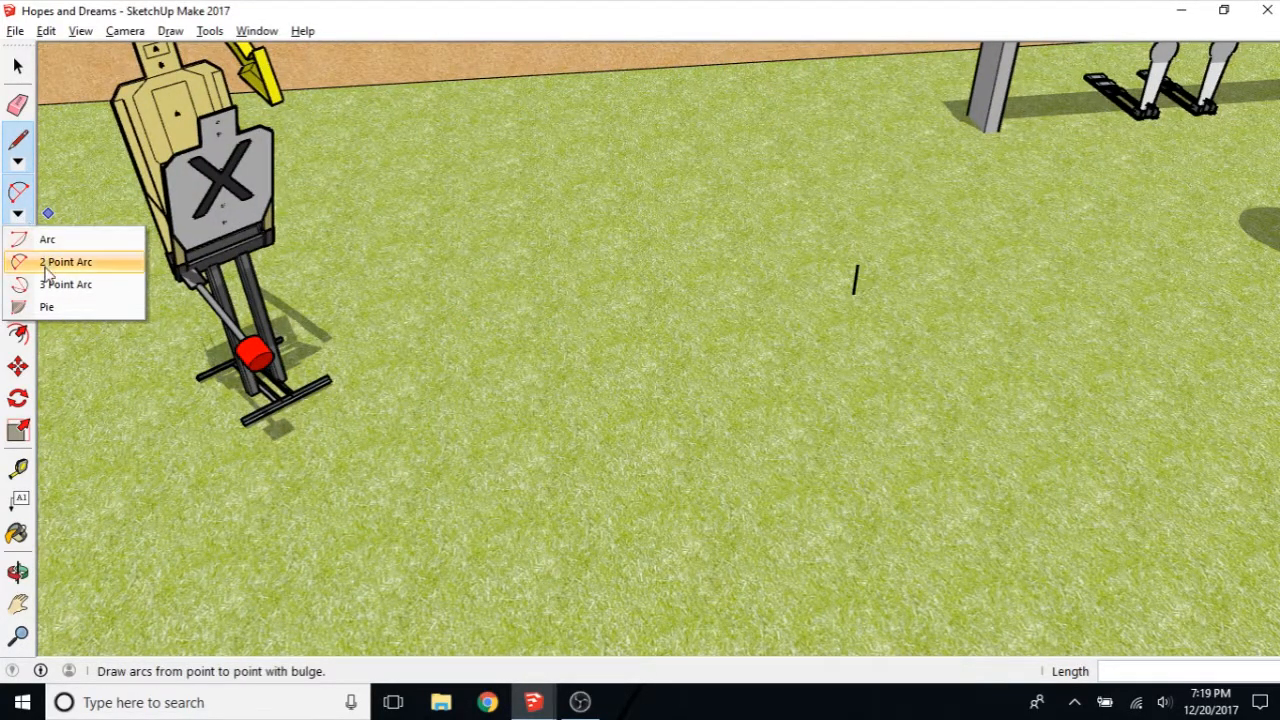
mouse_move(72, 294)
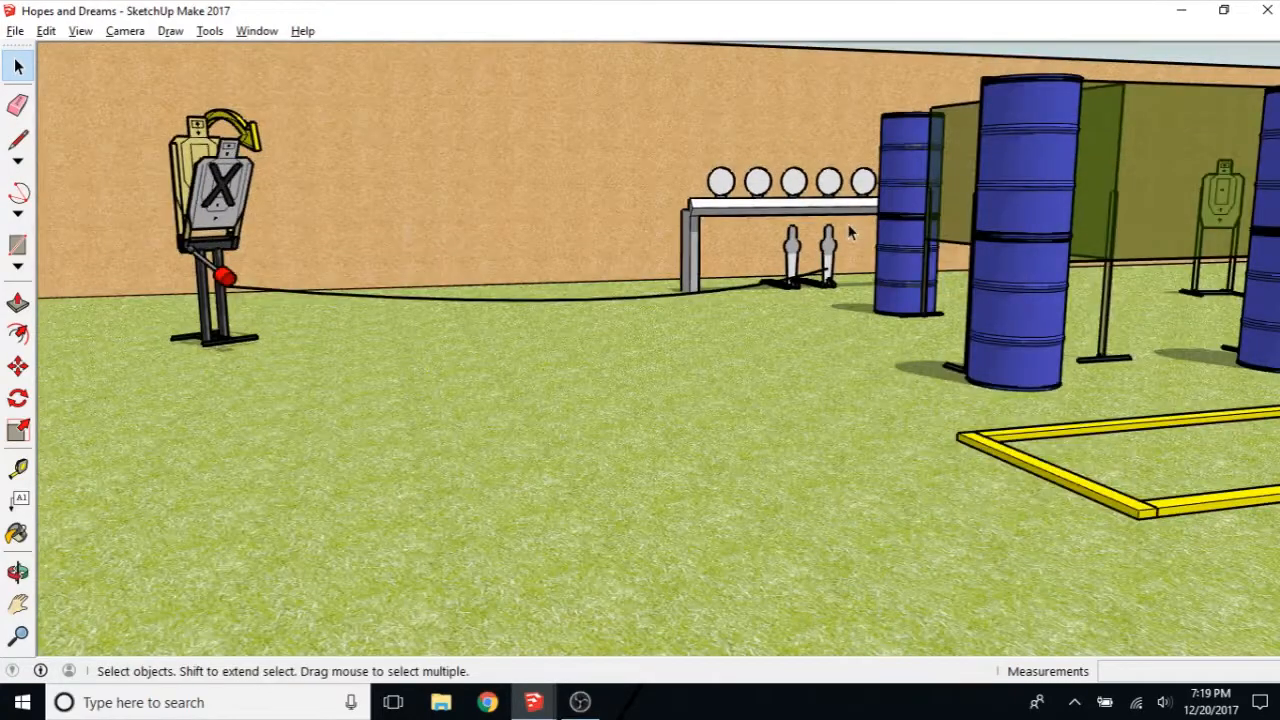
mouse_move(322, 317)
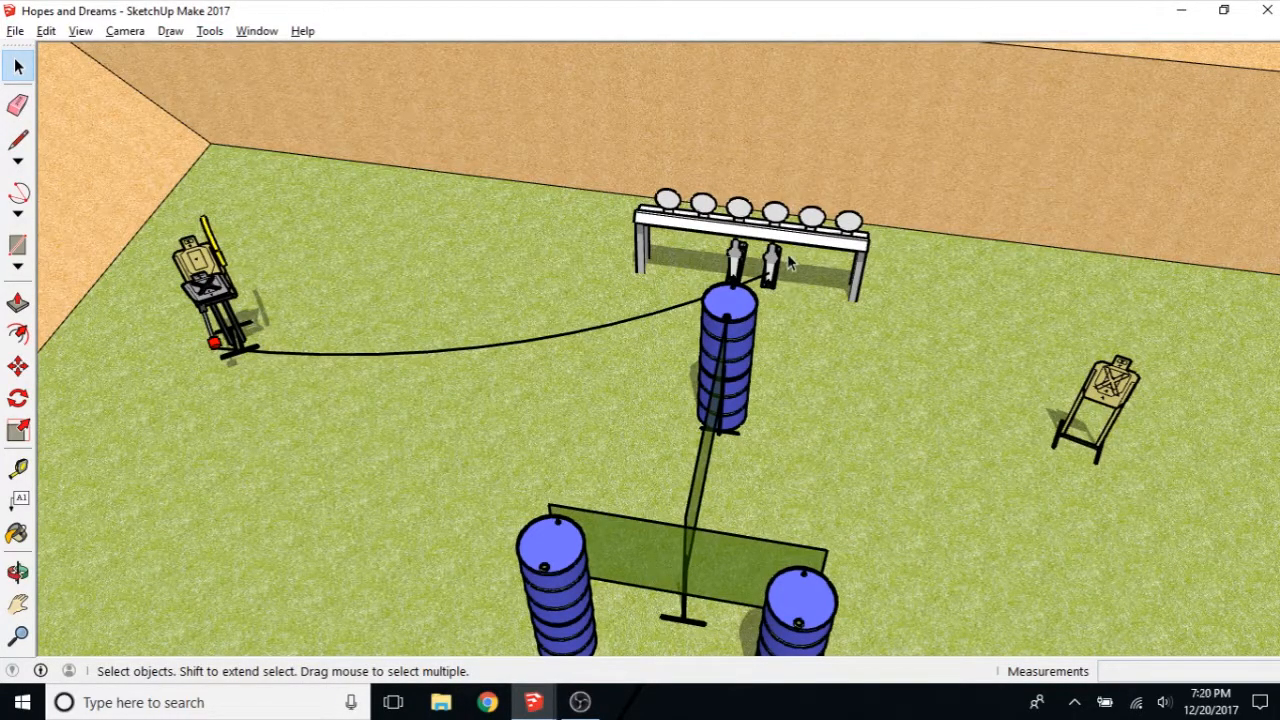
mouse_move(793, 262)
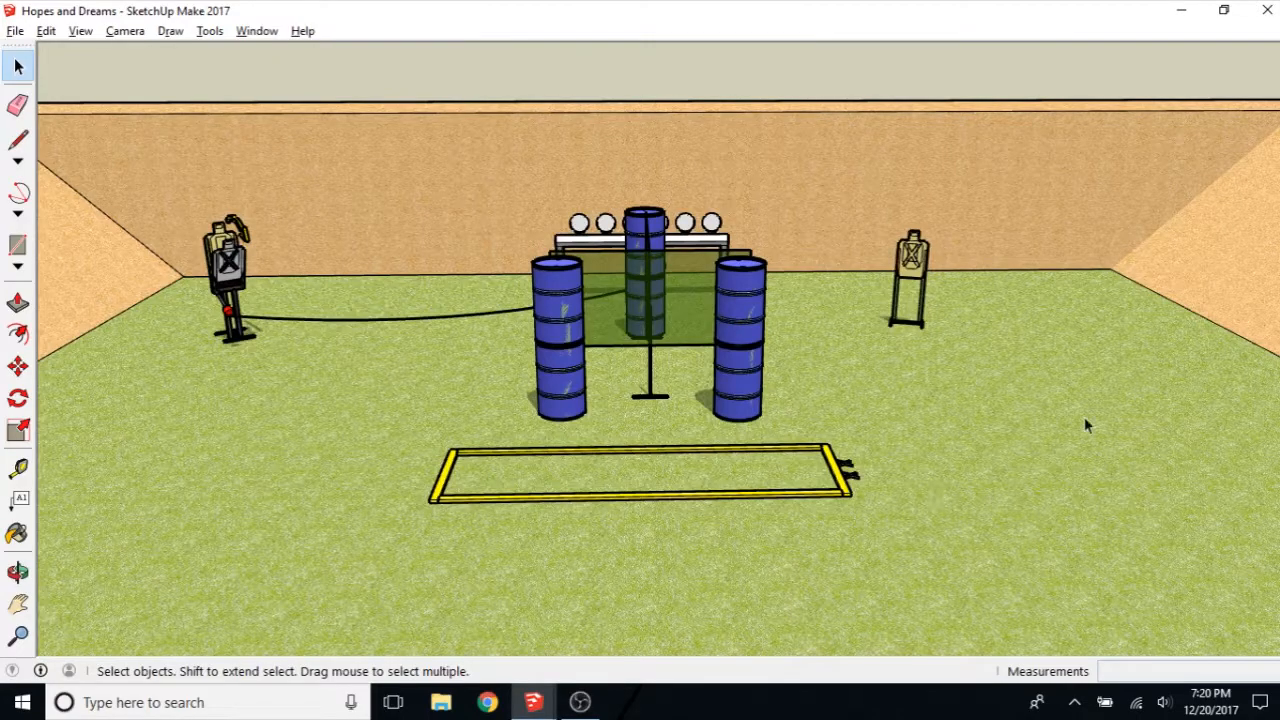
mouse_move(1168, 491)
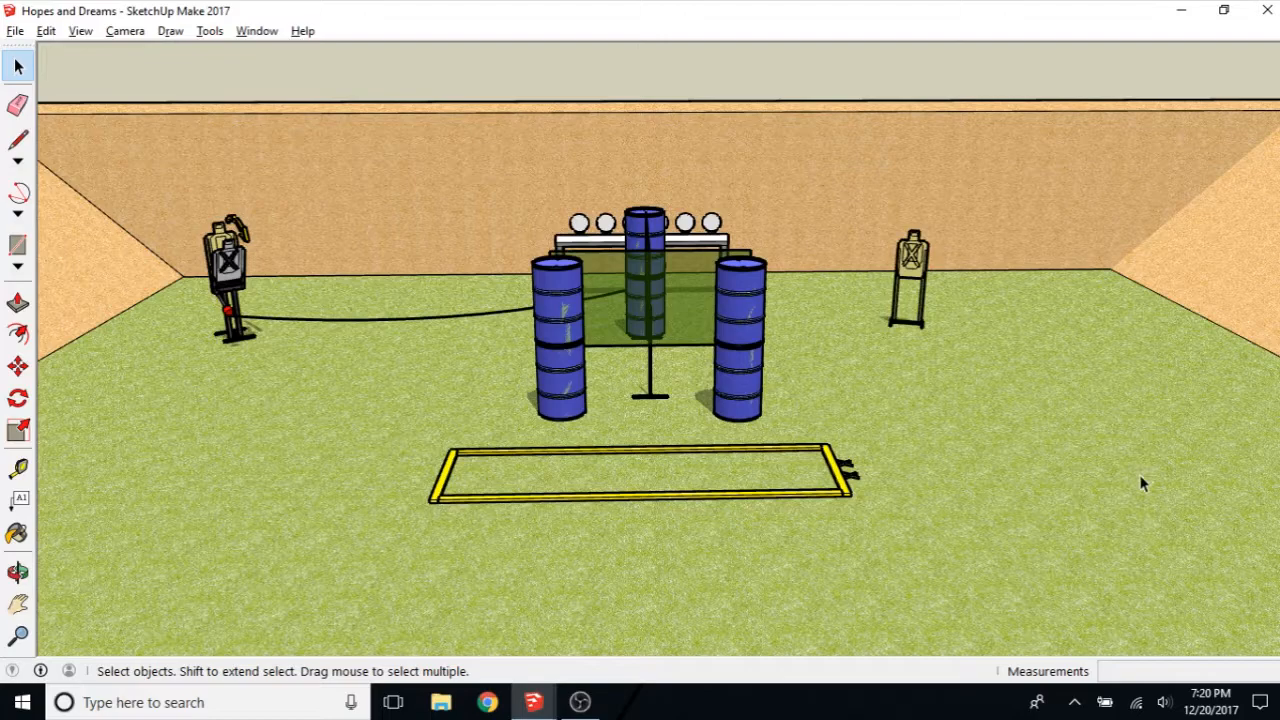
mouse_move(715, 413)
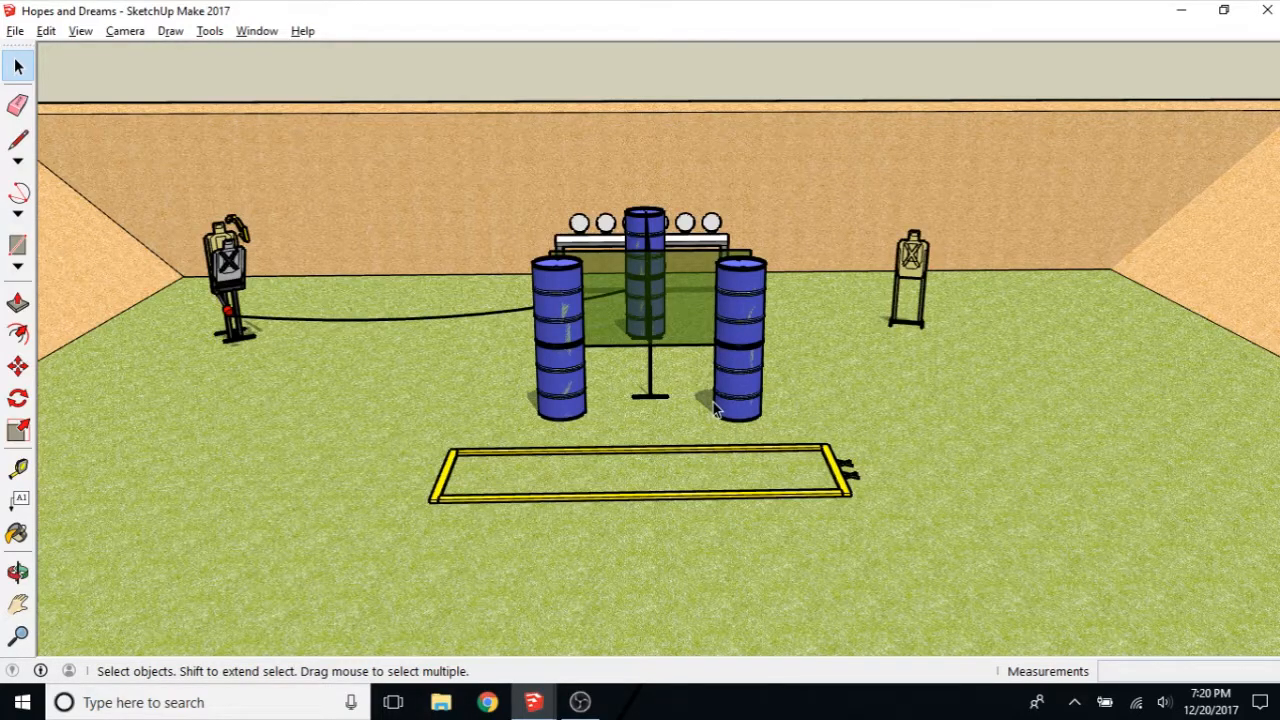
mouse_move(775, 437)
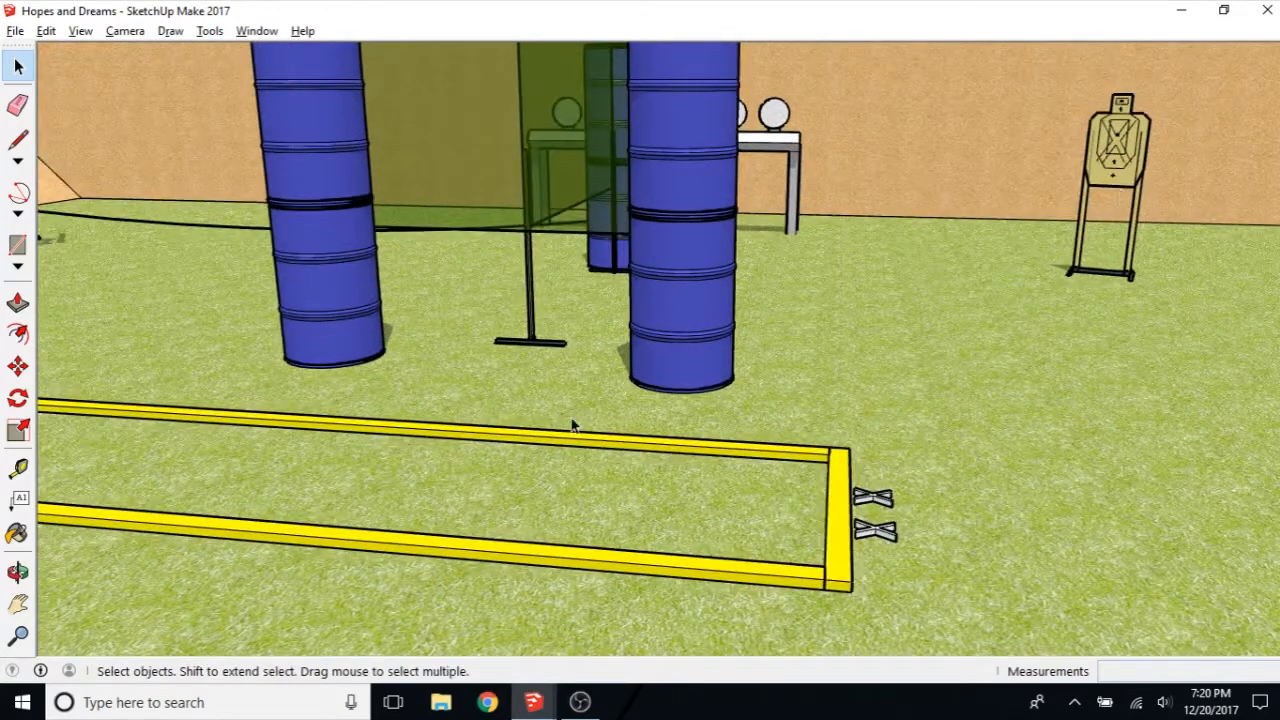
left_click_drag(575, 425, 960, 385)
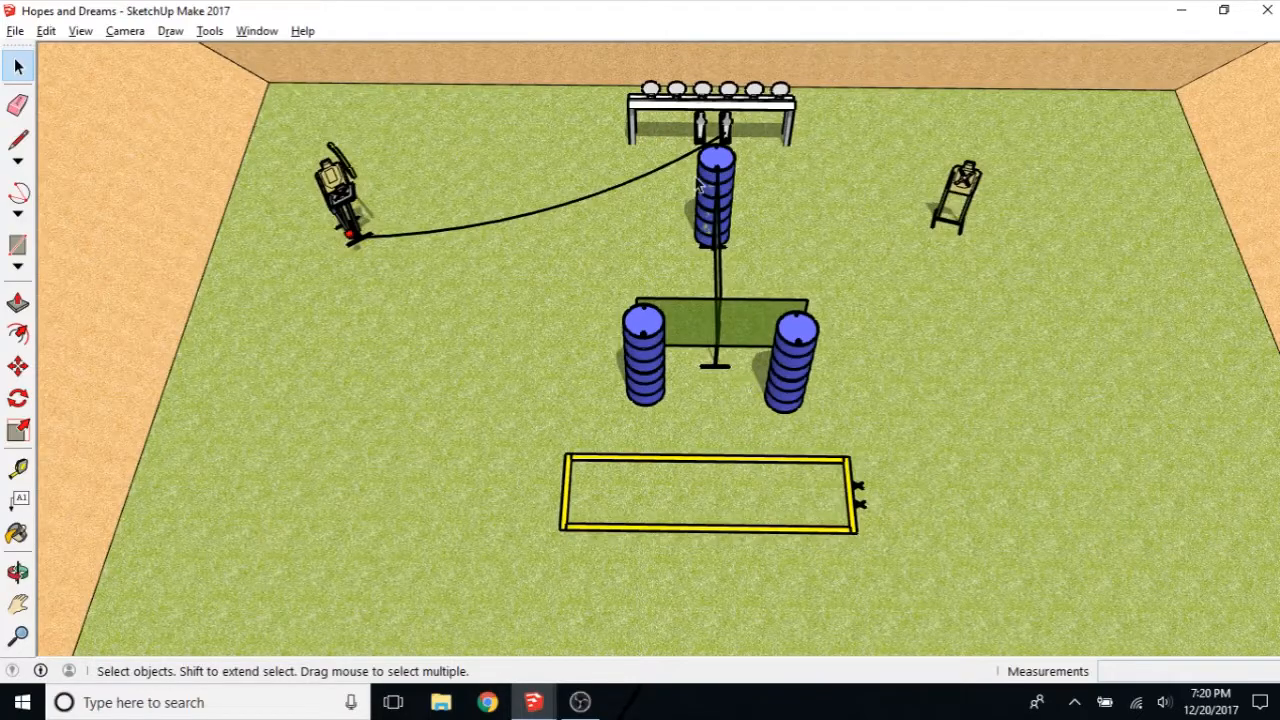
mouse_move(740, 188)
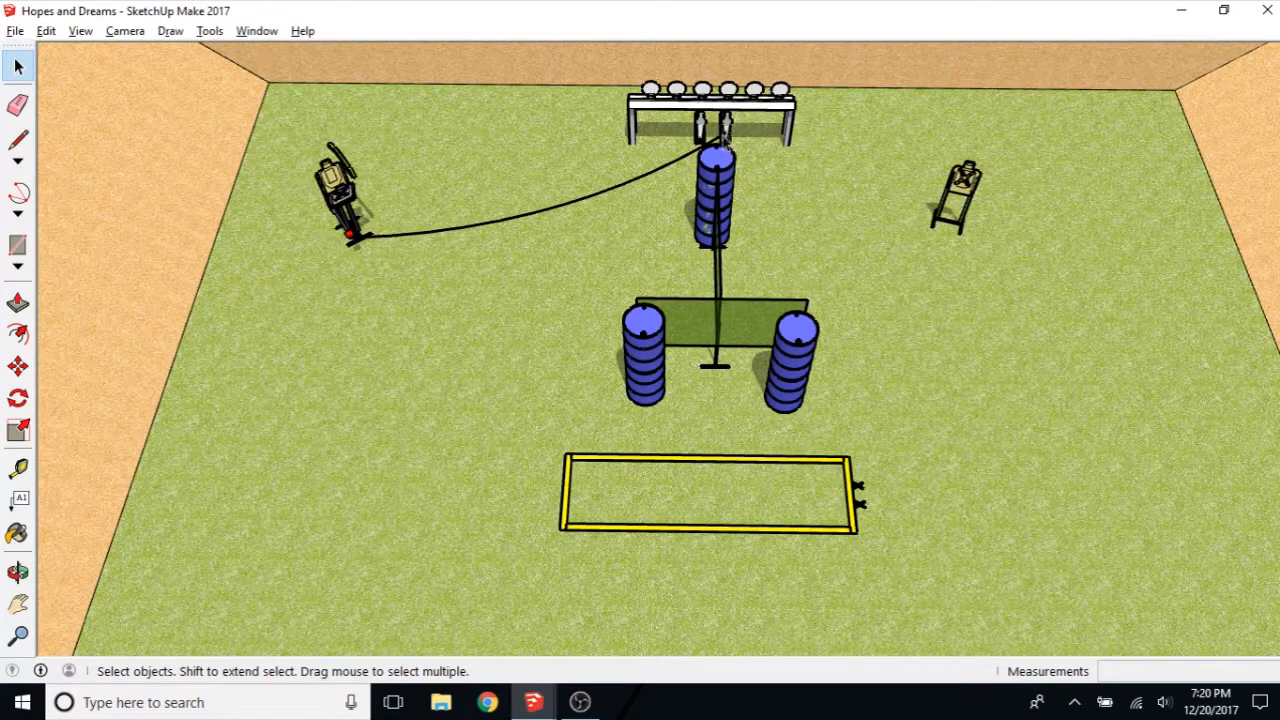
mouse_move(290, 147)
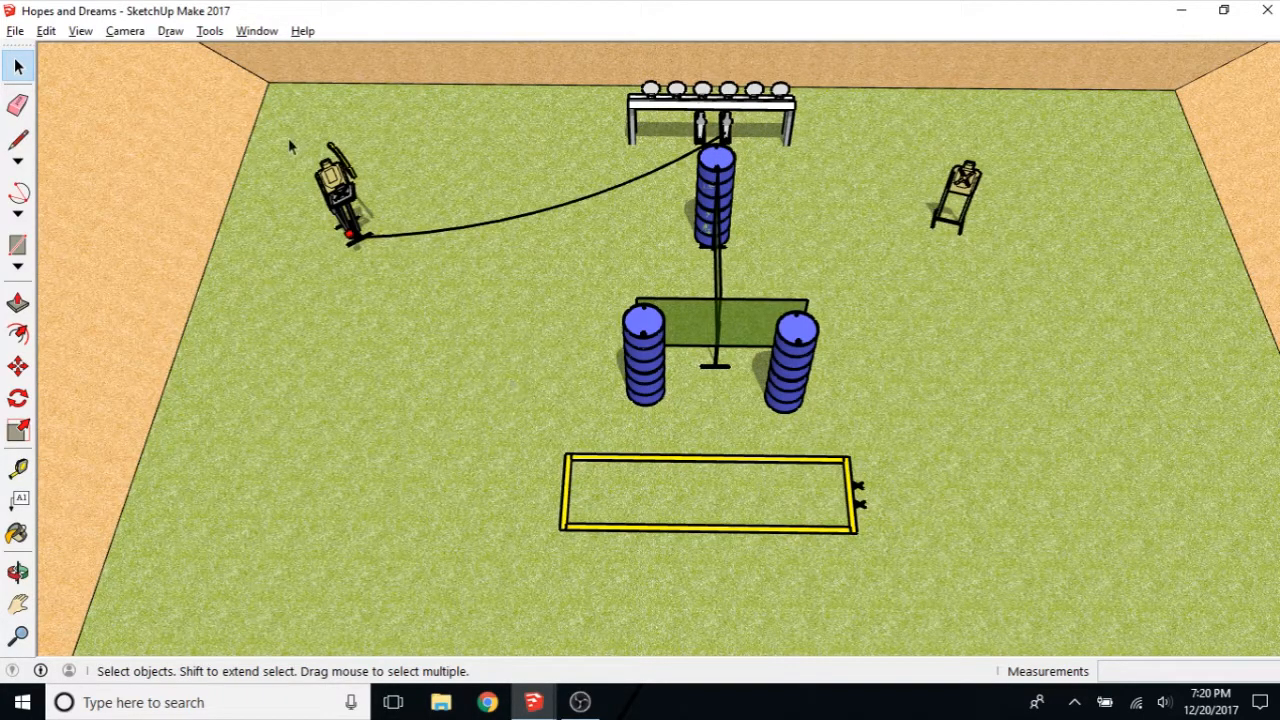
mouse_move(718, 140)
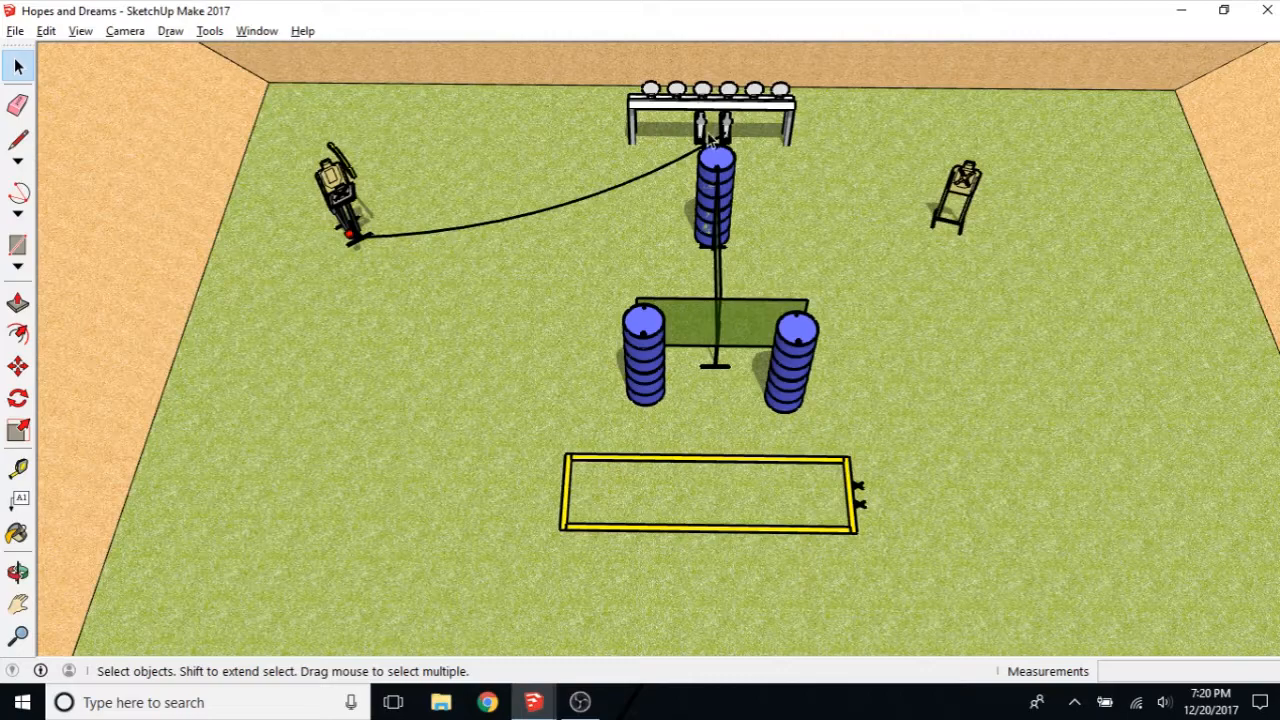
mouse_move(724, 335)
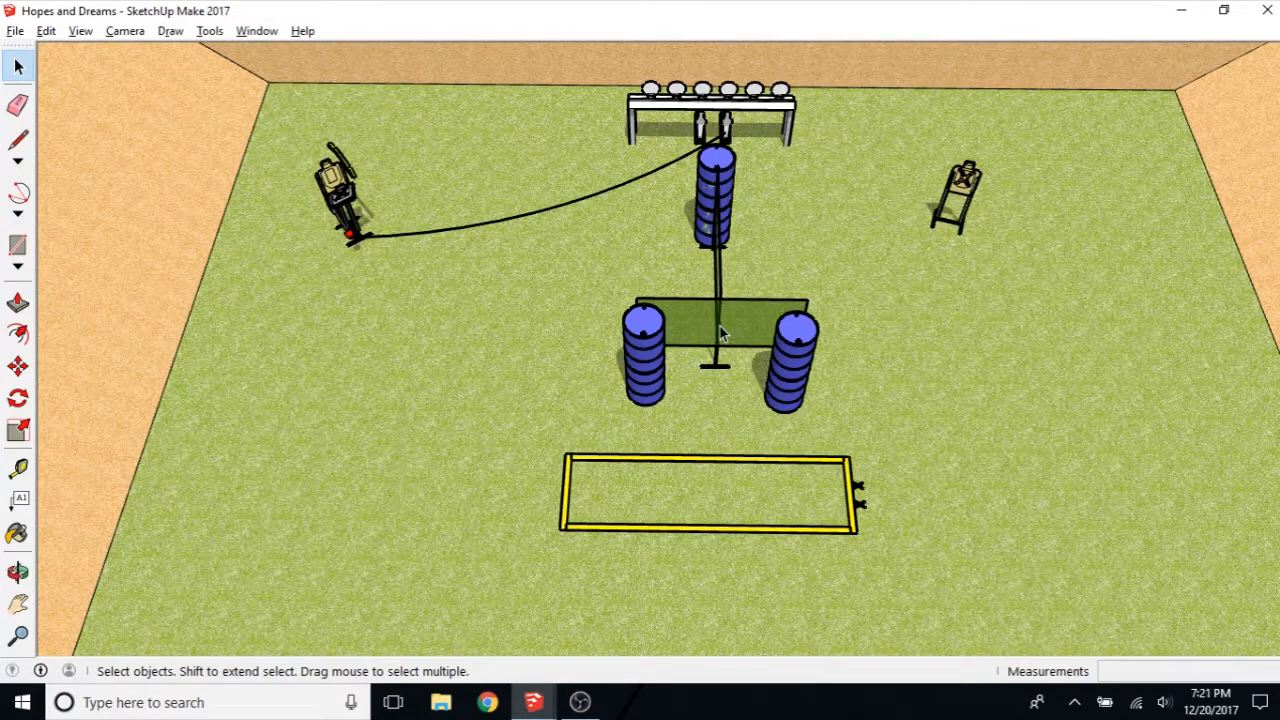
mouse_move(883, 442)
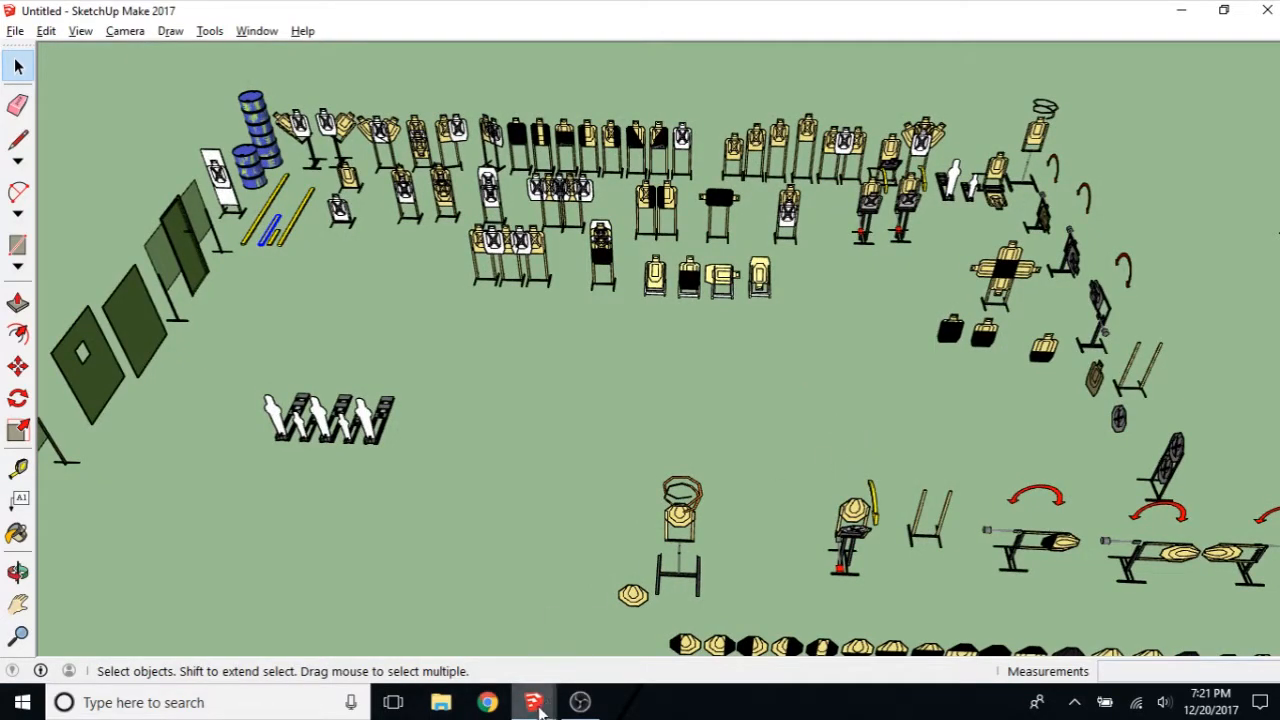
left_click(522, 699)
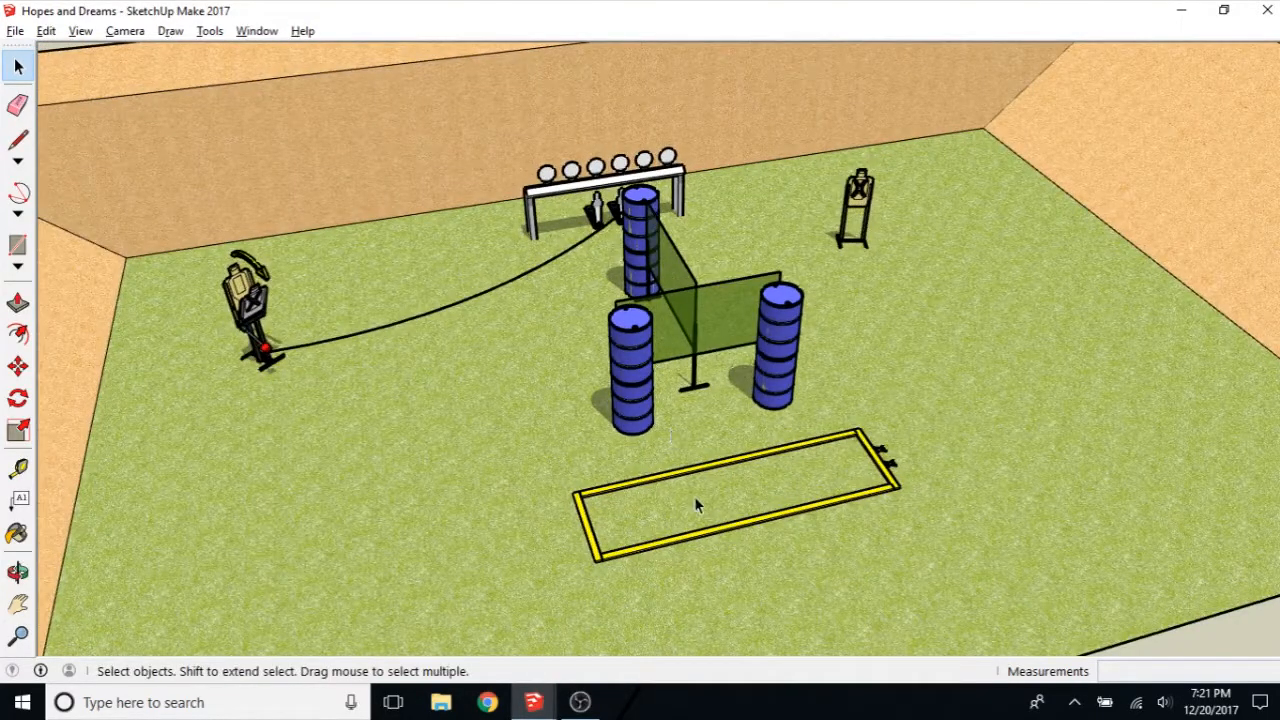
mouse_move(852, 340)
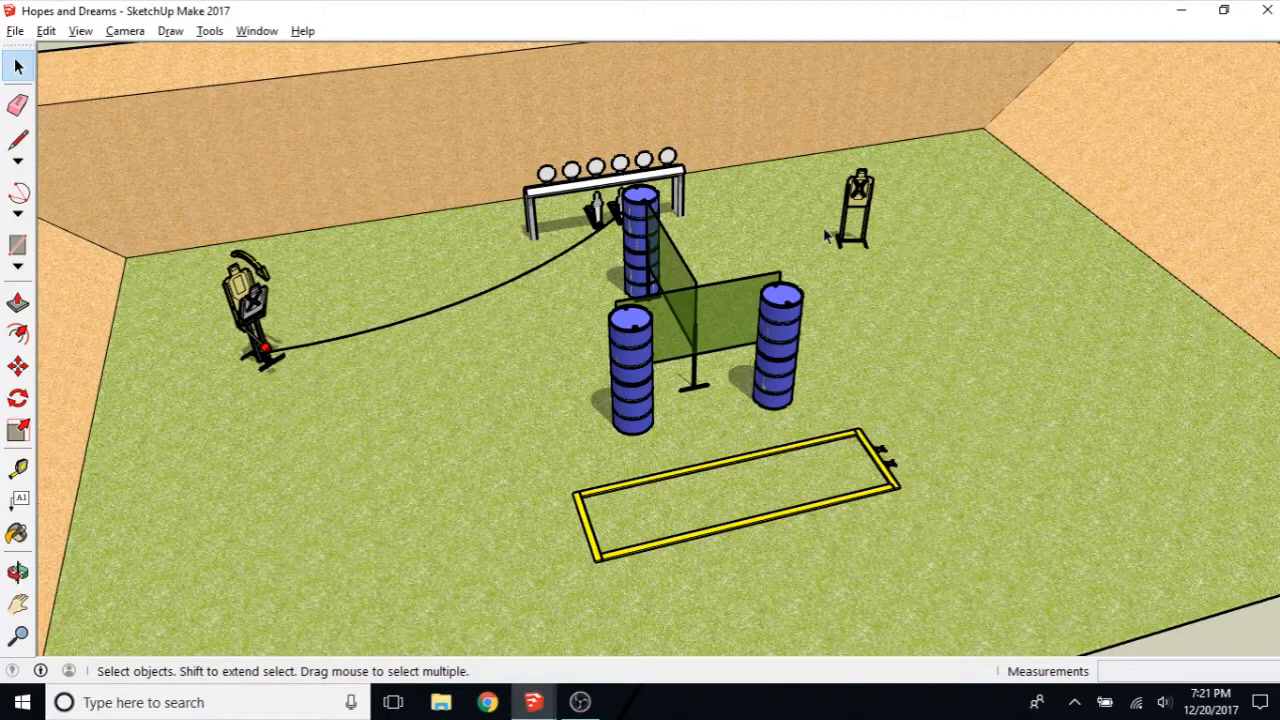
mouse_move(785, 295)
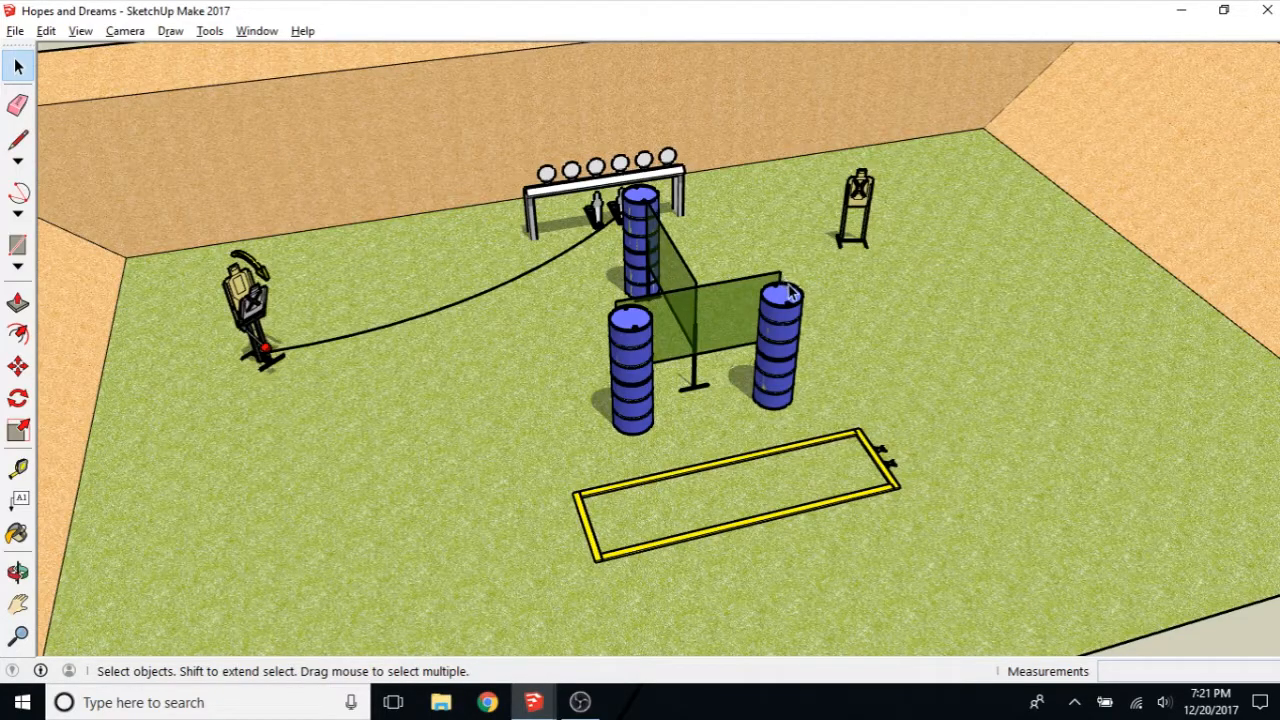
mouse_move(810, 337)
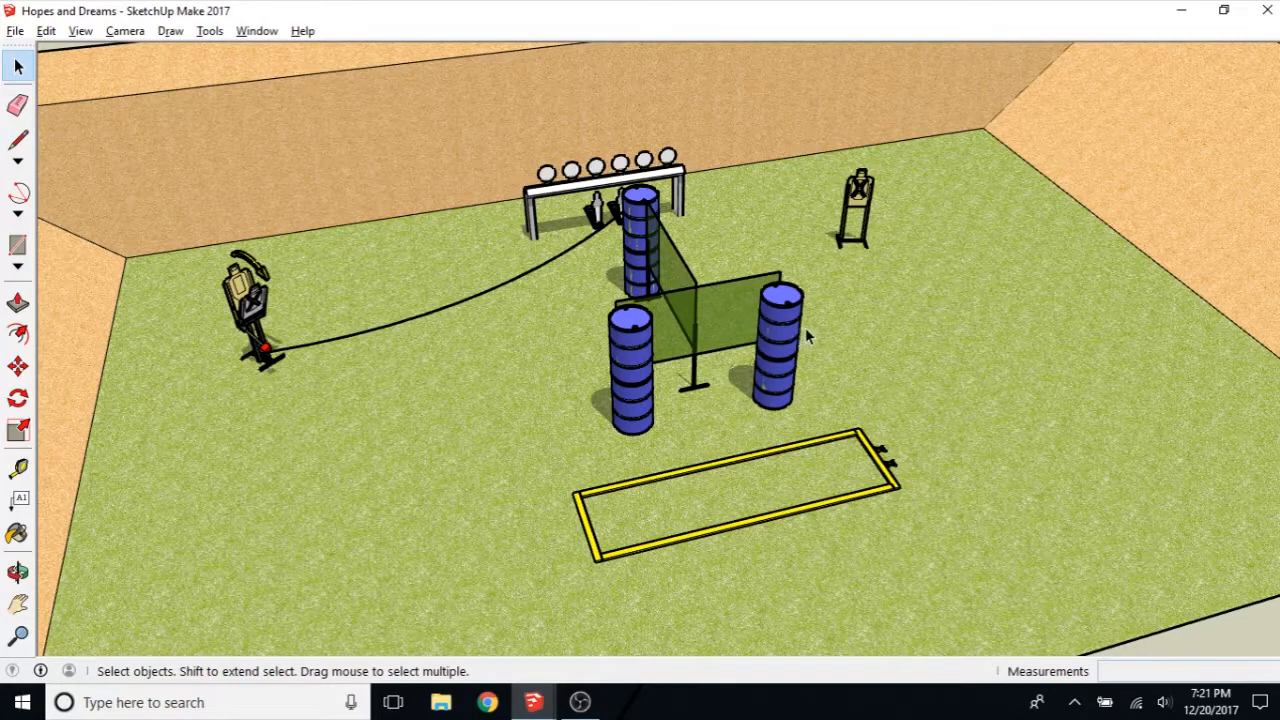
mouse_move(760, 352)
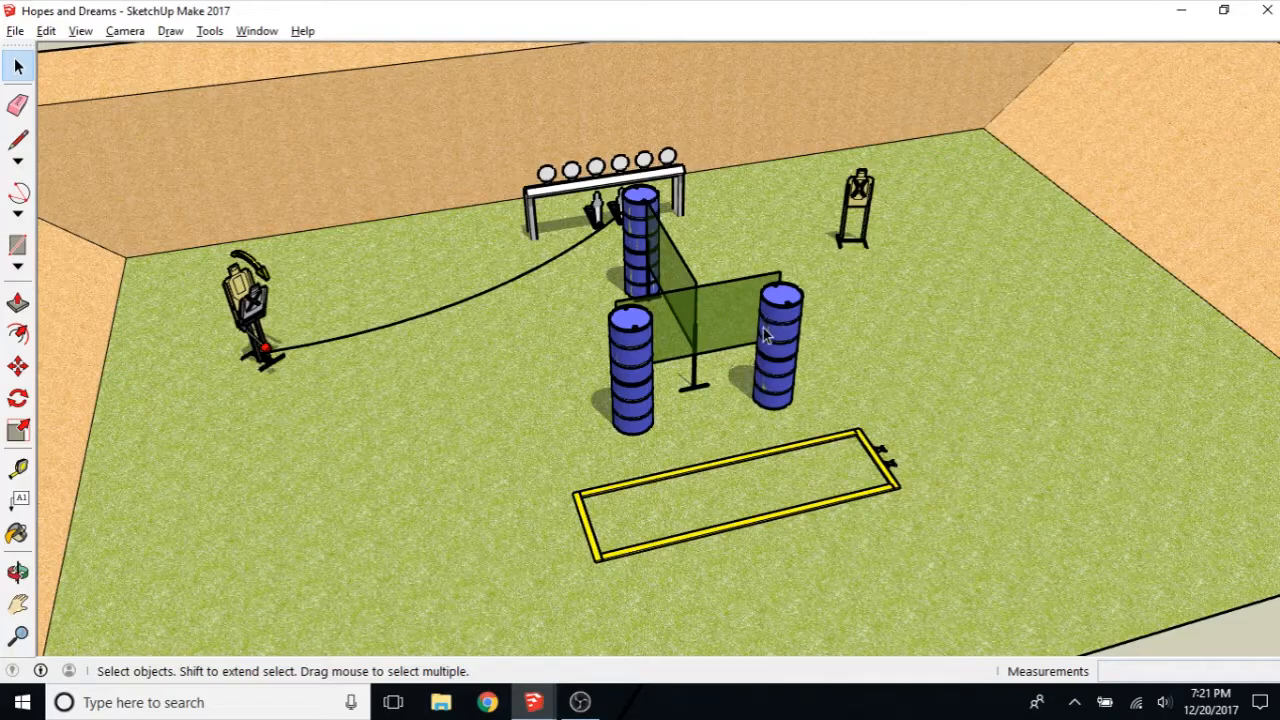
mouse_move(757, 307)
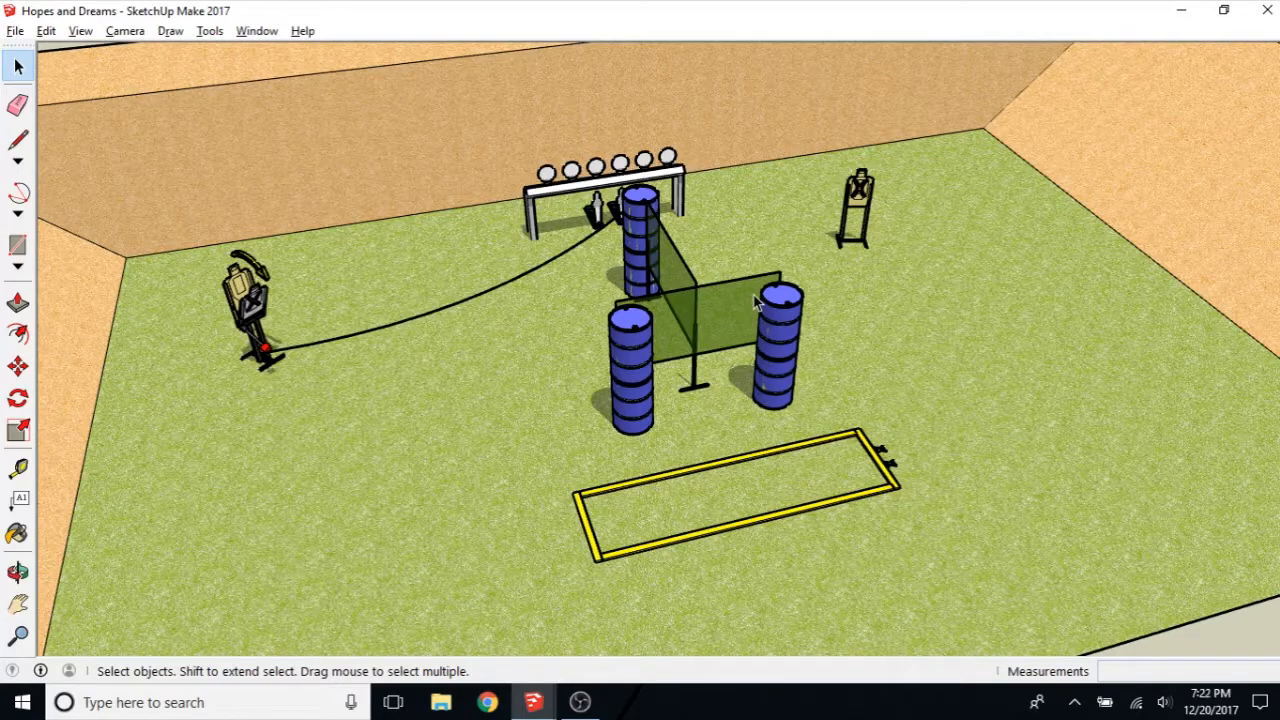
mouse_move(745, 308)
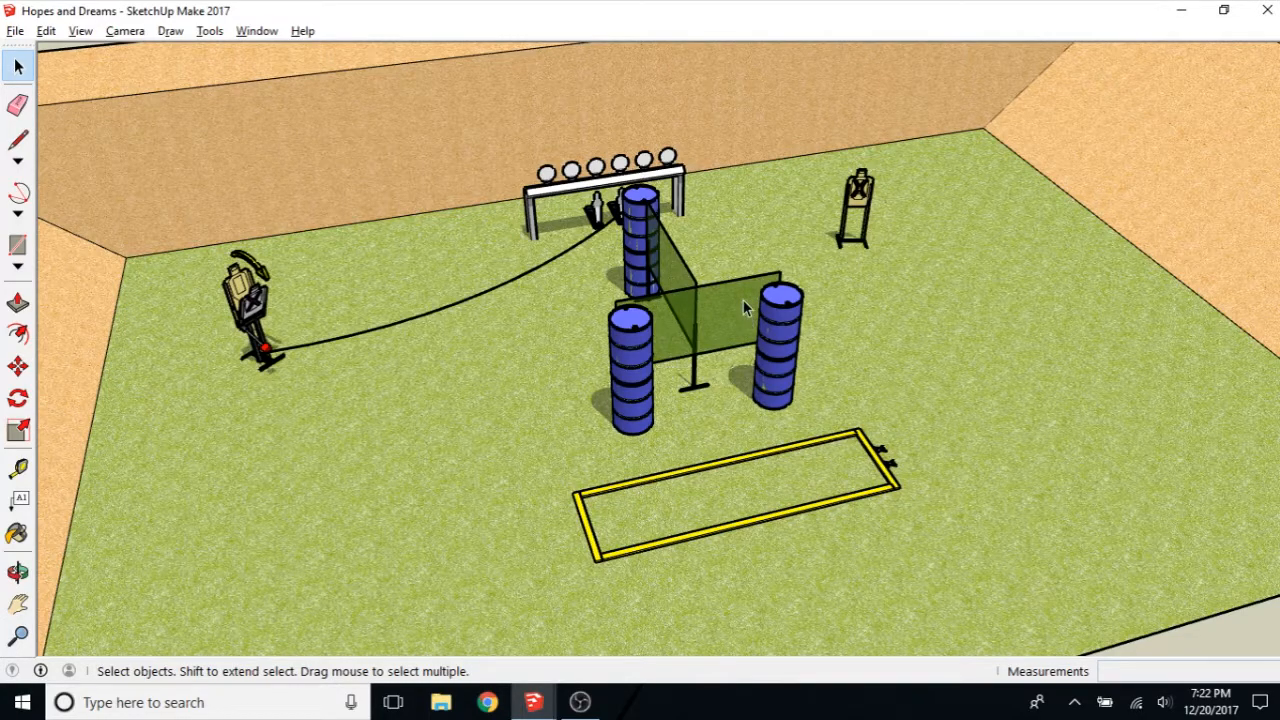